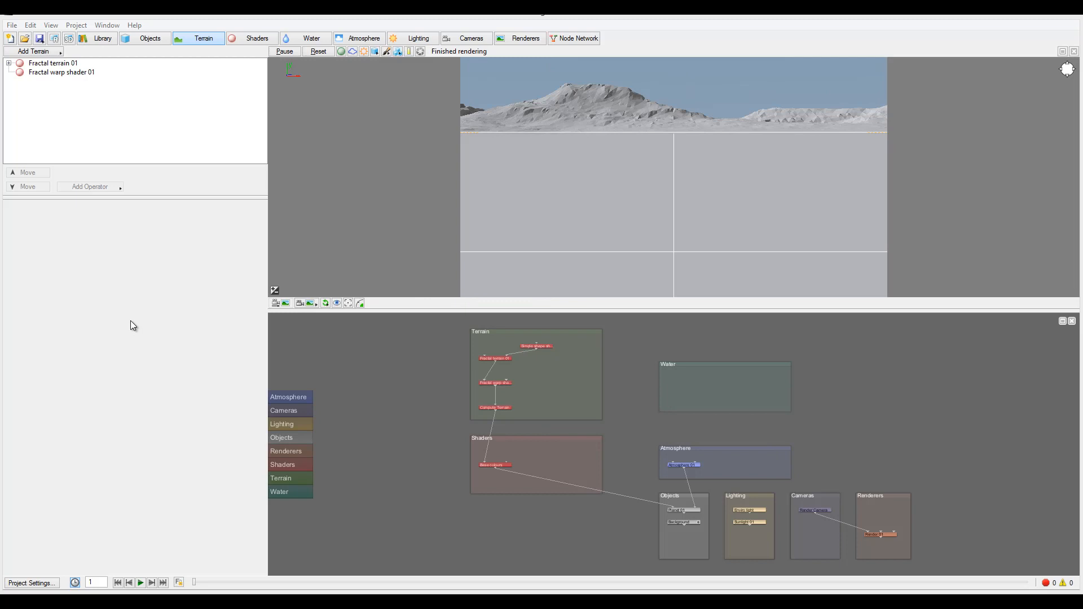
{"action": "mouse_move", "coordinate": [219, 421]}
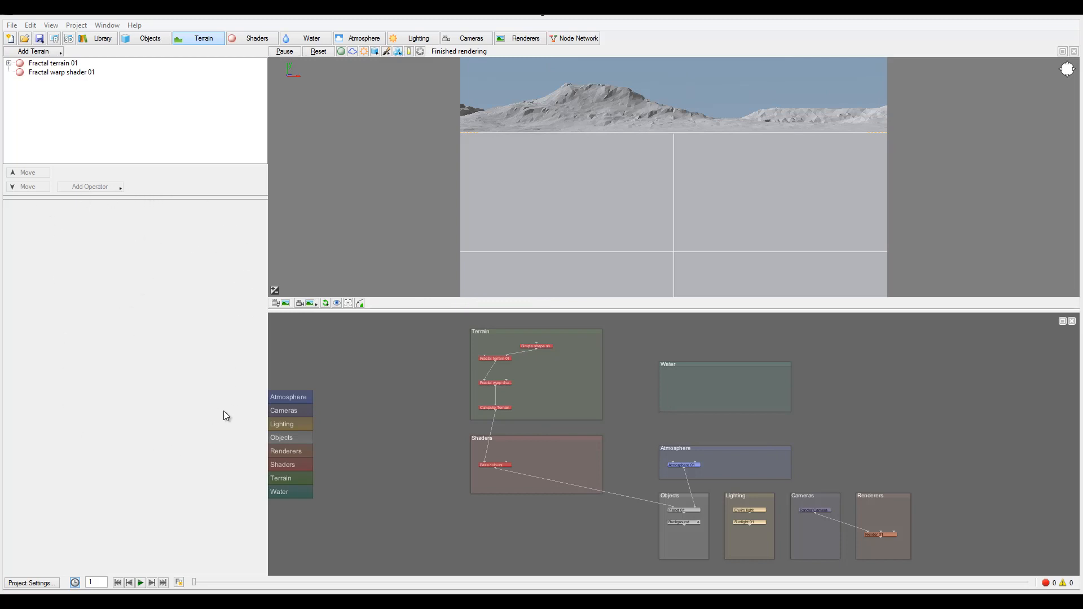
{"action": "mouse_move", "coordinate": [202, 120]}
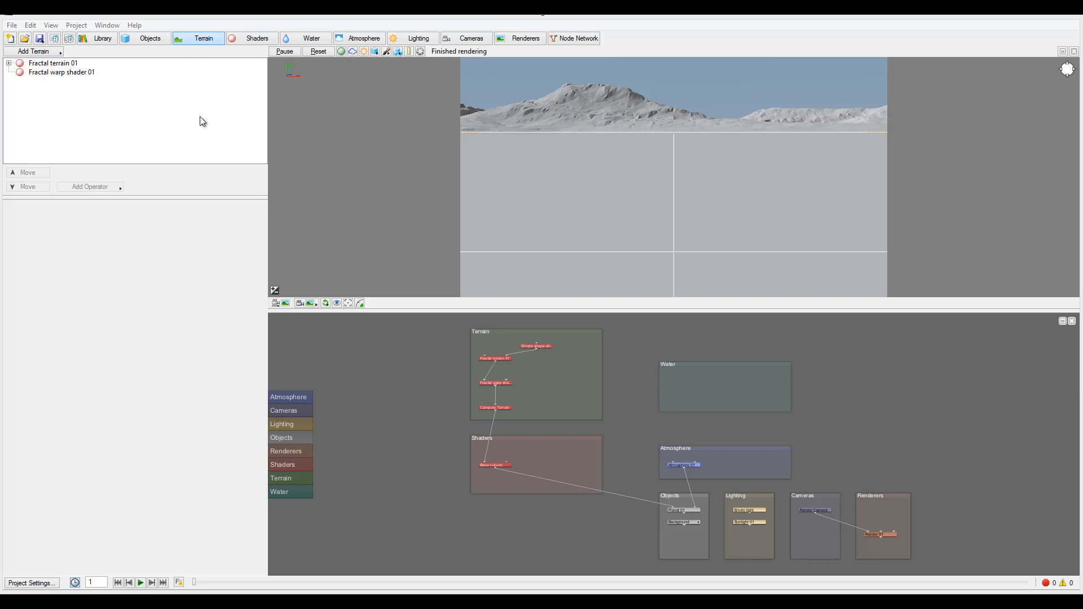
{"action": "mouse_move", "coordinate": [194, 132]}
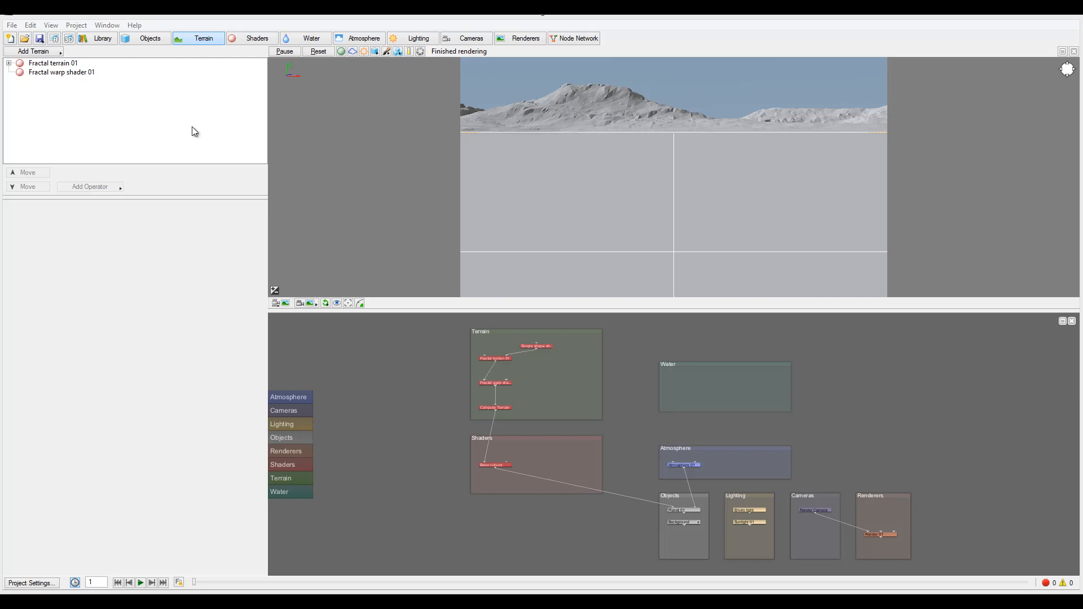
{"action": "mouse_move", "coordinate": [183, 133]}
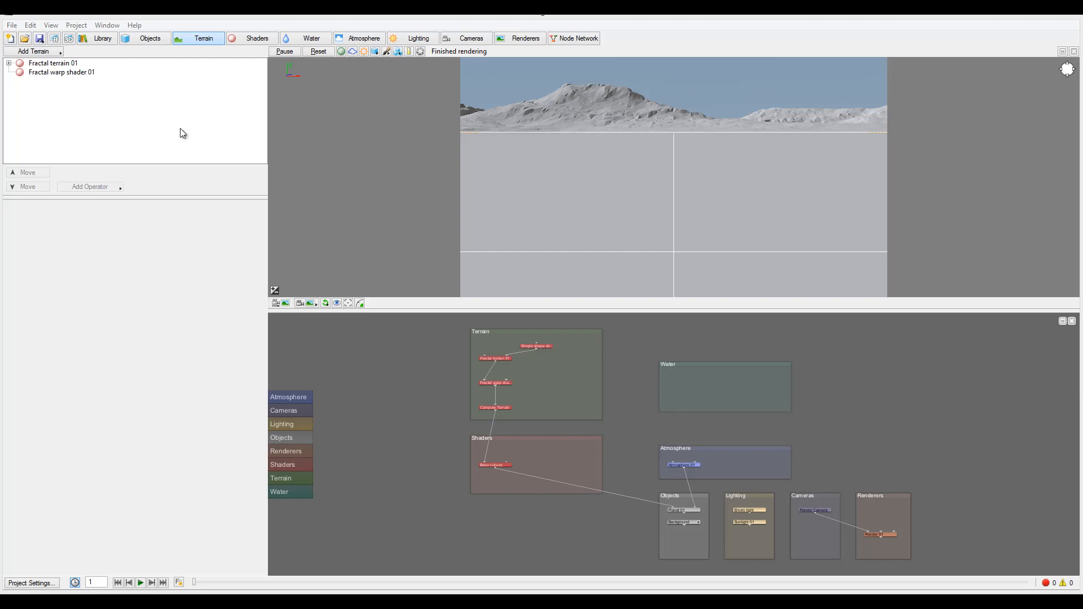
{"action": "mouse_move", "coordinate": [446, 244]}
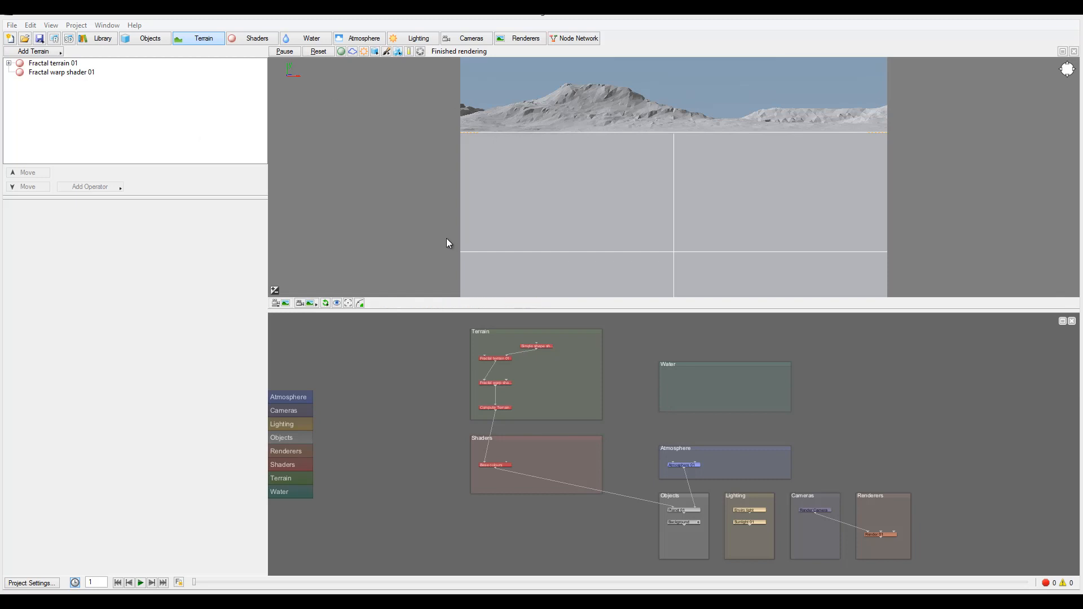
{"action": "mouse_move", "coordinate": [194, 220]}
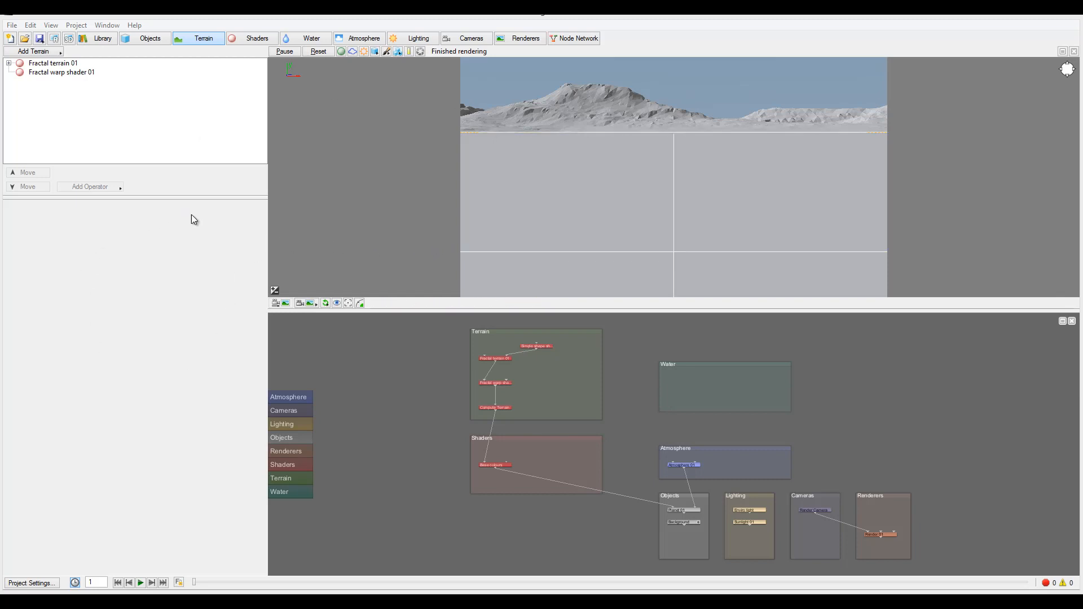
{"action": "mouse_move", "coordinate": [432, 242]}
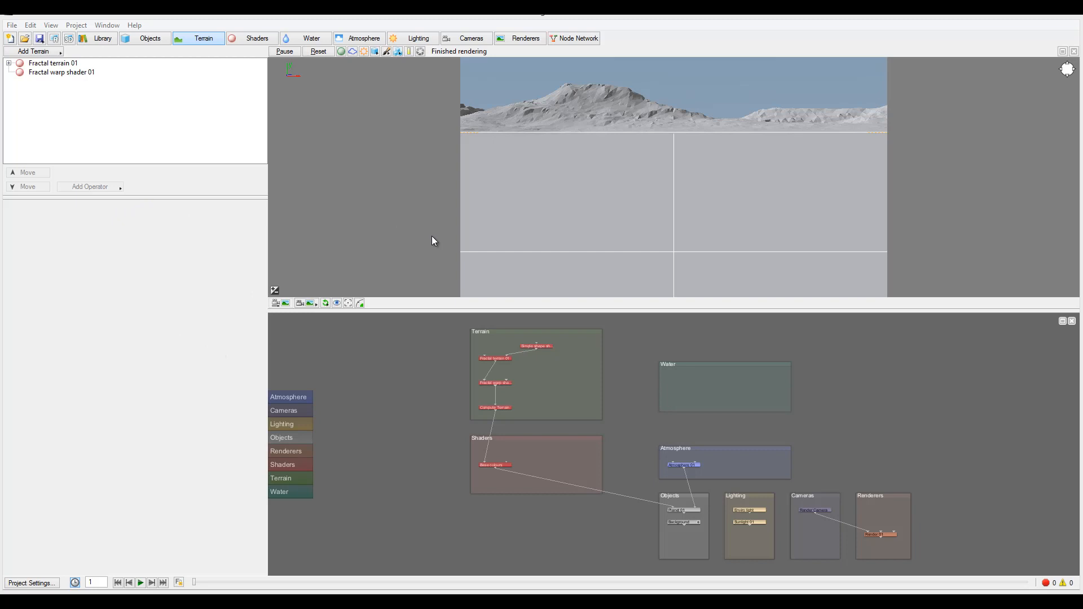
{"action": "mouse_move", "coordinate": [94, 97]}
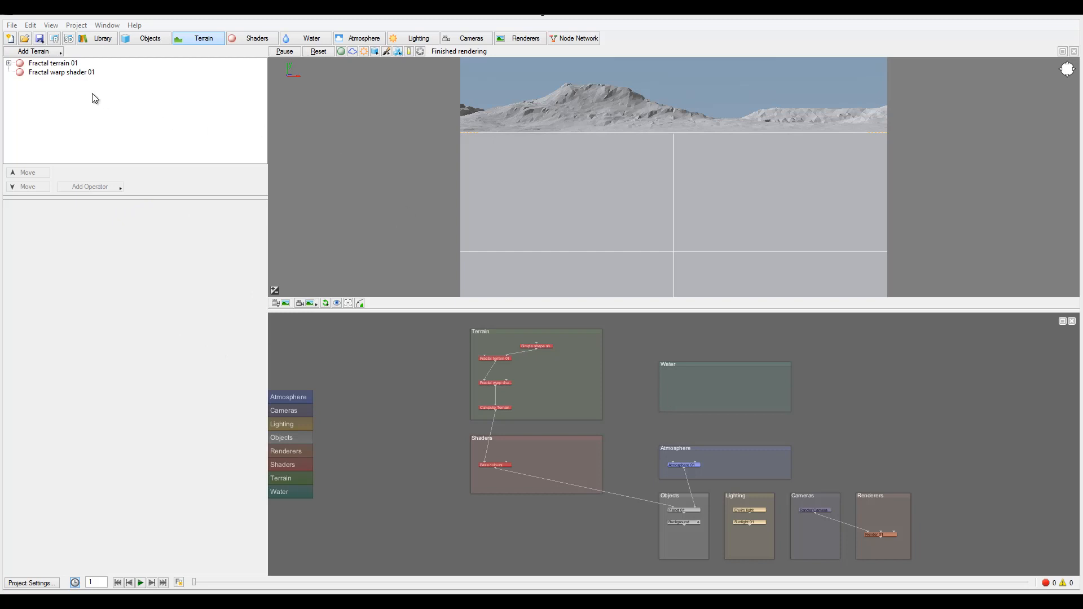
{"action": "mouse_move", "coordinate": [222, 146]}
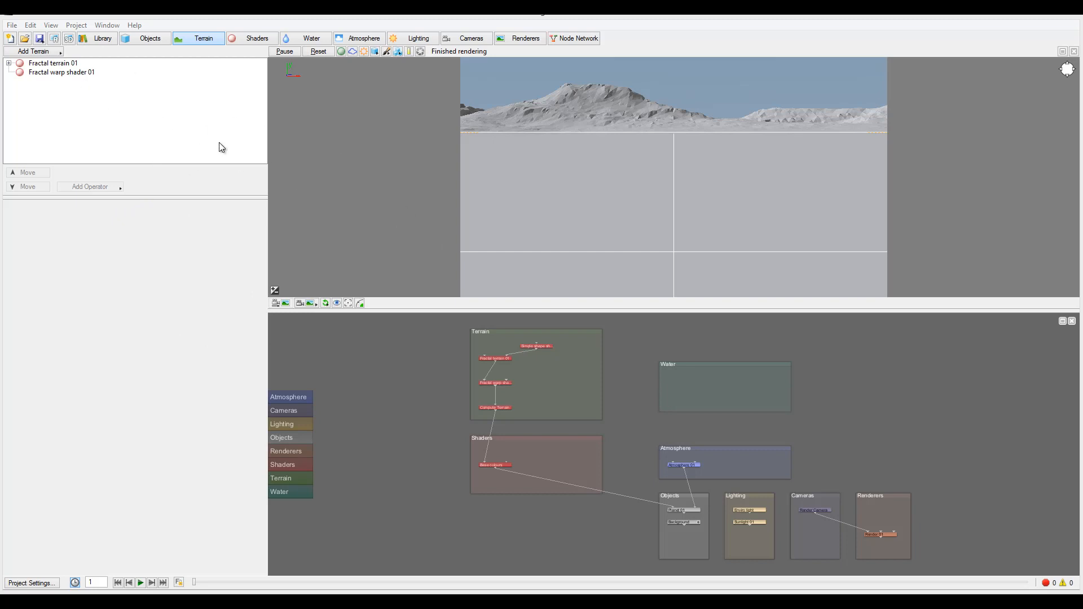
{"action": "mouse_move", "coordinate": [546, 96]}
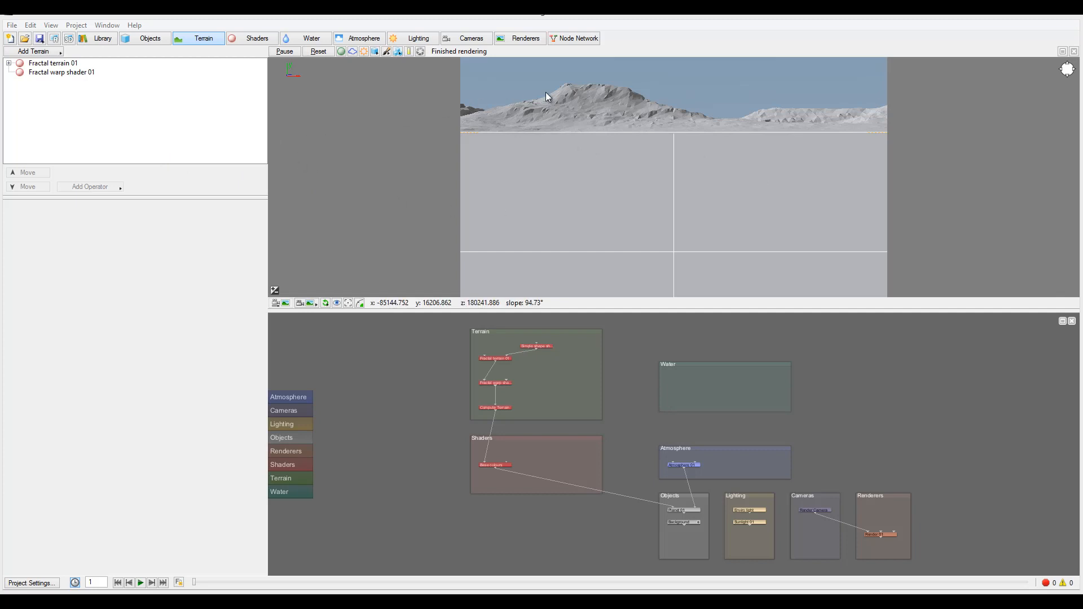
{"action": "mouse_move", "coordinate": [684, 150]}
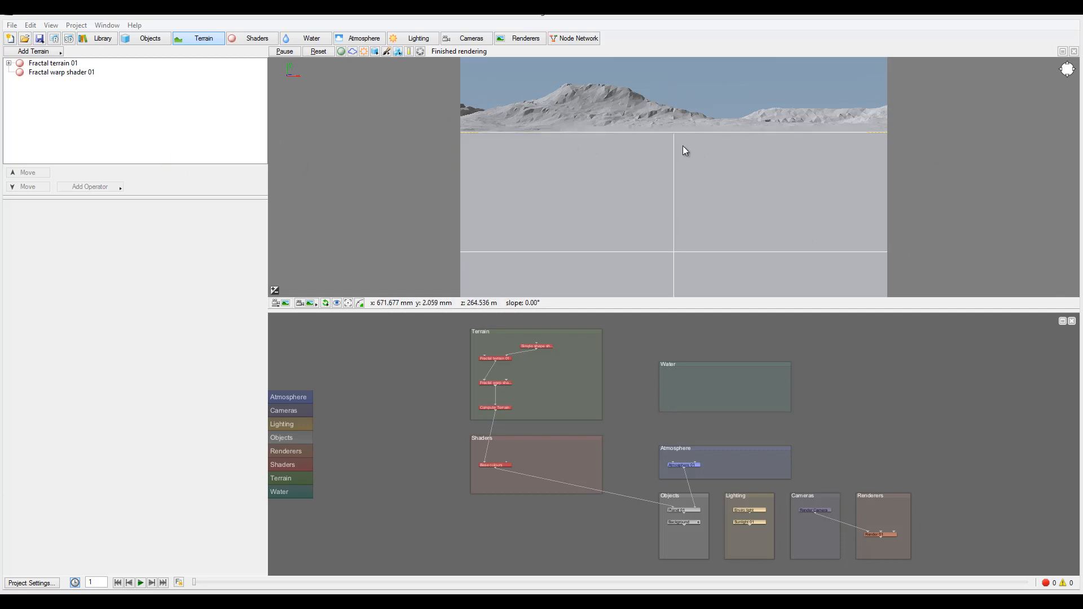
{"action": "mouse_move", "coordinate": [413, 139]}
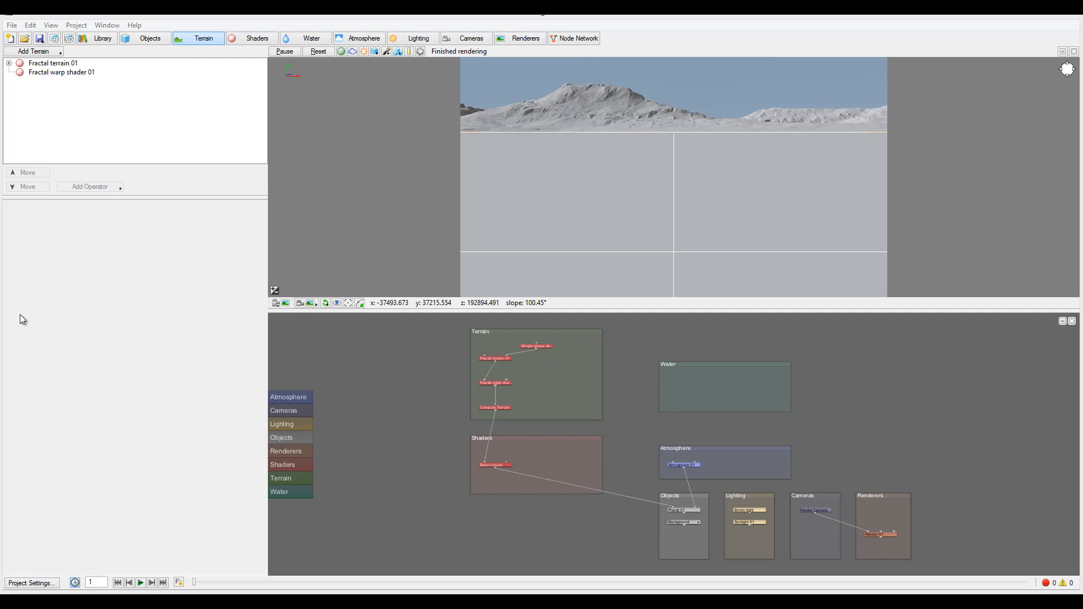
{"action": "mouse_move", "coordinate": [42, 82]}
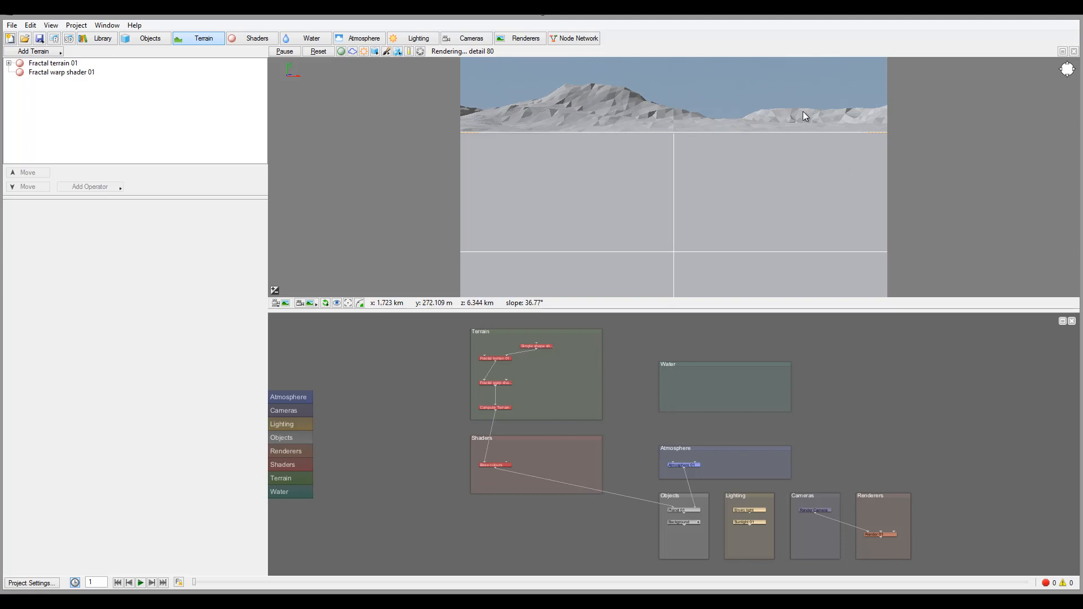
{"action": "mouse_move", "coordinate": [680, 159]}
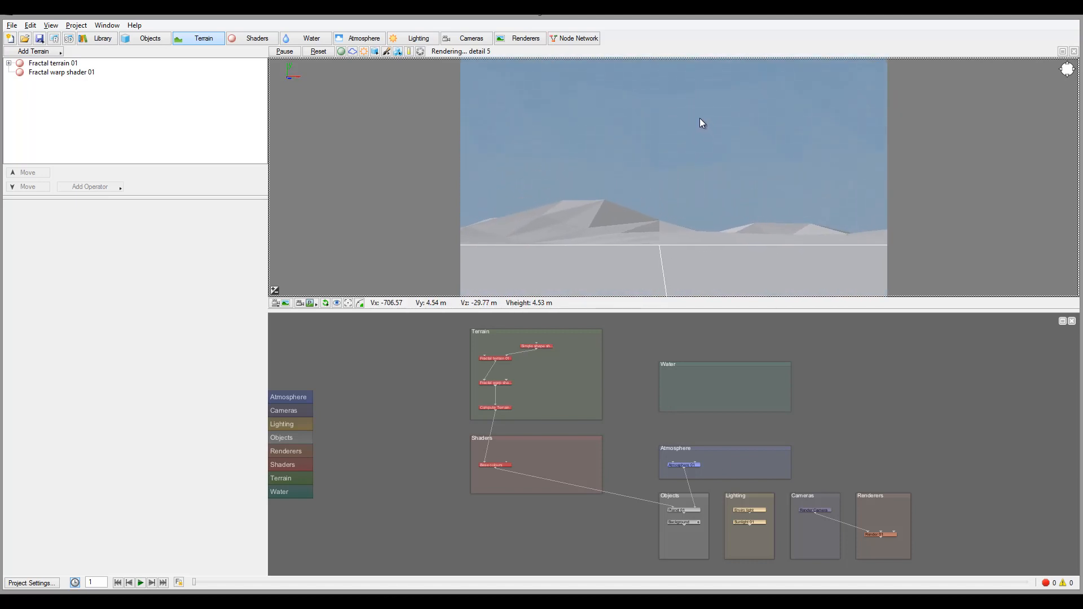
{"action": "mouse_move", "coordinate": [543, 168]}
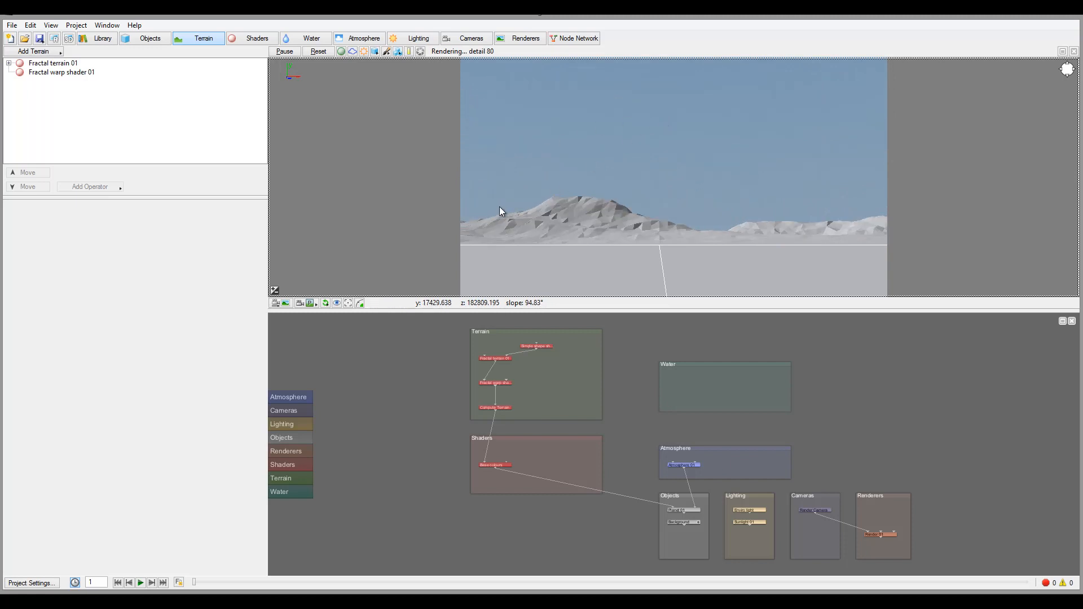
{"action": "mouse_move", "coordinate": [357, 260]}
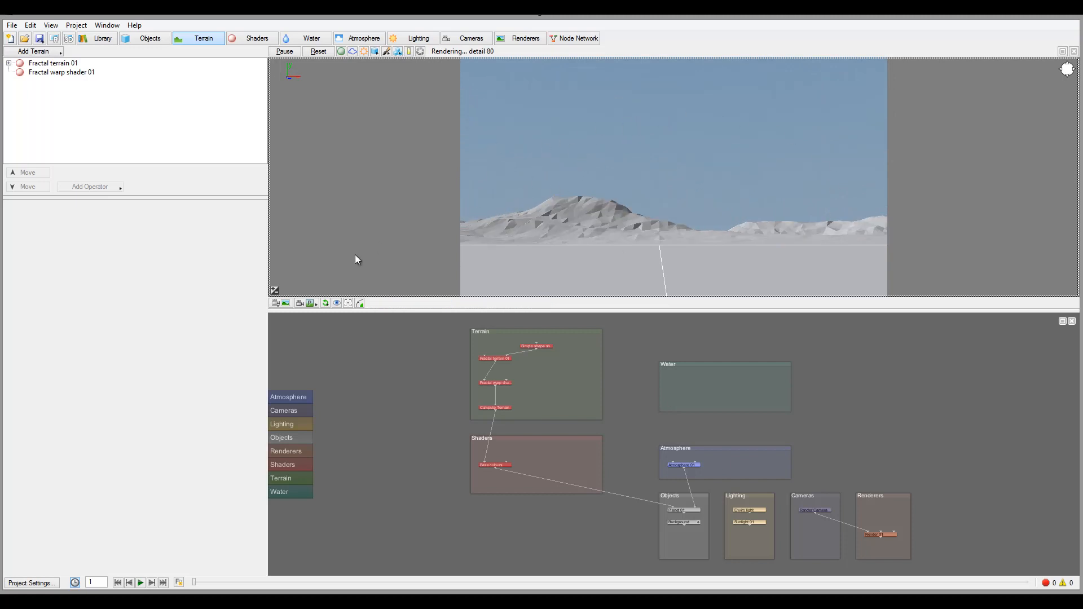
{"action": "mouse_move", "coordinate": [286, 303]}
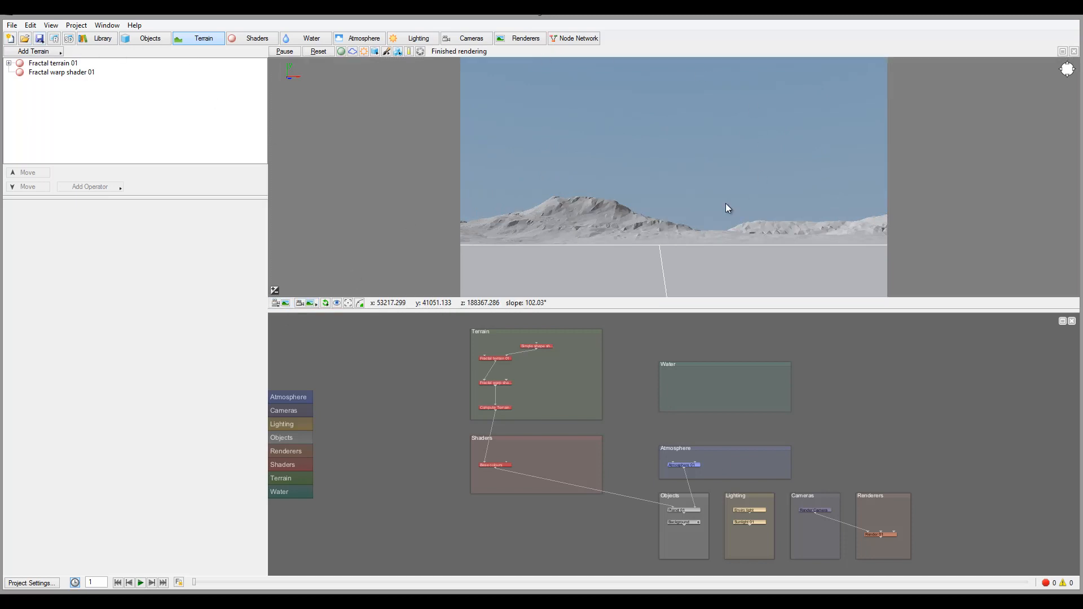
{"action": "mouse_move", "coordinate": [575, 265]}
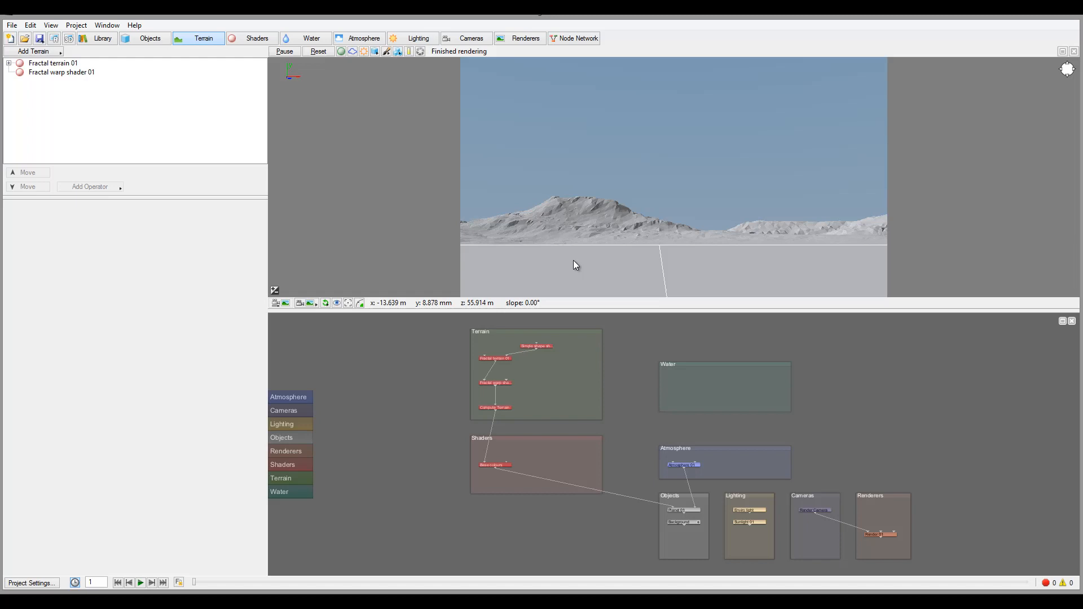
{"action": "mouse_move", "coordinate": [896, 248]}
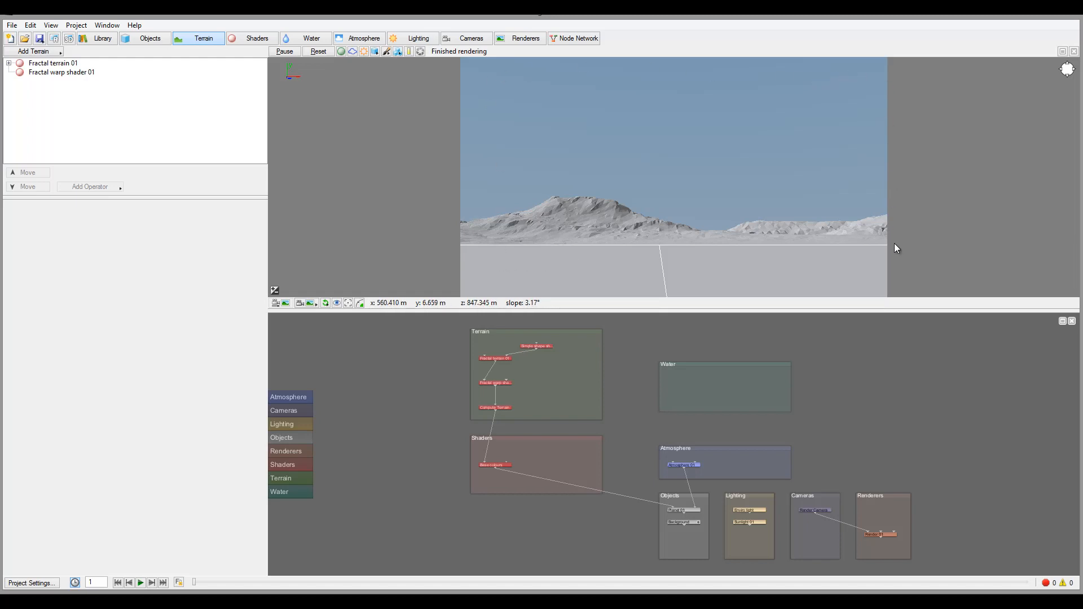
{"action": "mouse_move", "coordinate": [511, 188]}
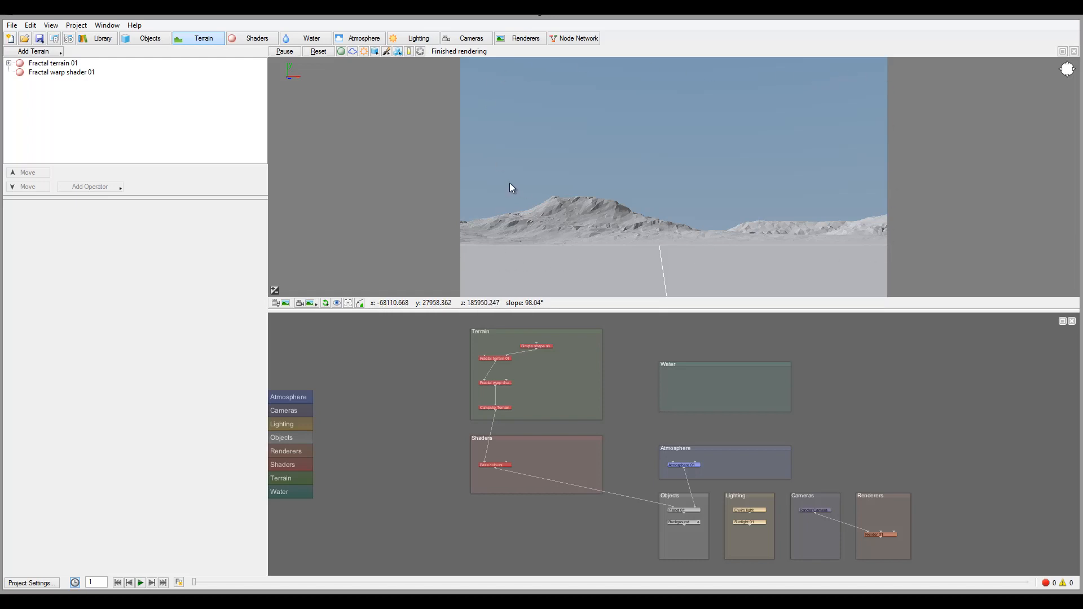
{"action": "mouse_move", "coordinate": [902, 534]}
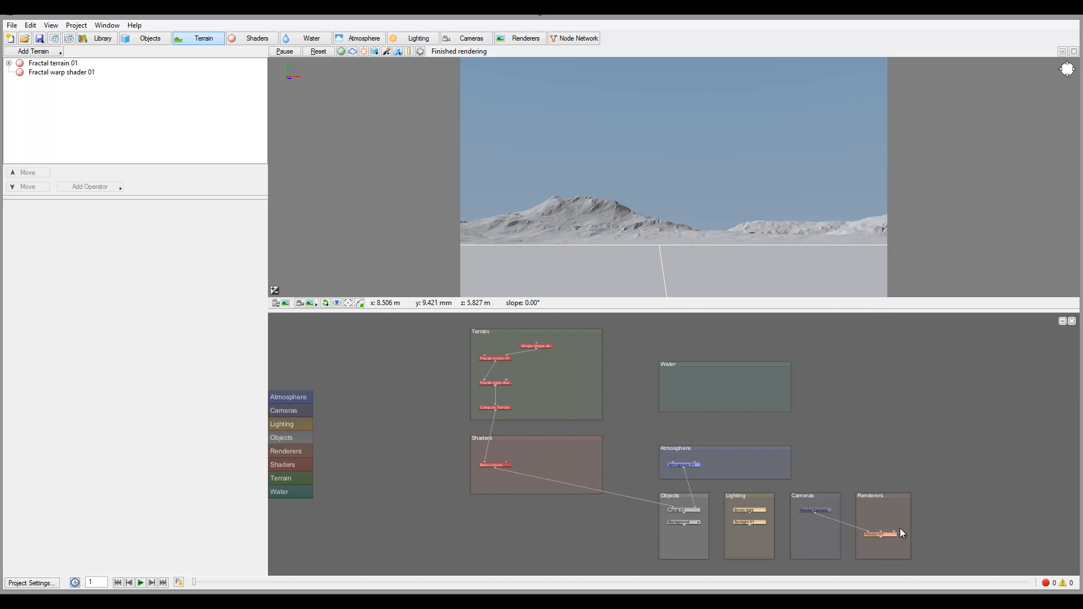
{"action": "mouse_move", "coordinate": [875, 195]}
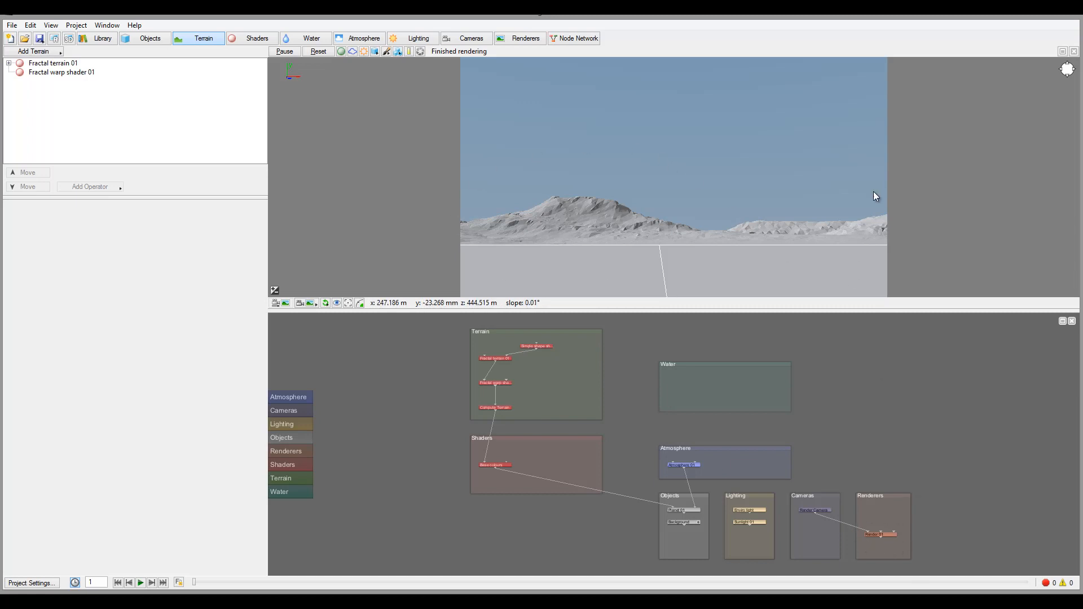
{"action": "mouse_move", "coordinate": [272, 78]}
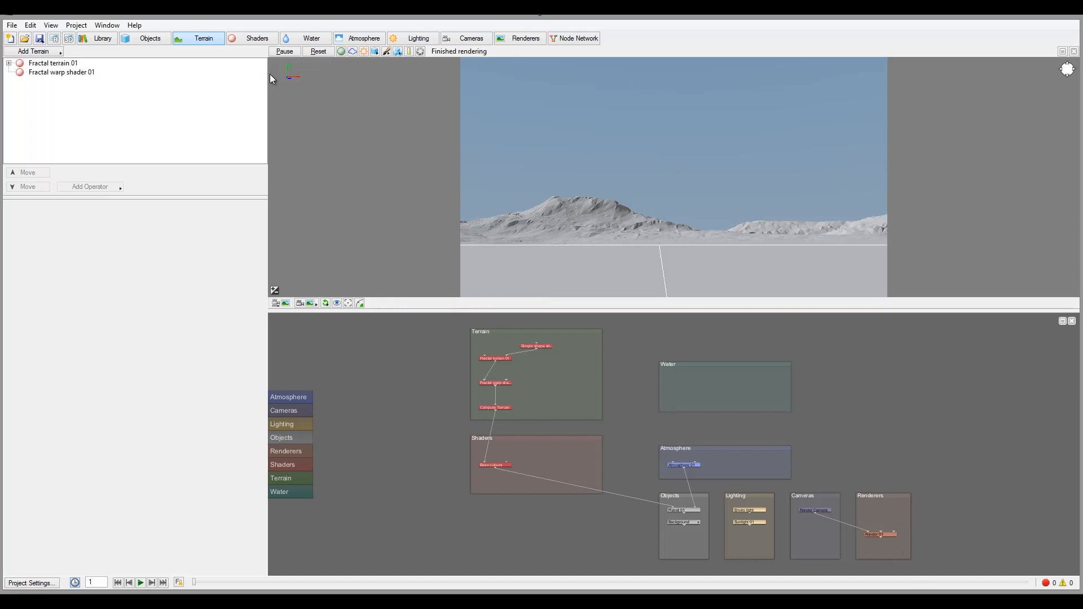
{"action": "mouse_move", "coordinate": [54, 39]}
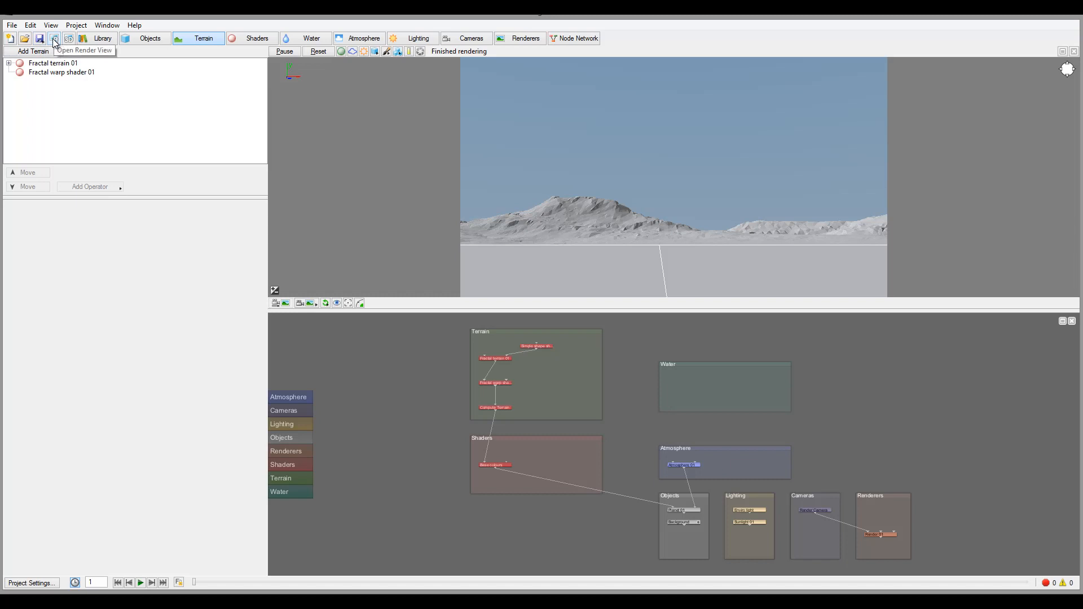
Step: Start a full render of the default scene in the Render View
{"action": "left_click", "coordinate": [54, 38]}
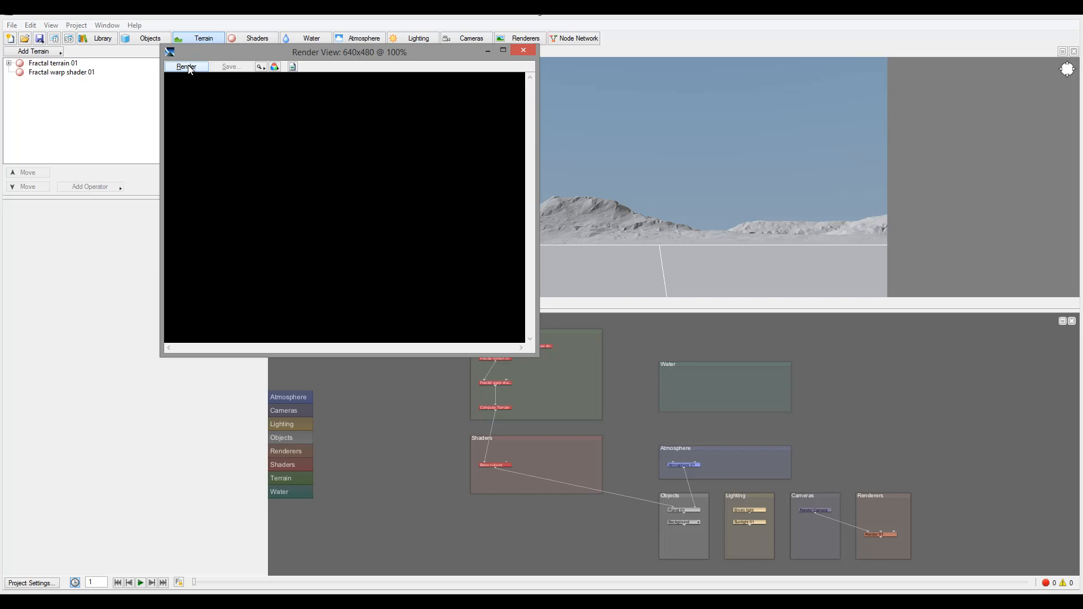
{"action": "left_click", "coordinate": [185, 66]}
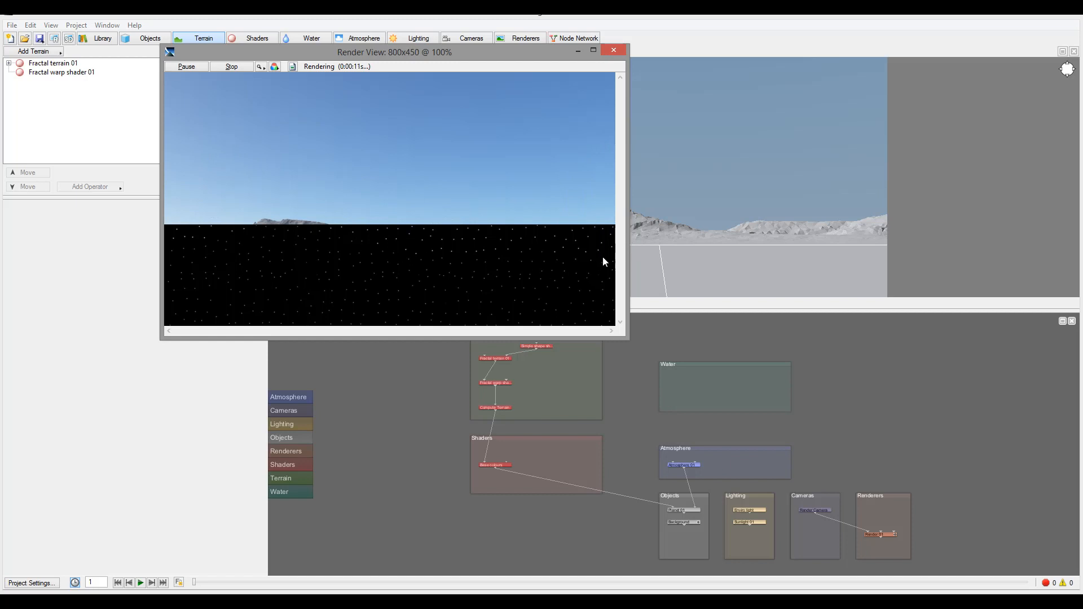
{"action": "mouse_move", "coordinate": [281, 207]}
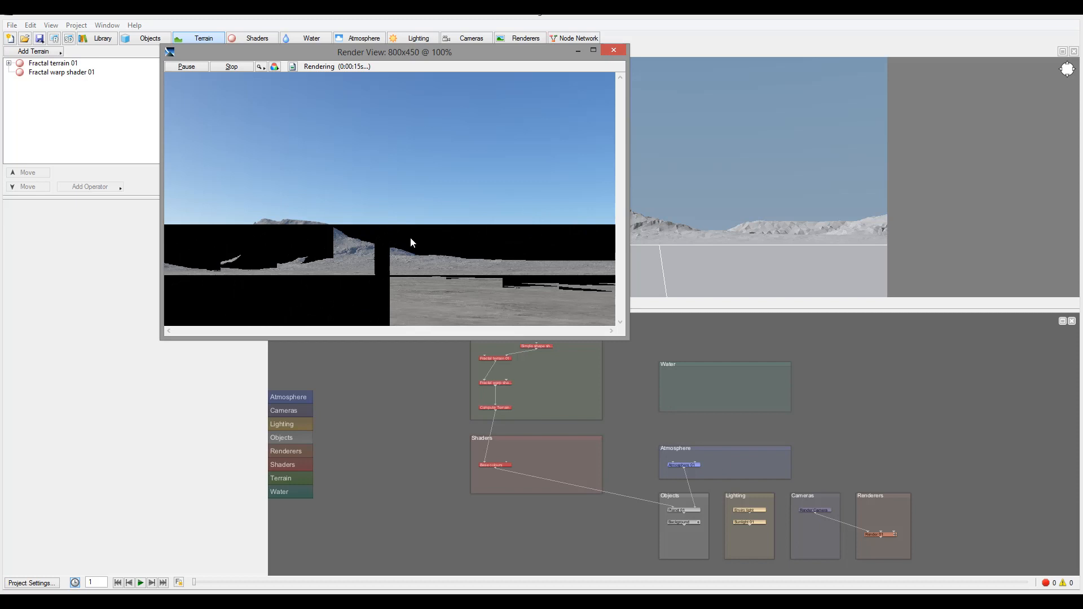
{"action": "mouse_move", "coordinate": [587, 273]}
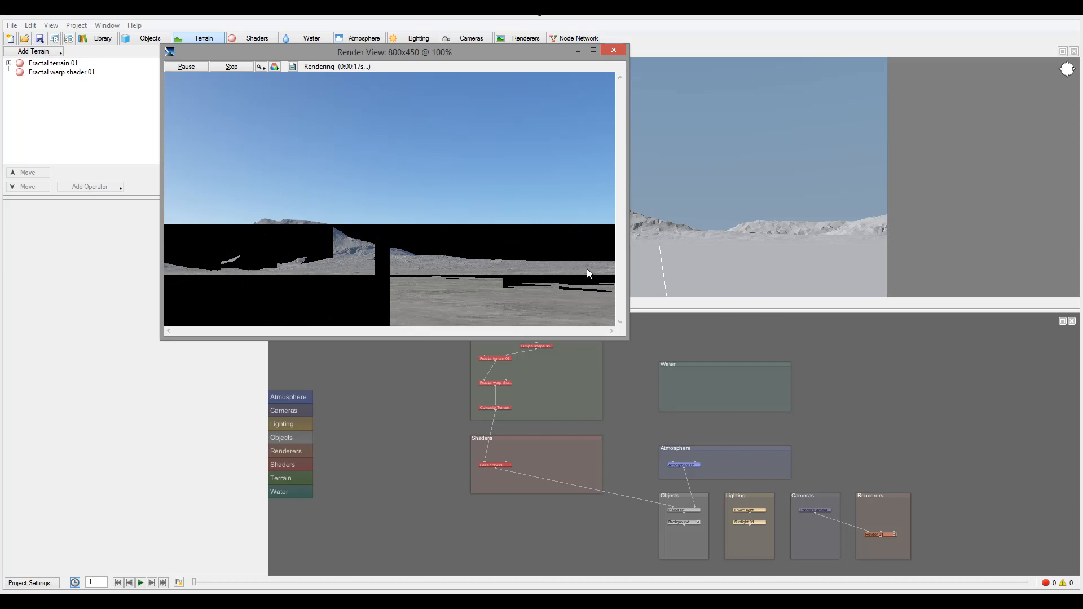
{"action": "mouse_move", "coordinate": [473, 257]}
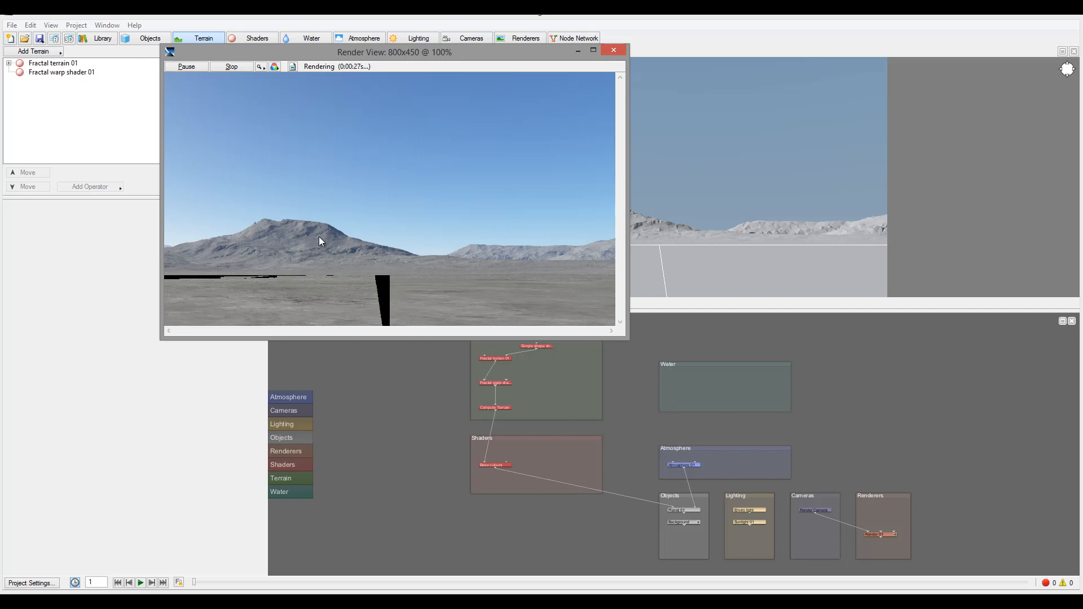
{"action": "mouse_move", "coordinate": [416, 284]}
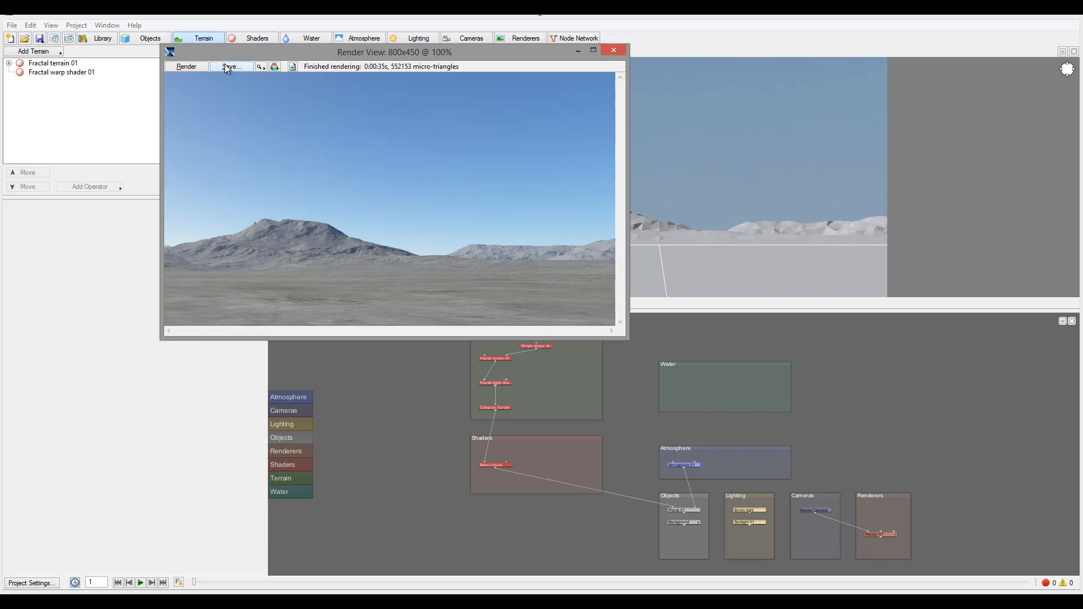
{"action": "mouse_move", "coordinate": [234, 69]}
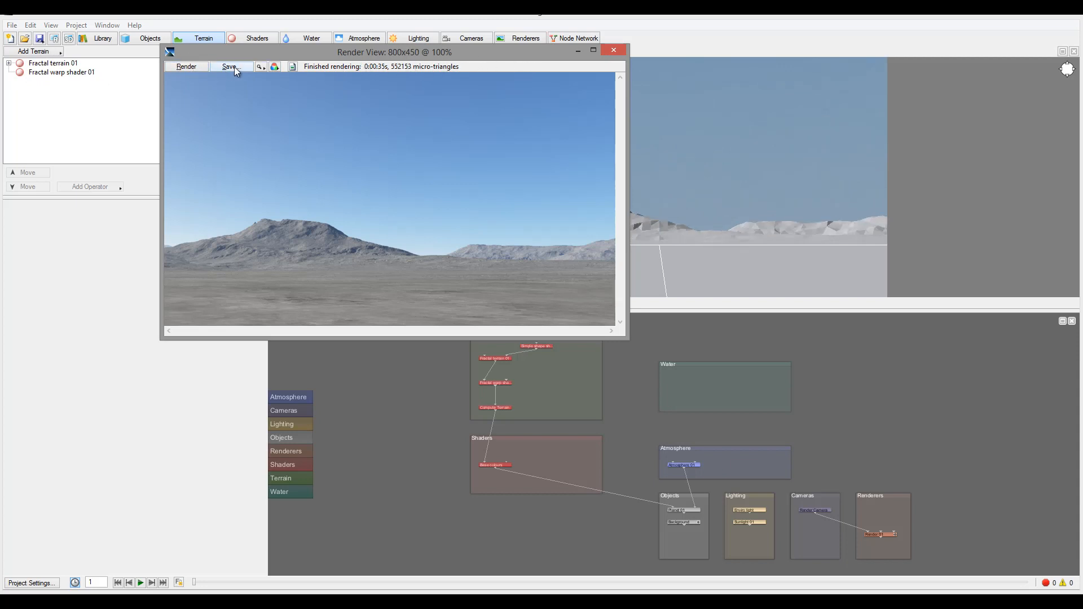
{"action": "mouse_move", "coordinate": [484, 83]}
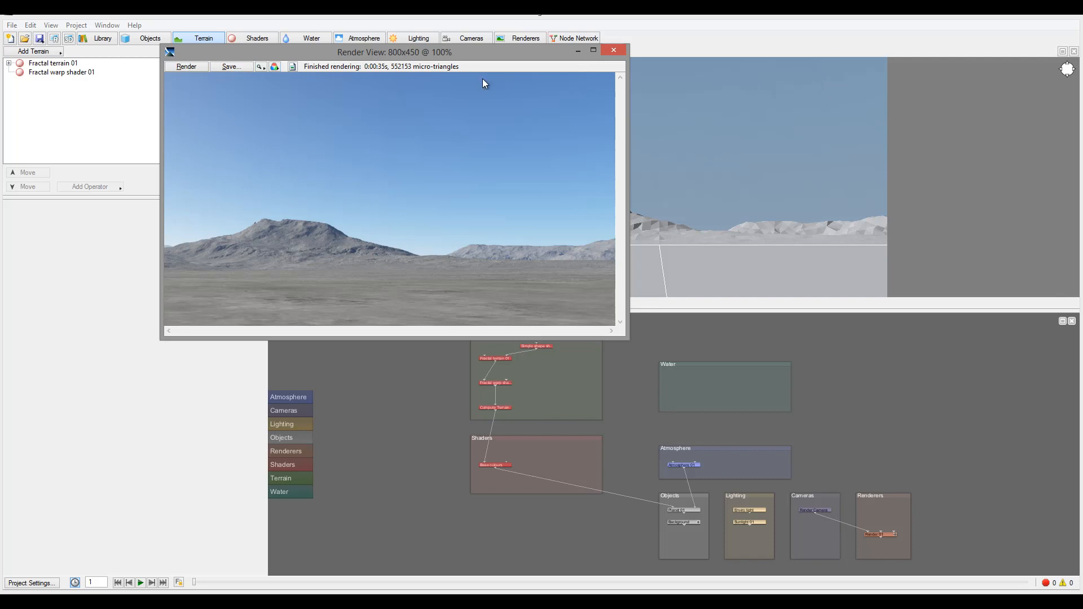
{"action": "mouse_move", "coordinate": [396, 162]}
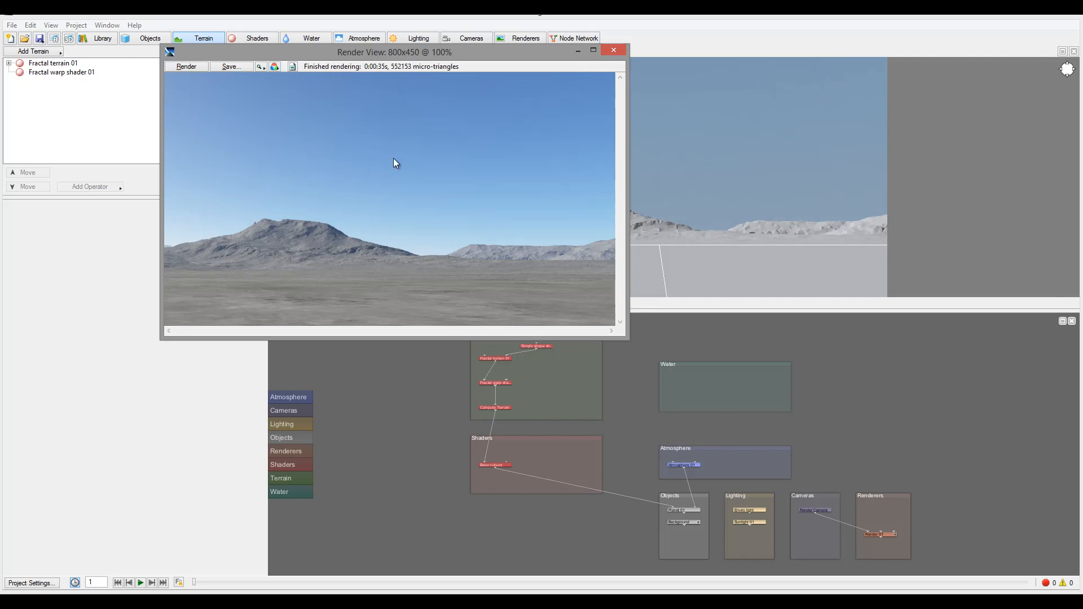
{"action": "mouse_move", "coordinate": [297, 88]}
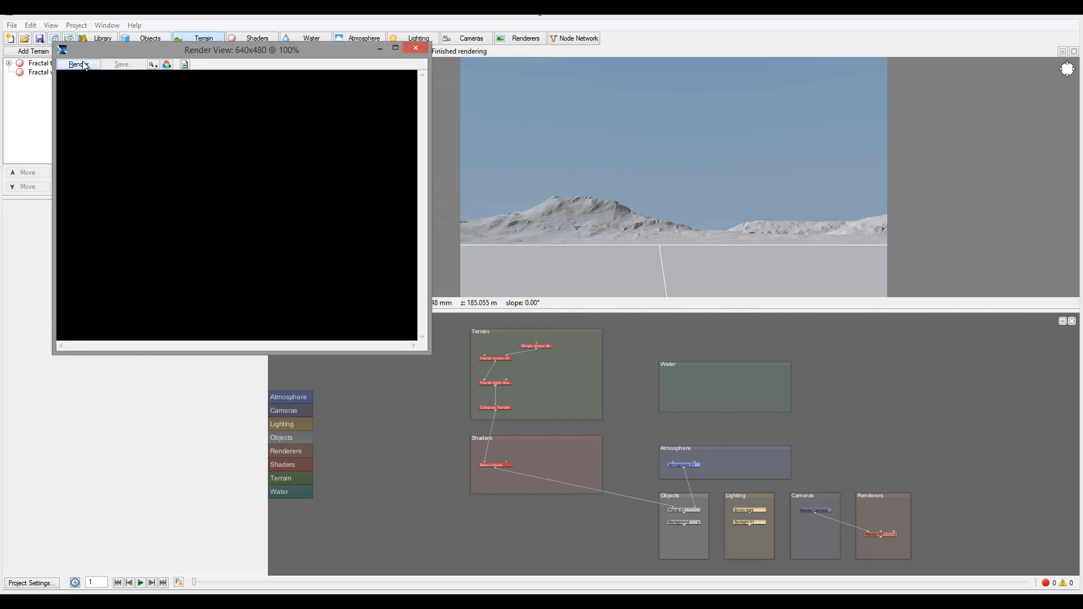
Step: Start a new render, check the terrain node in the main window, and return to the render window
{"action": "left_click", "coordinate": [76, 64]}
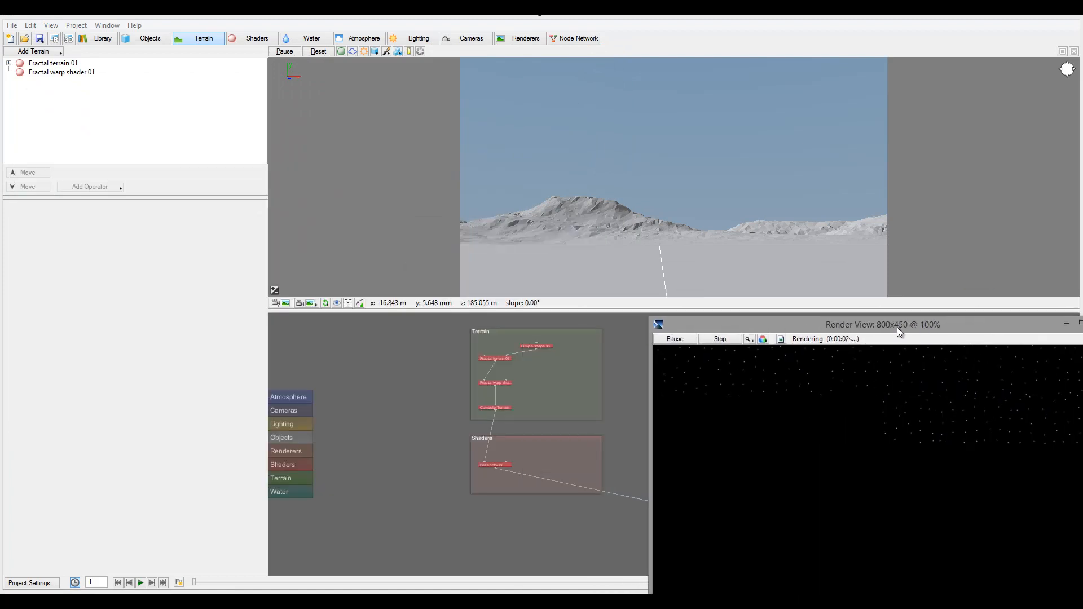
{"action": "left_click", "coordinate": [1076, 325]}
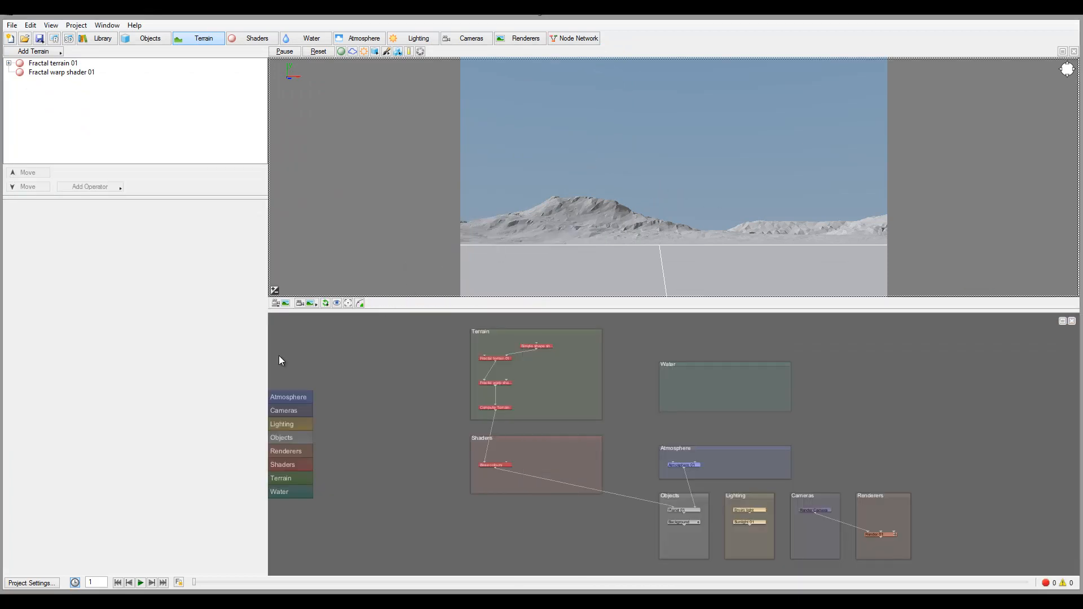
{"action": "left_click", "coordinate": [495, 357]}
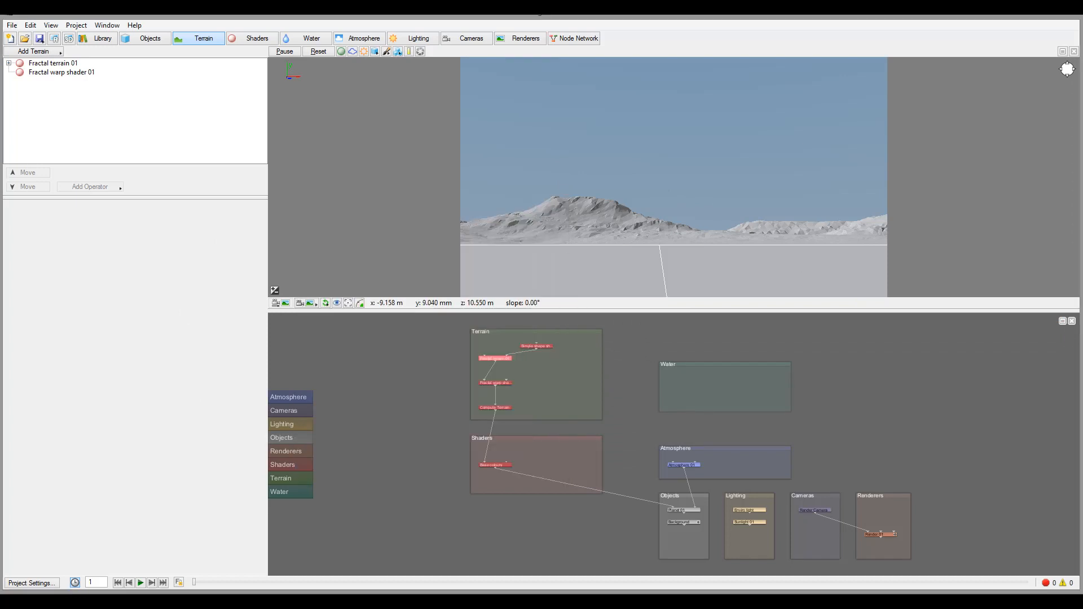
{"action": "left_click", "coordinate": [526, 39]}
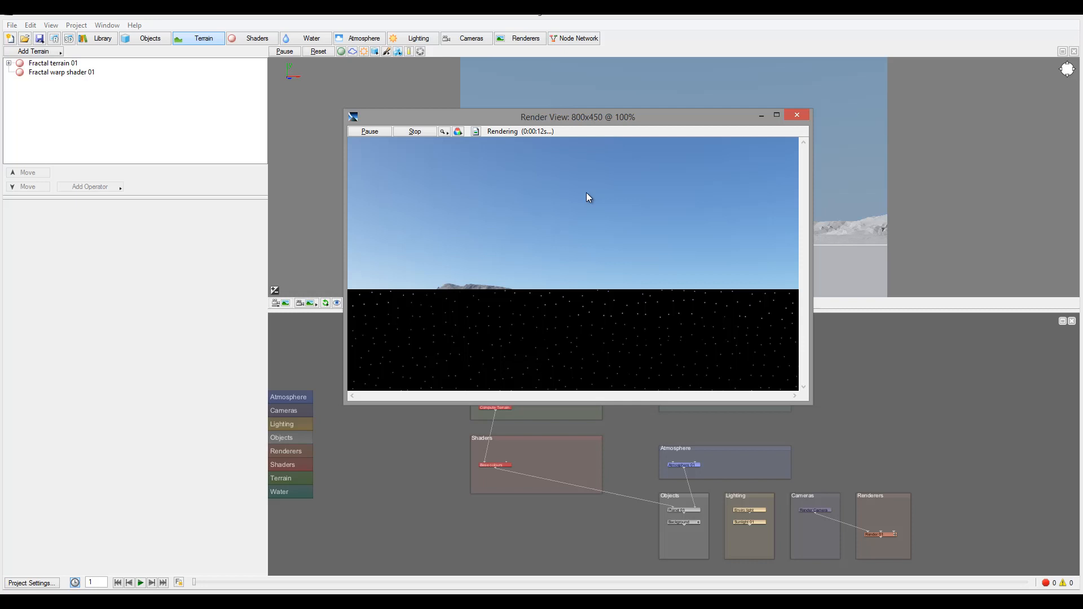
{"action": "mouse_move", "coordinate": [543, 222]}
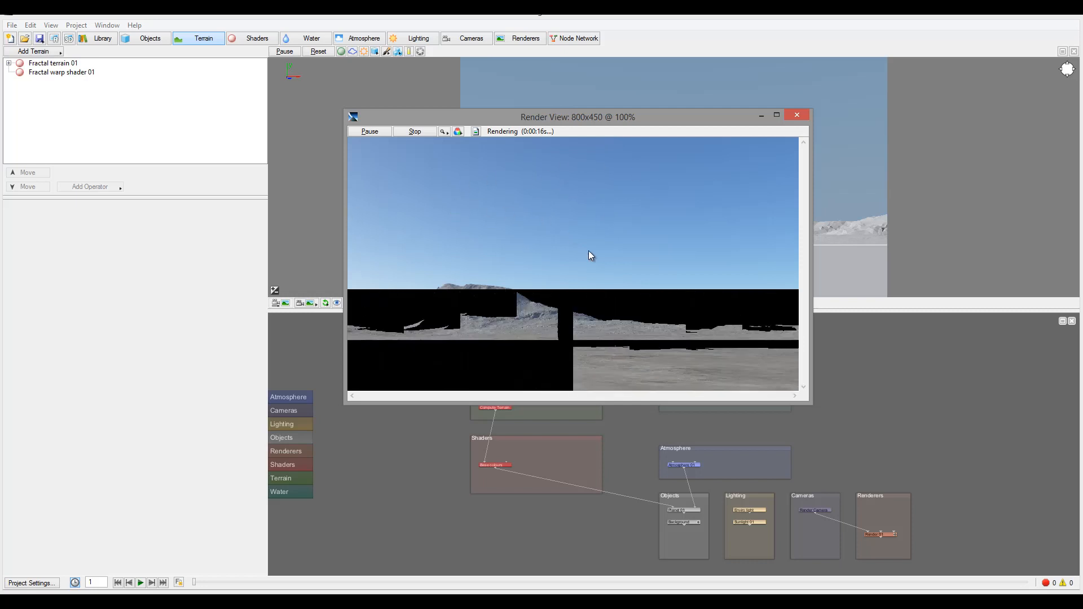
{"action": "mouse_move", "coordinate": [633, 194]}
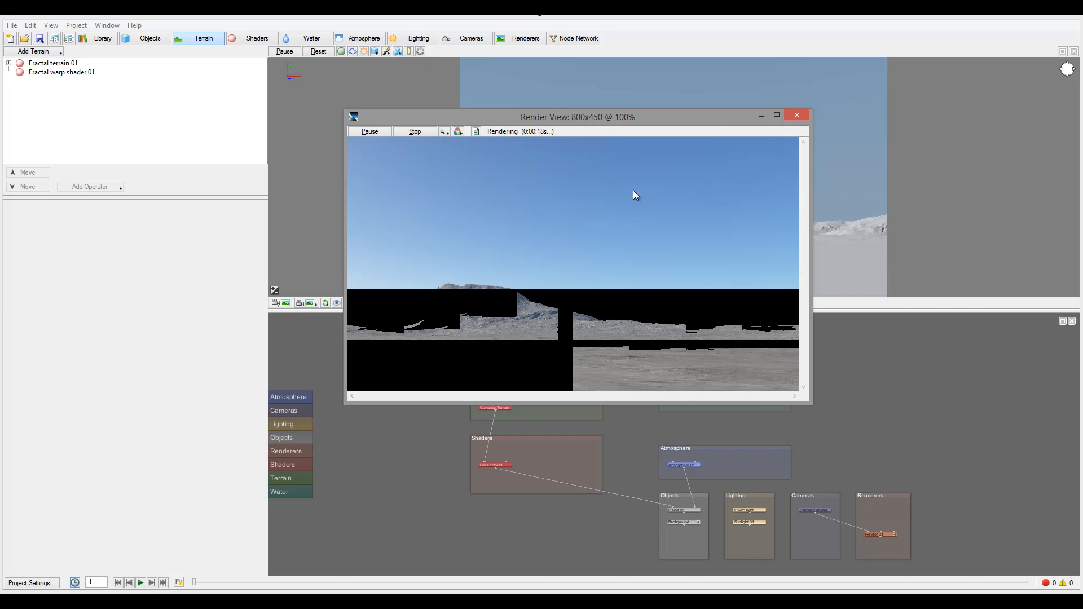
{"action": "mouse_move", "coordinate": [580, 260]}
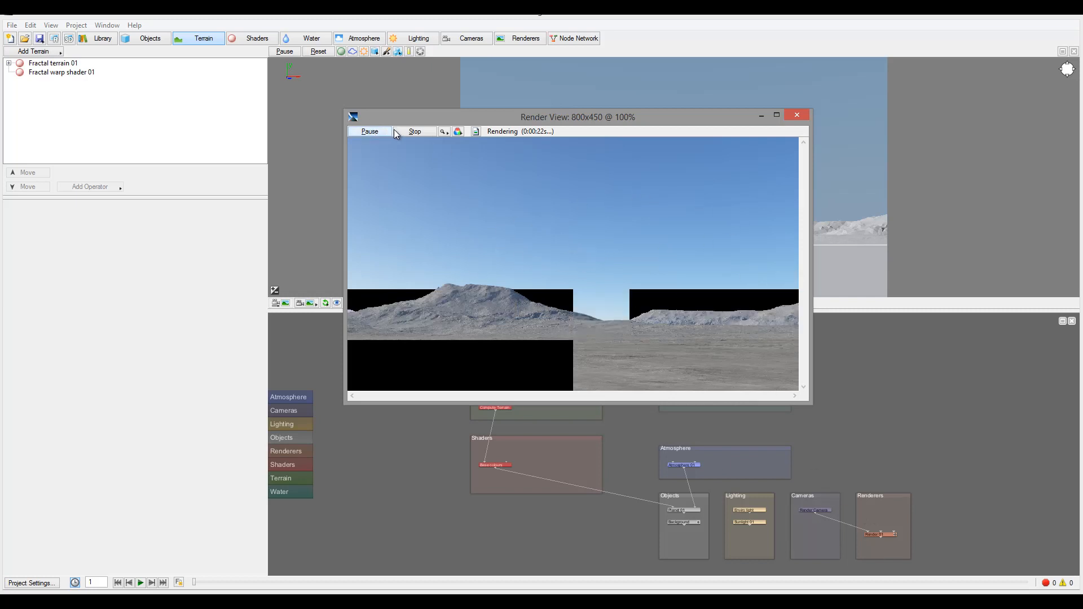
Step: Pause the render in progress, then resume it until the image is nearly complete
{"action": "left_click", "coordinate": [369, 131]}
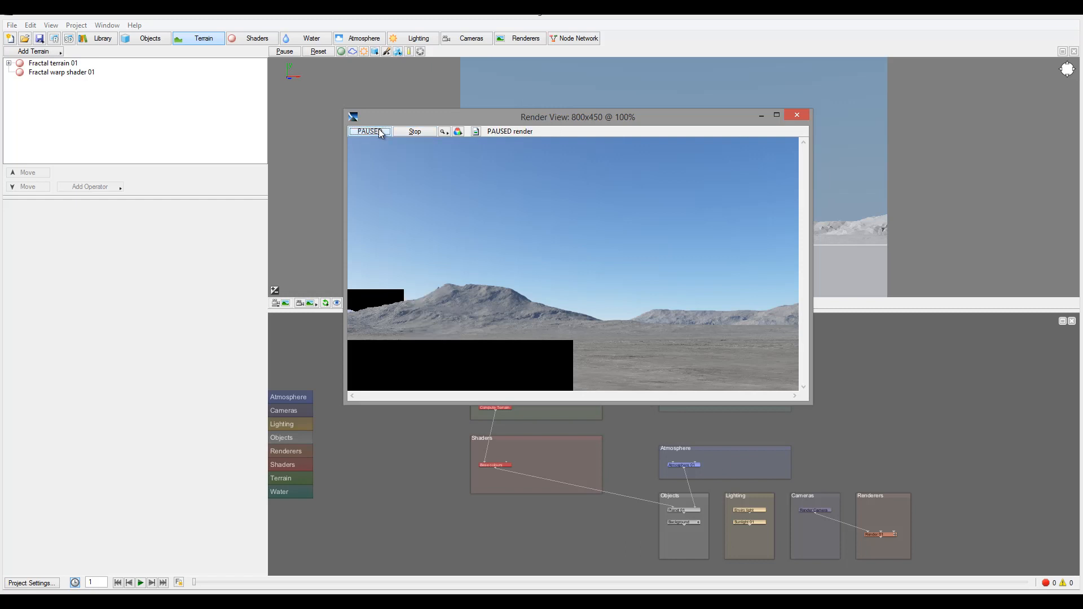
{"action": "left_click", "coordinate": [370, 131]}
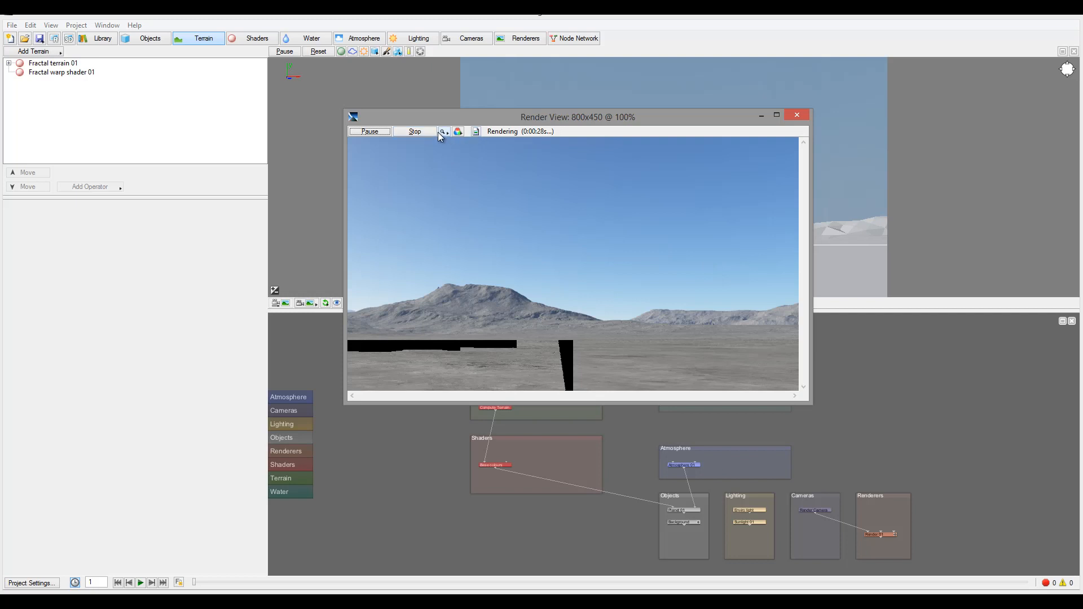
{"action": "mouse_move", "coordinate": [443, 131]}
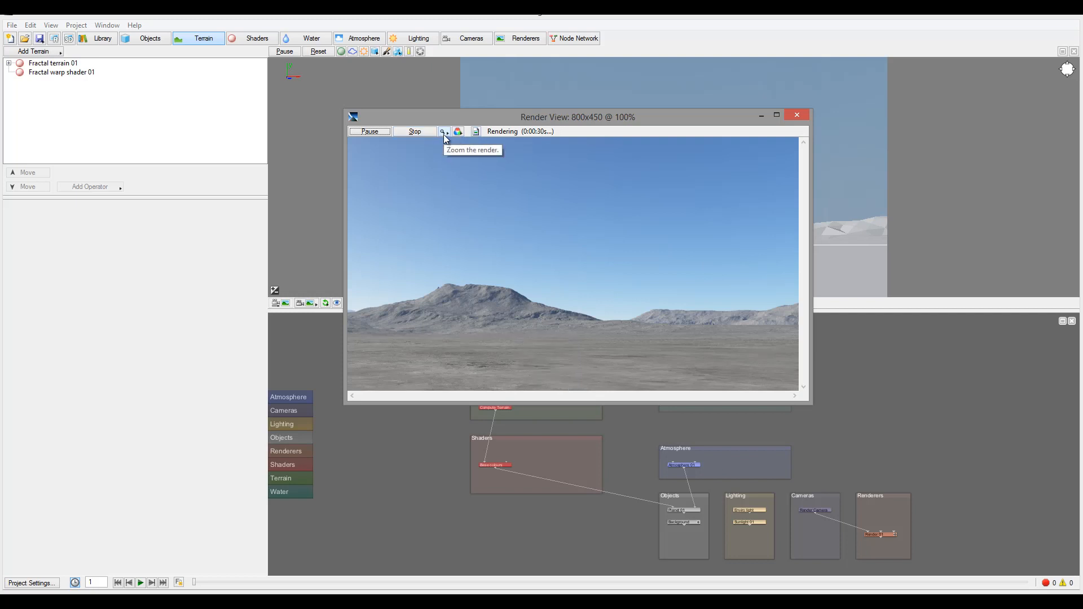
{"action": "left_click", "coordinate": [442, 131]}
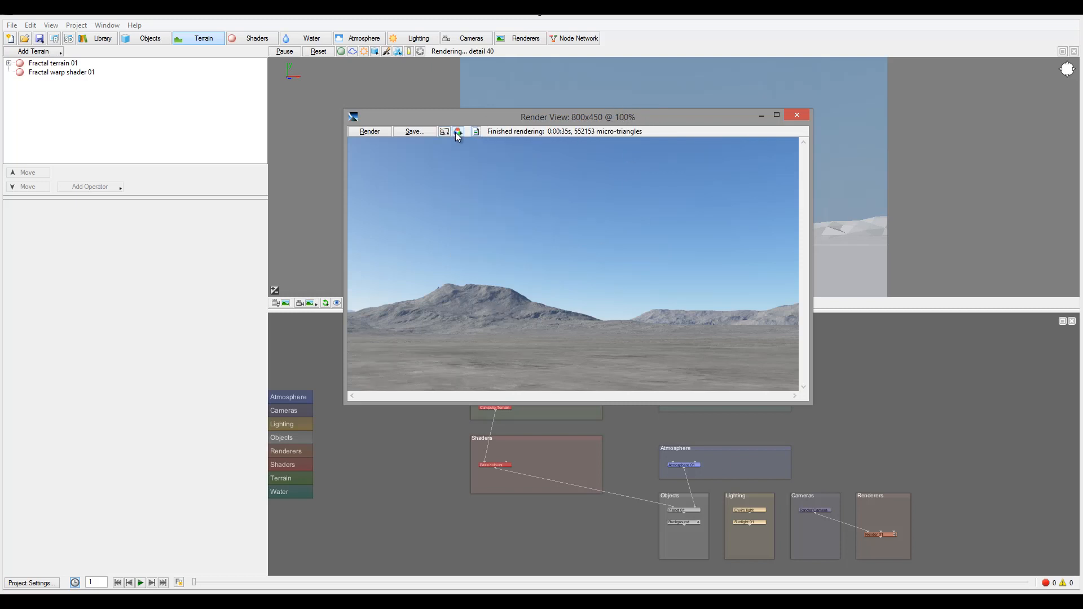
Step: Show the render's Alpha channel, switch back to RGB, and close the Render View
{"action": "left_click", "coordinate": [457, 131]}
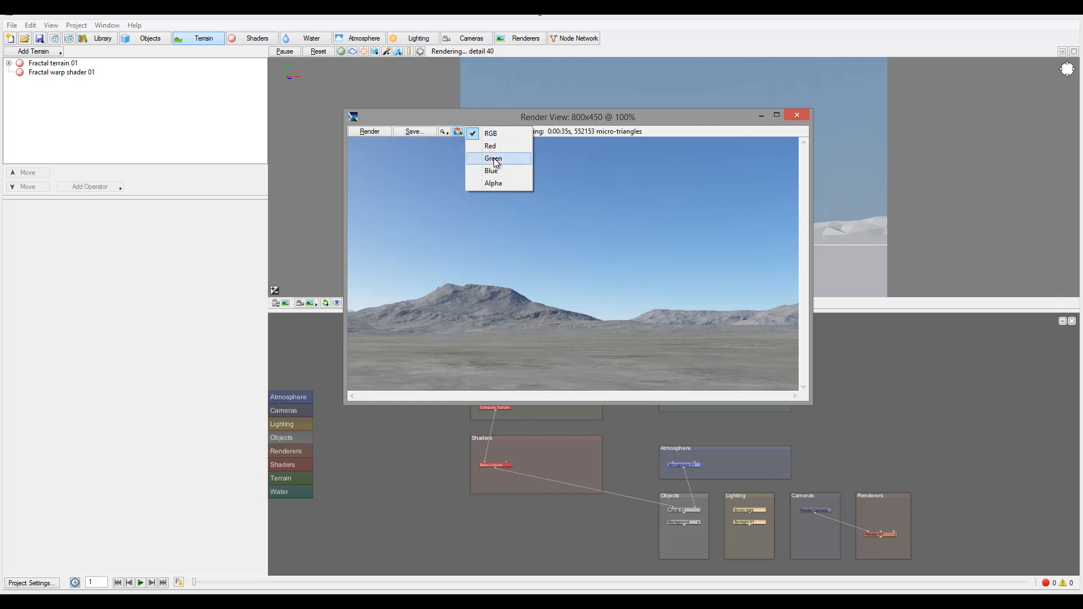
{"action": "left_click", "coordinate": [493, 183]}
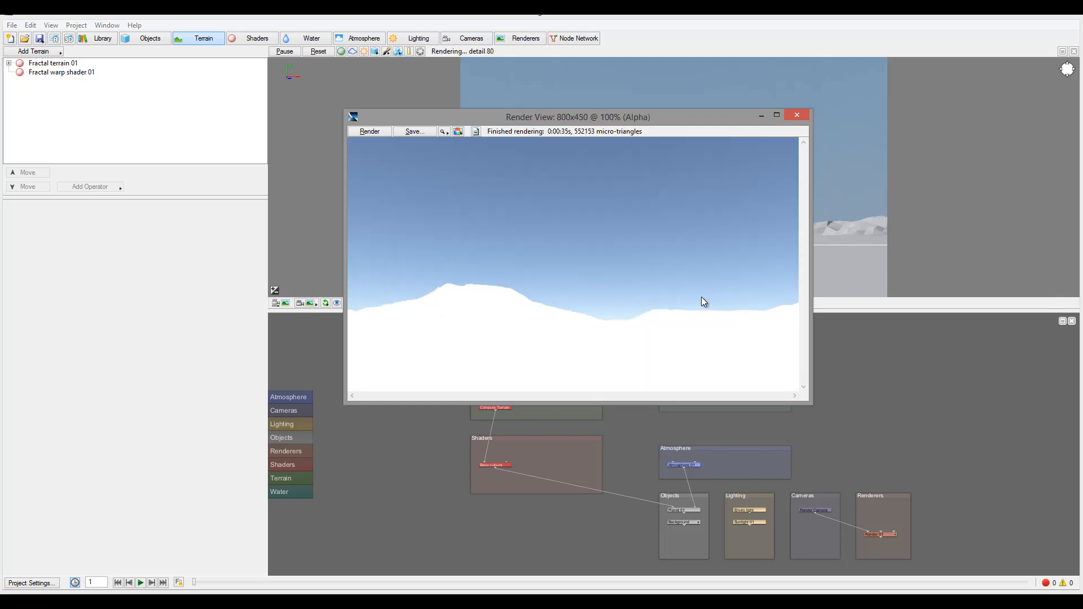
{"action": "left_click", "coordinate": [457, 131]}
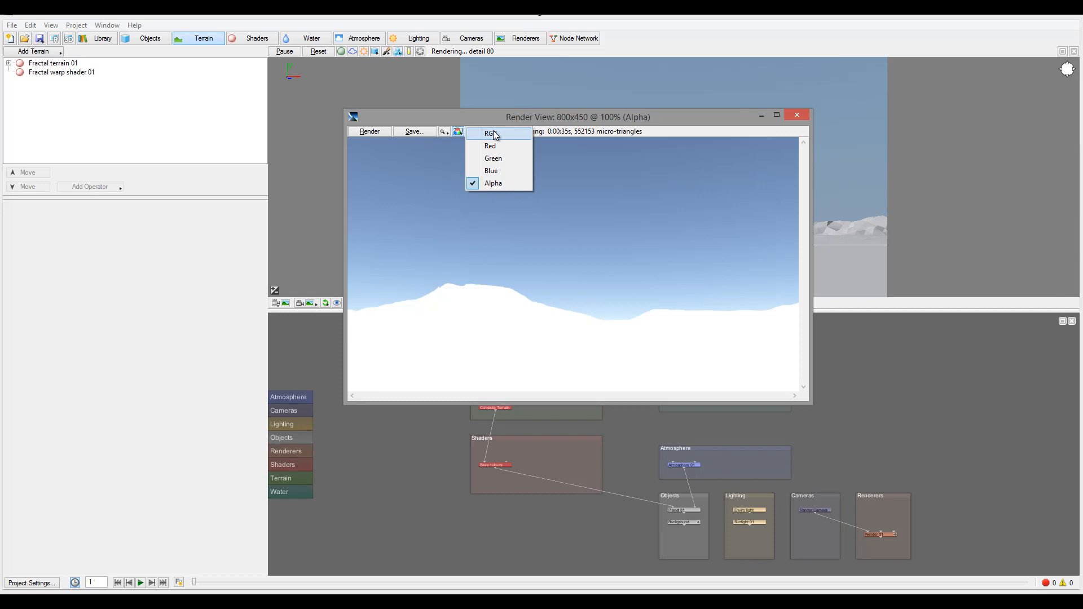
{"action": "left_click", "coordinate": [489, 133]}
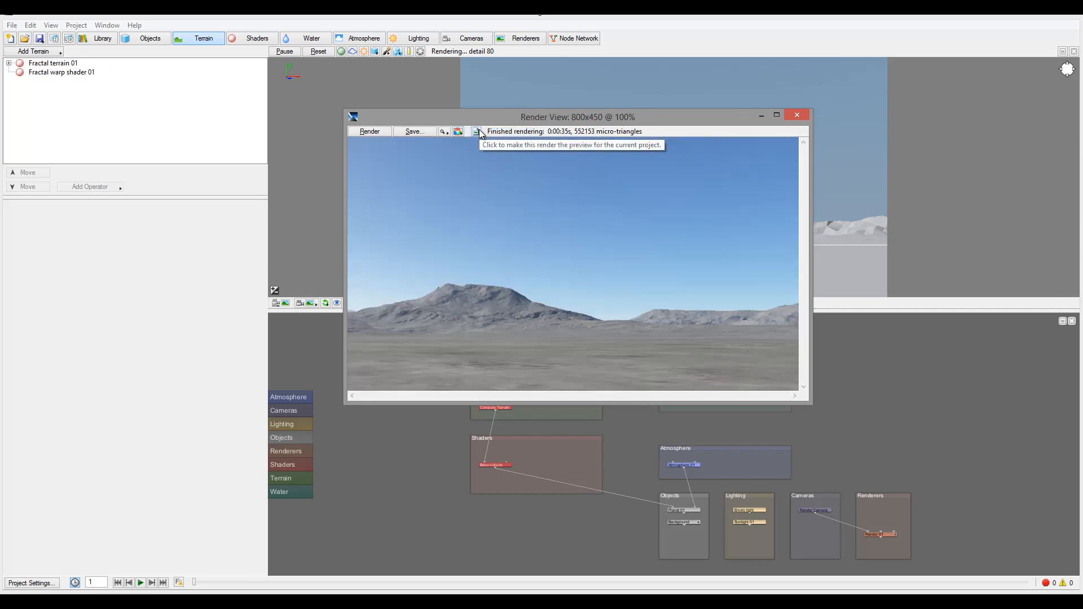
{"action": "mouse_move", "coordinate": [522, 130]}
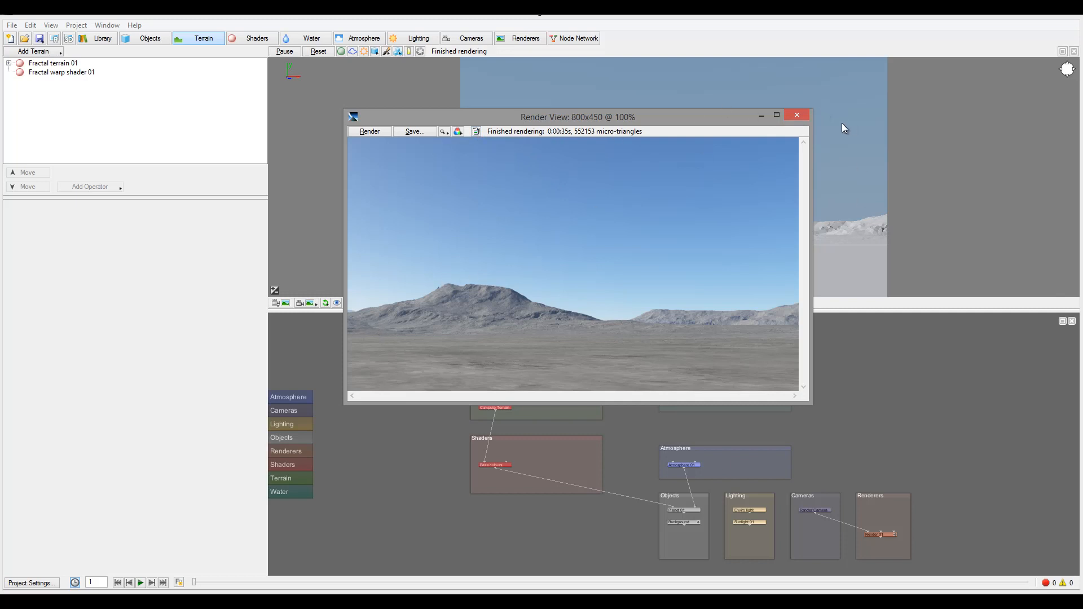
{"action": "left_click", "coordinate": [797, 115]}
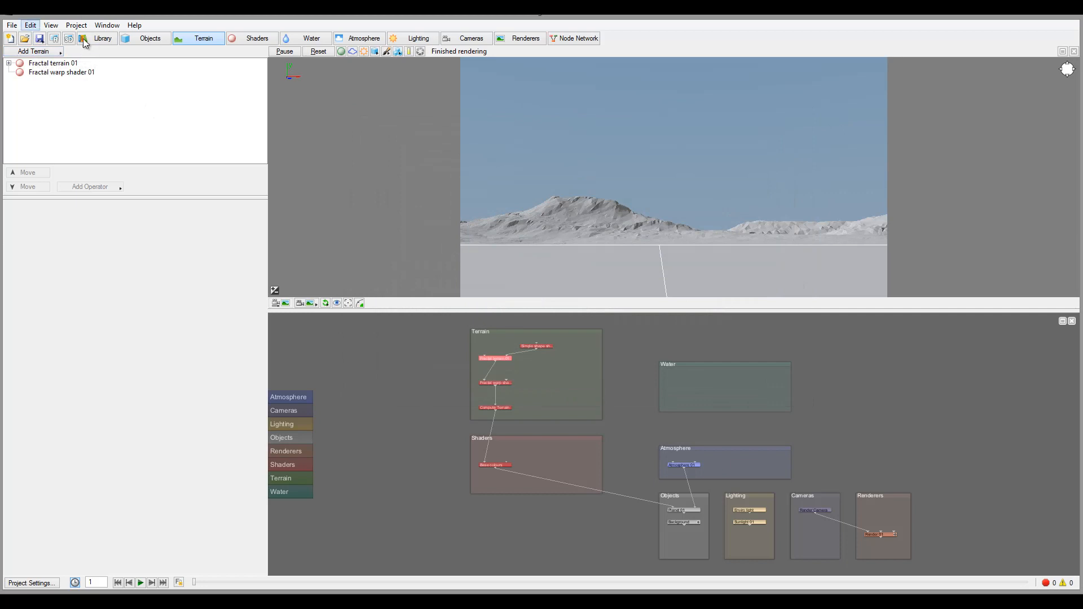
{"action": "mouse_move", "coordinate": [242, 42]}
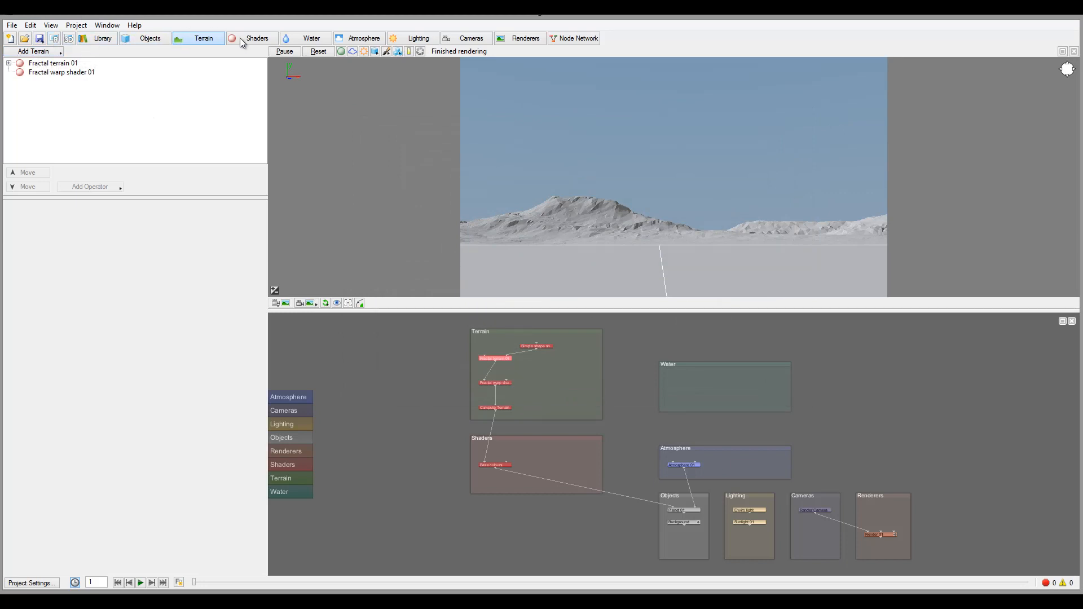
{"action": "mouse_move", "coordinate": [203, 38]}
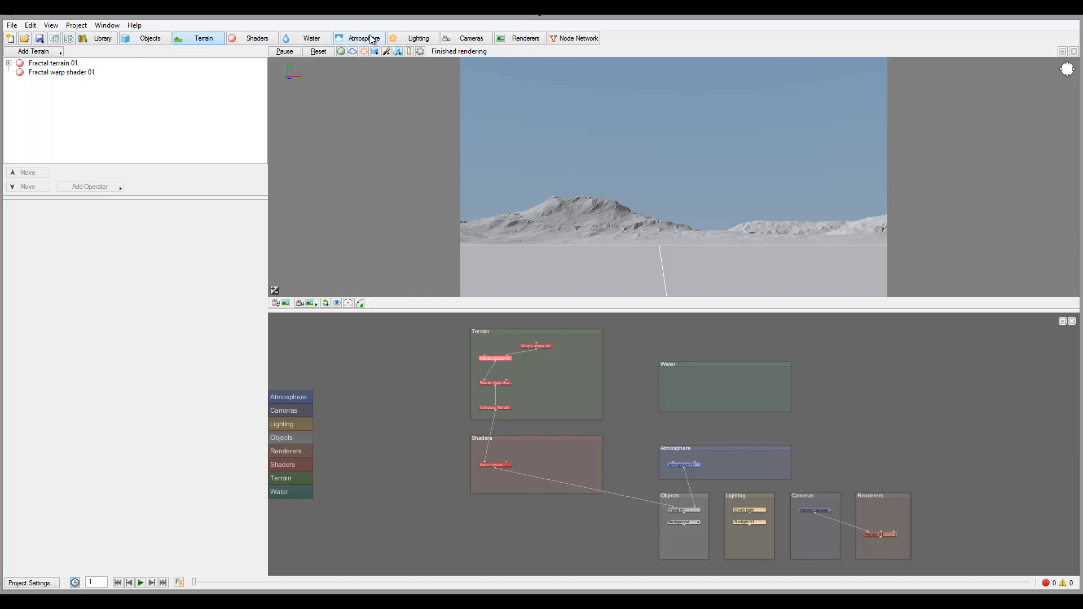
{"action": "mouse_move", "coordinate": [149, 39]}
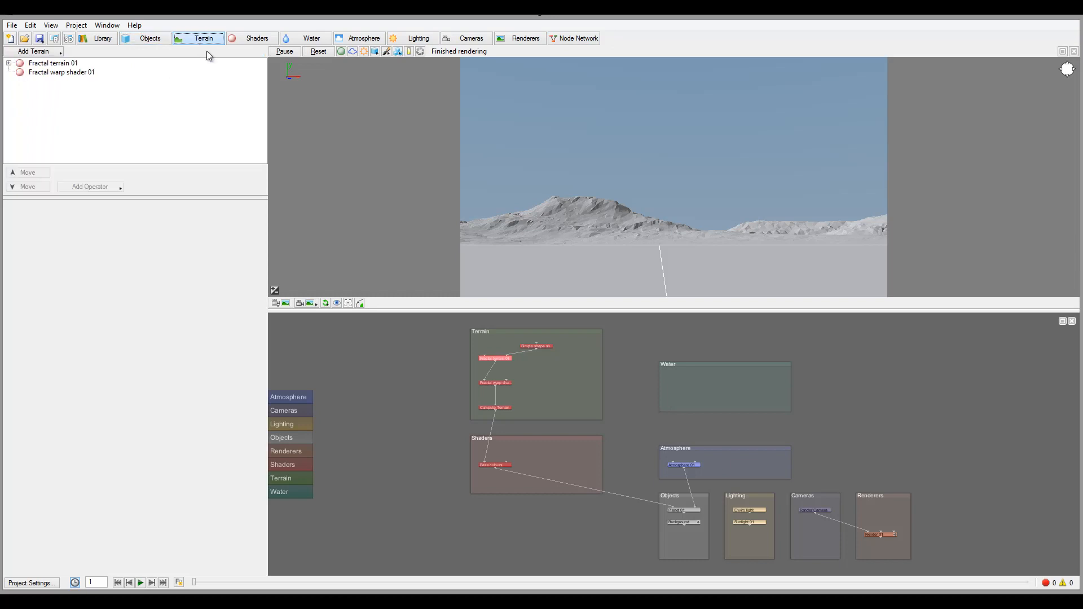
{"action": "mouse_move", "coordinate": [33, 65]}
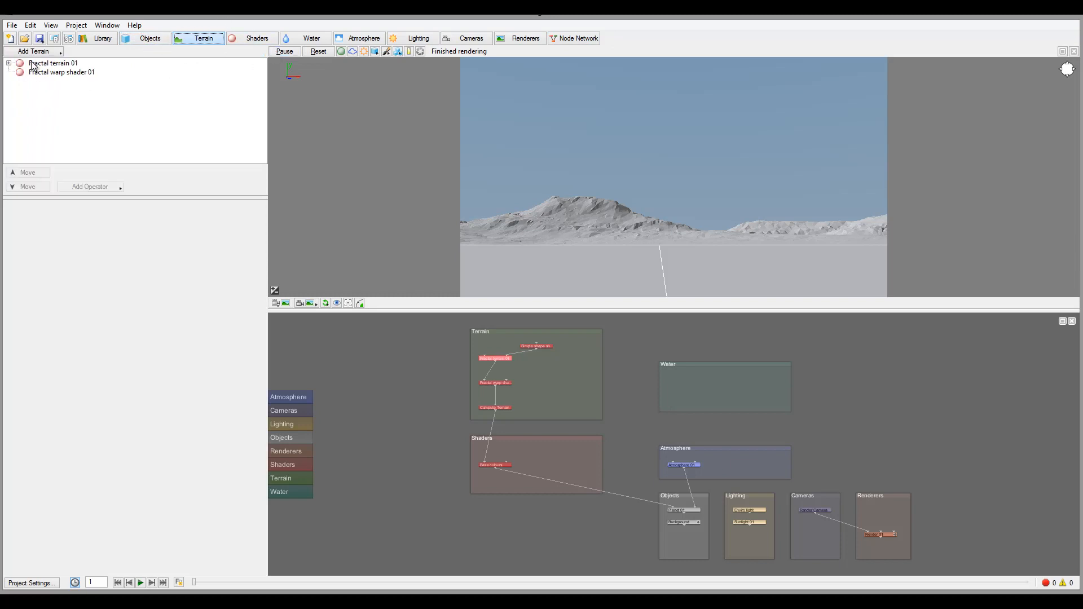
{"action": "mouse_move", "coordinate": [155, 181]}
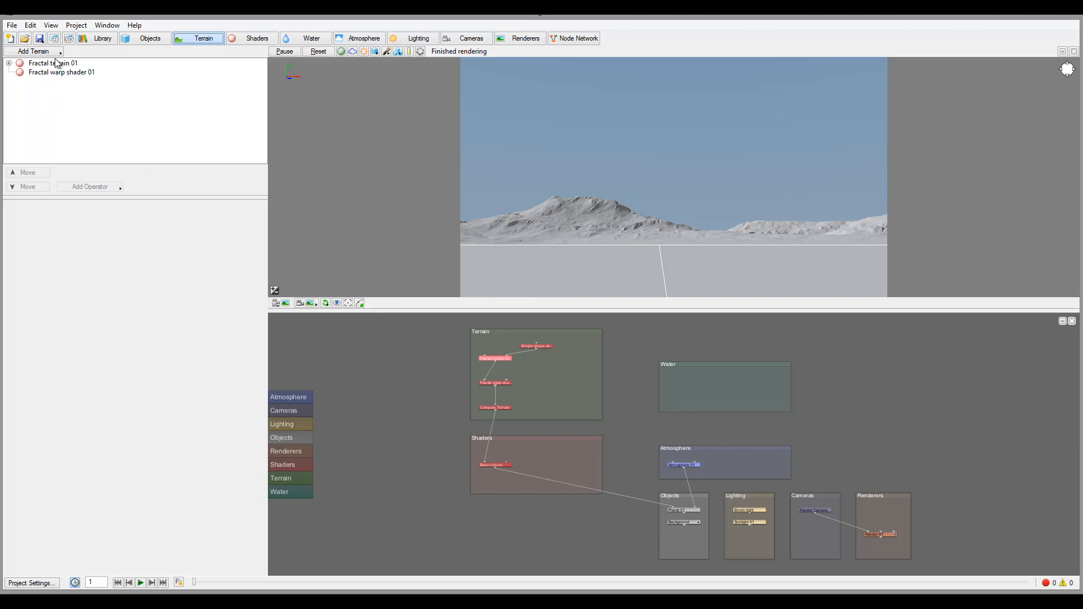
Step: Add a second Power Fractal terrain from the Add Terrain list
{"action": "left_click", "coordinate": [33, 51]}
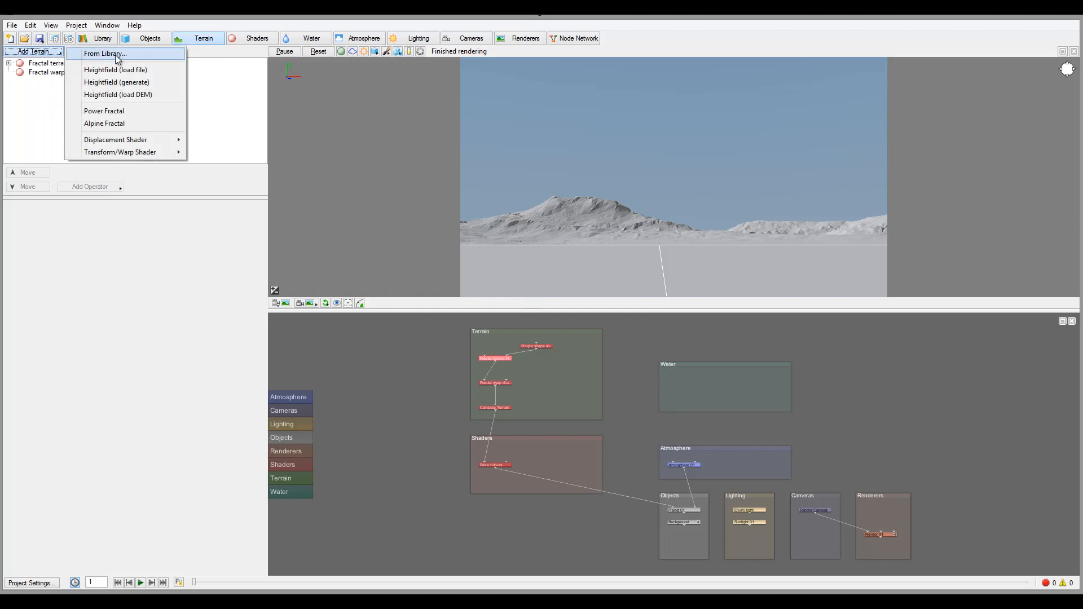
{"action": "mouse_move", "coordinate": [104, 111]}
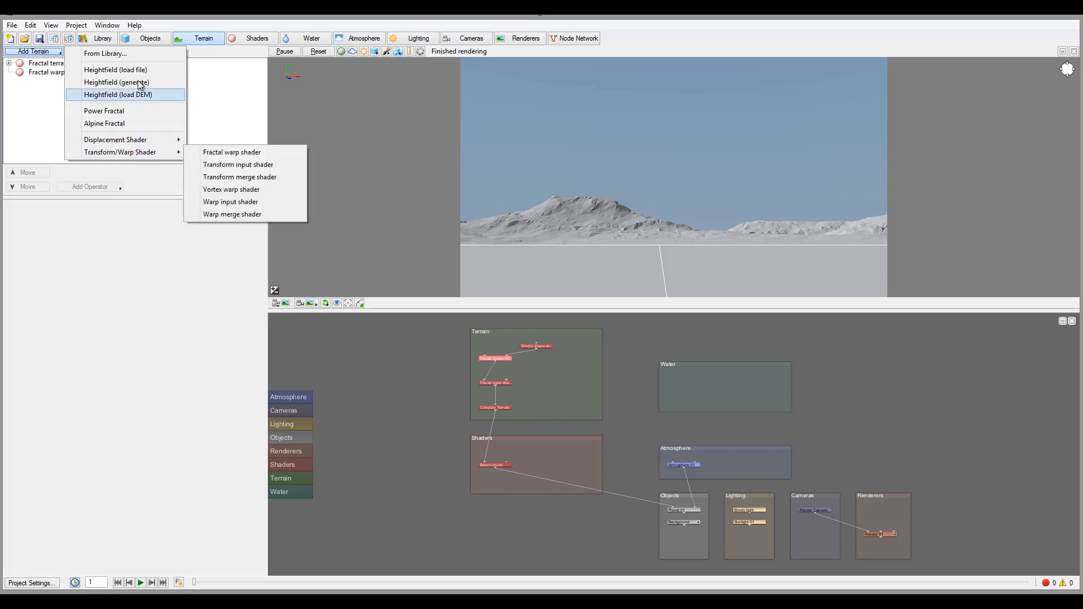
{"action": "mouse_move", "coordinate": [115, 69]}
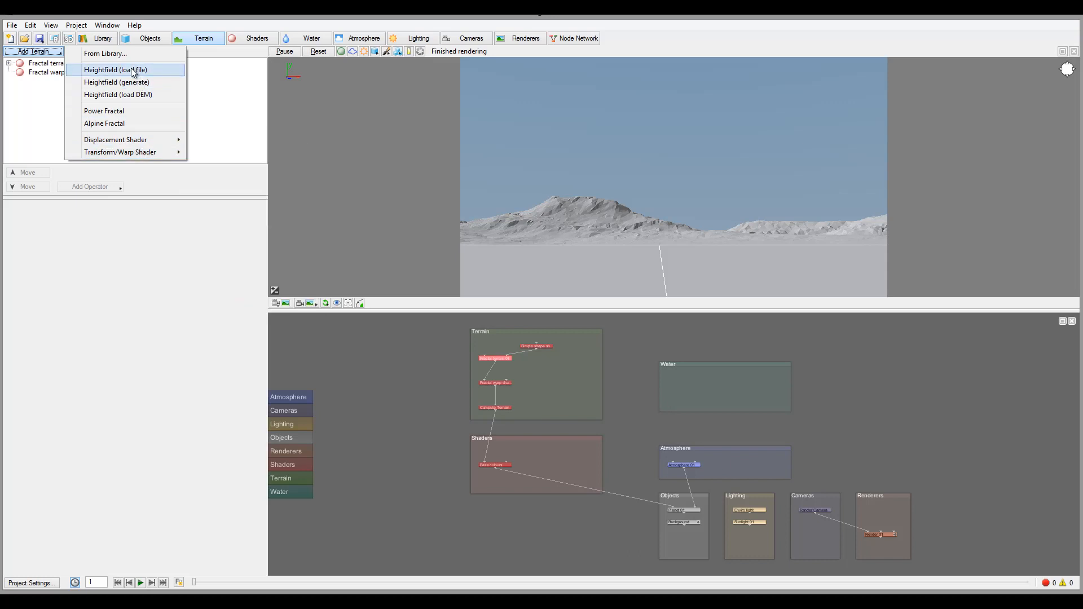
{"action": "mouse_move", "coordinate": [127, 123]}
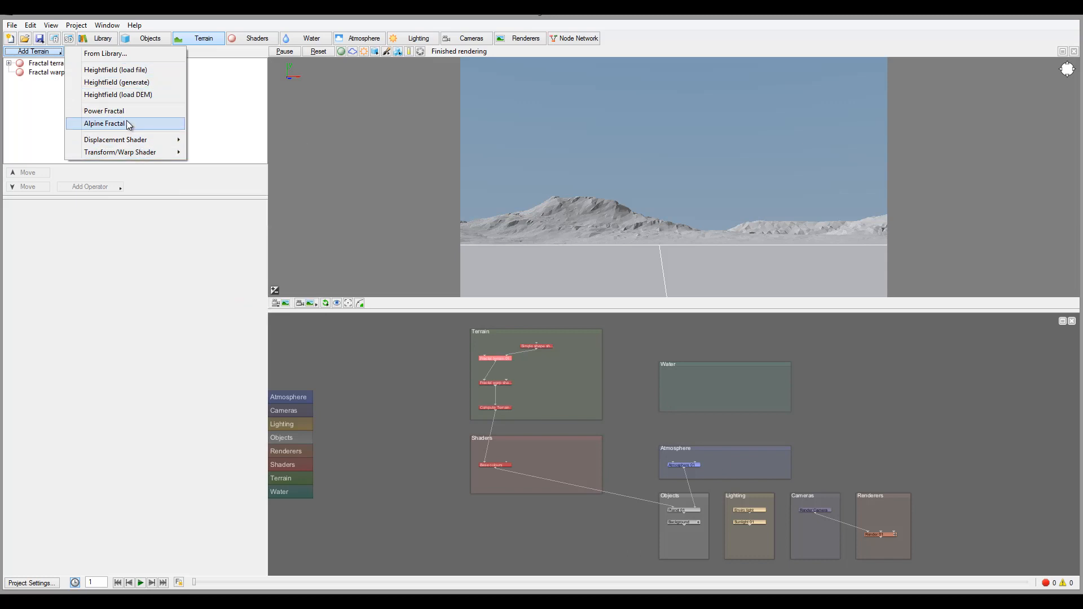
{"action": "mouse_move", "coordinate": [115, 69]}
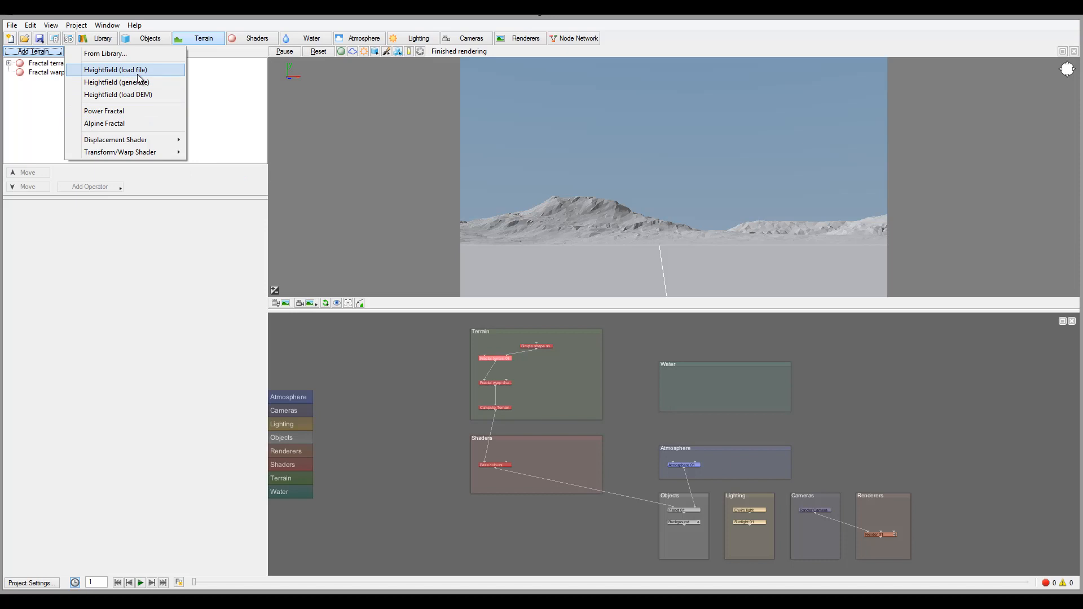
{"action": "mouse_move", "coordinate": [161, 75]}
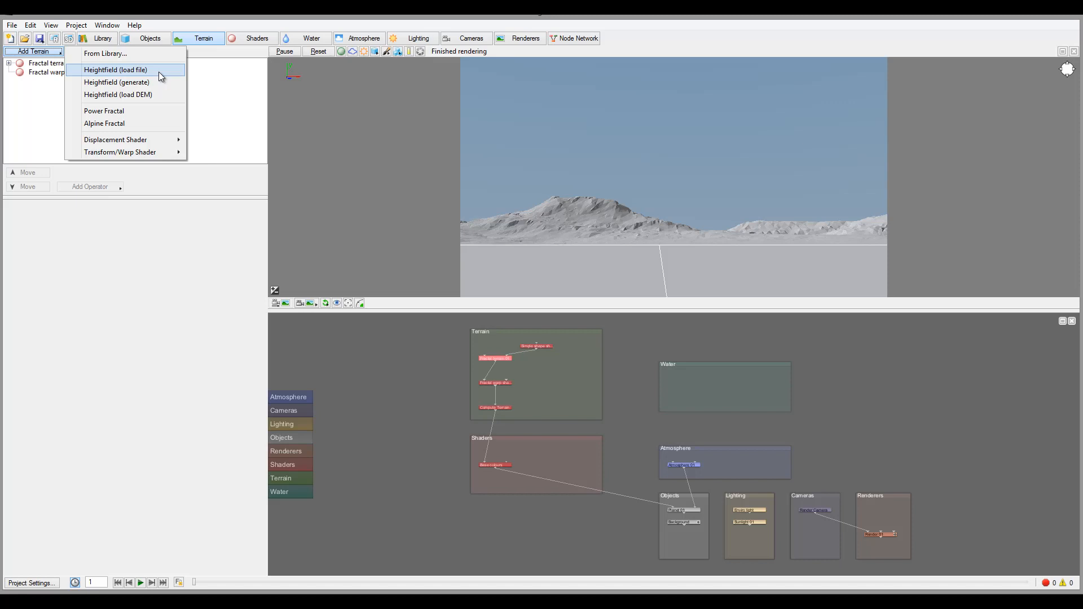
{"action": "mouse_move", "coordinate": [151, 72]}
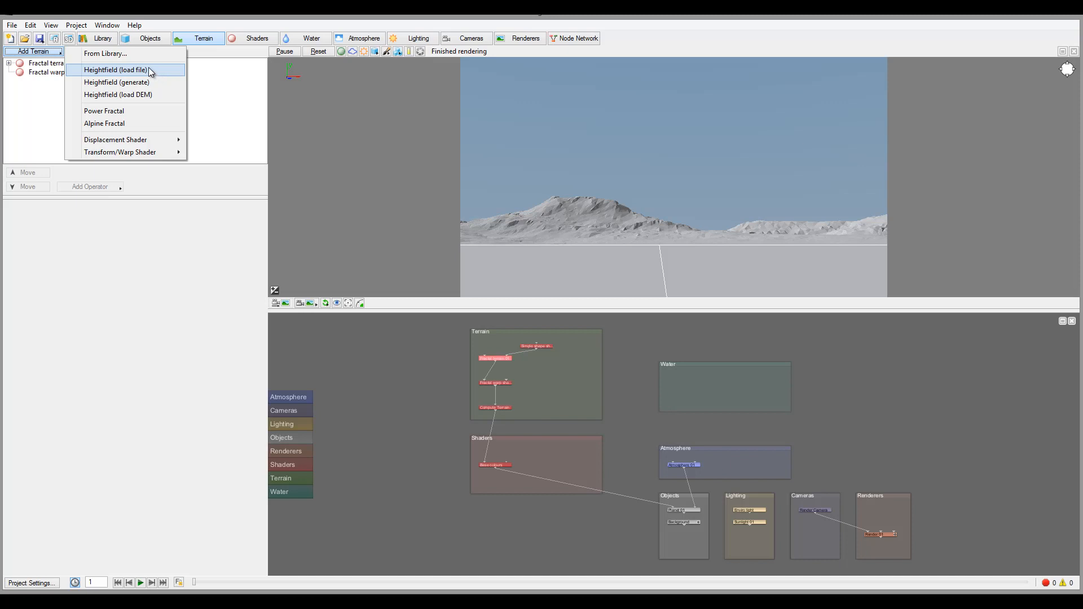
{"action": "mouse_move", "coordinate": [151, 95]}
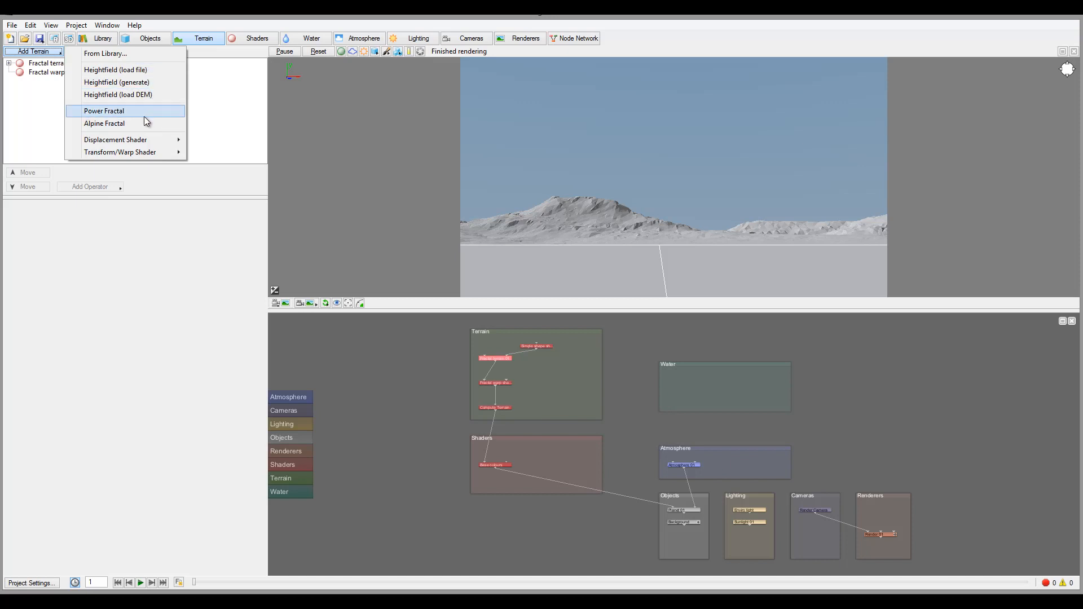
{"action": "mouse_move", "coordinate": [143, 117]}
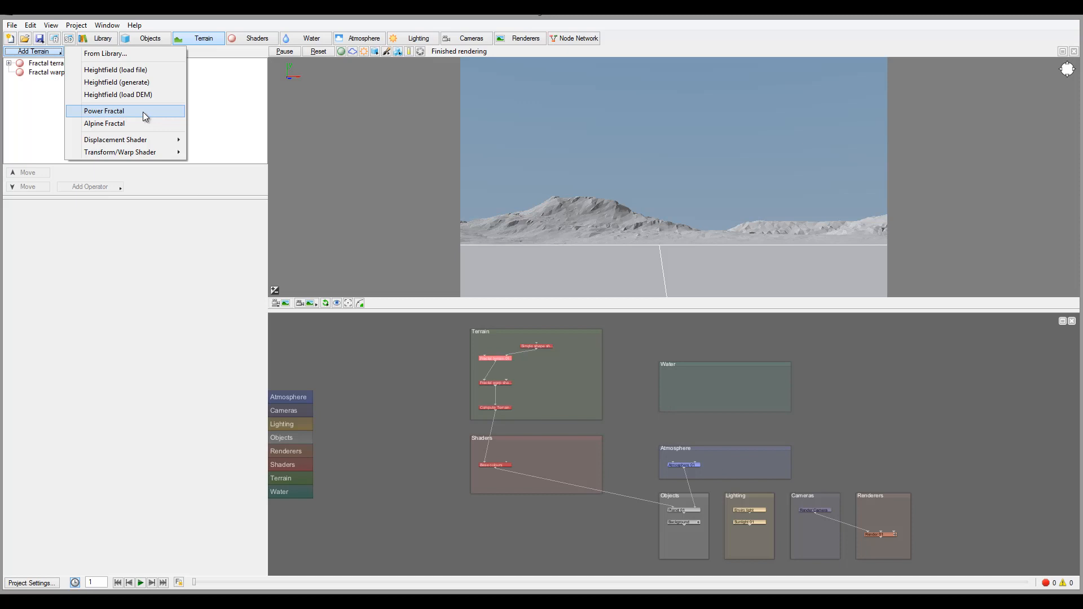
{"action": "mouse_move", "coordinate": [131, 114]}
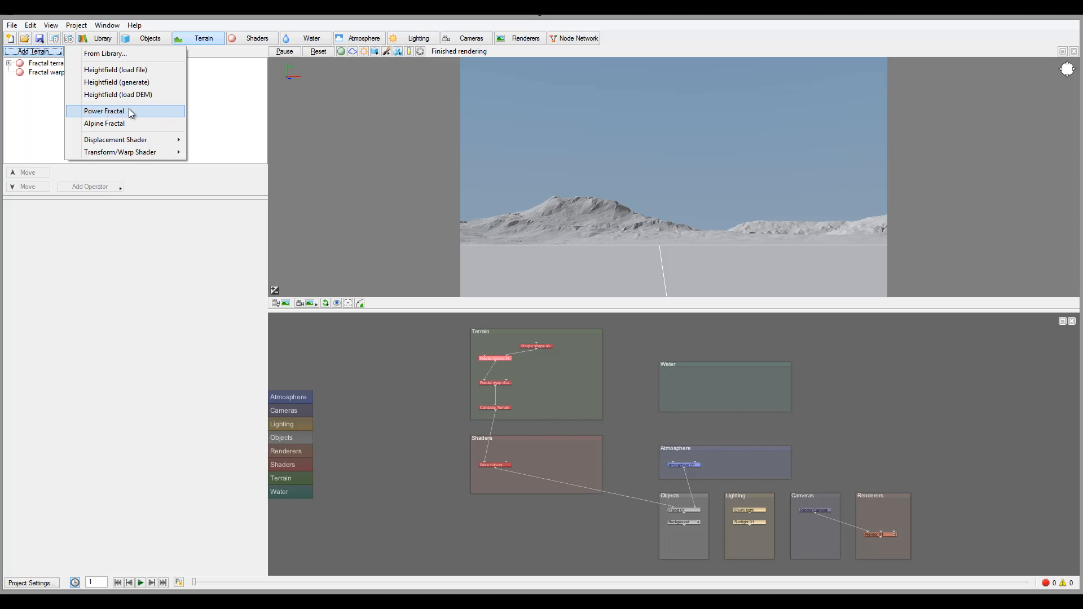
{"action": "mouse_move", "coordinate": [123, 113]}
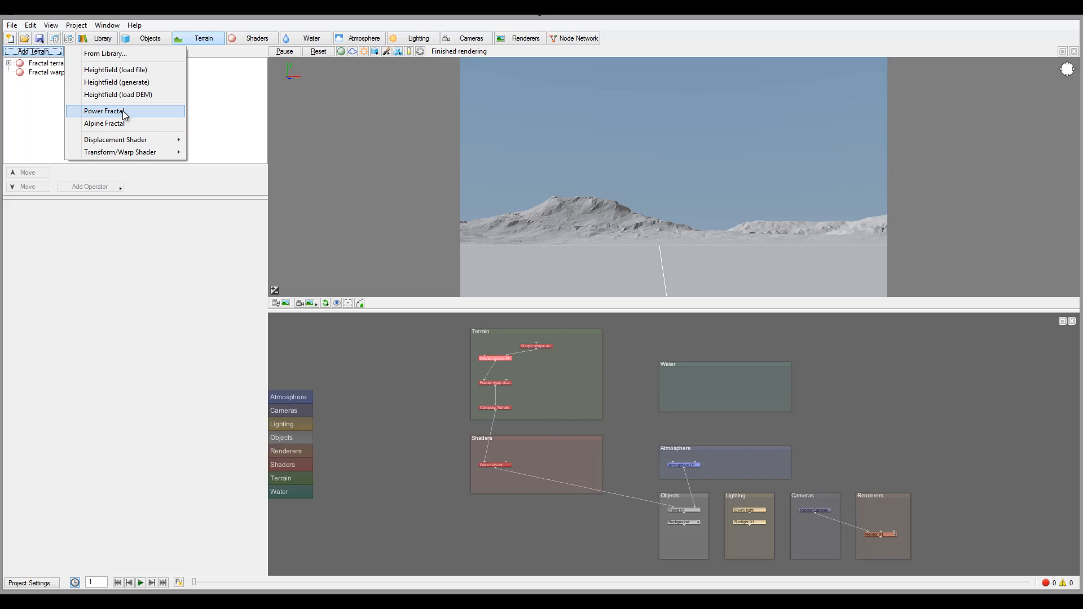
{"action": "mouse_move", "coordinate": [103, 123]}
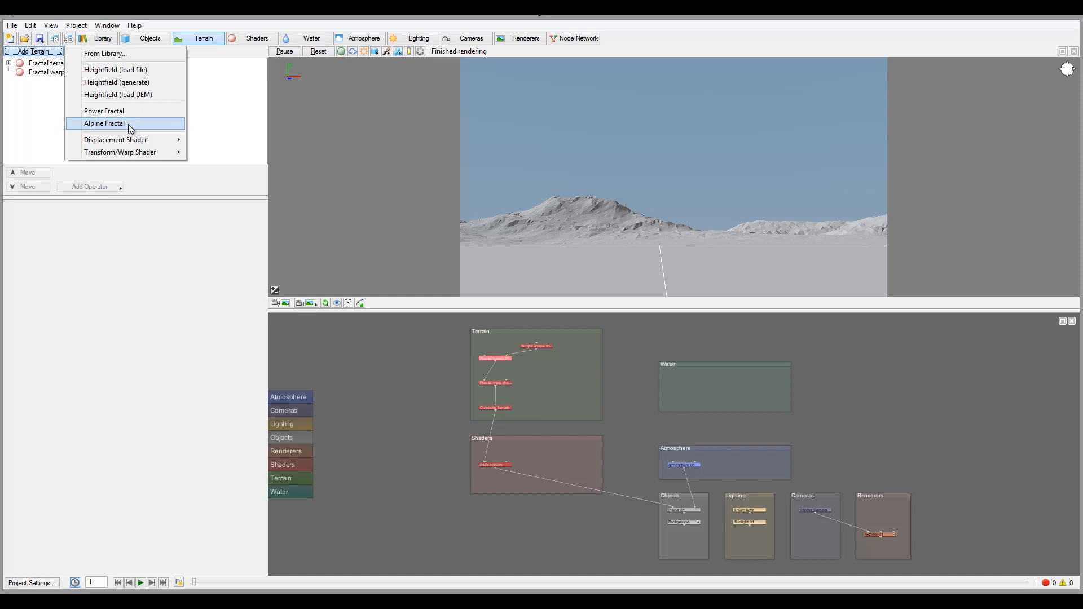
{"action": "mouse_move", "coordinate": [115, 69]}
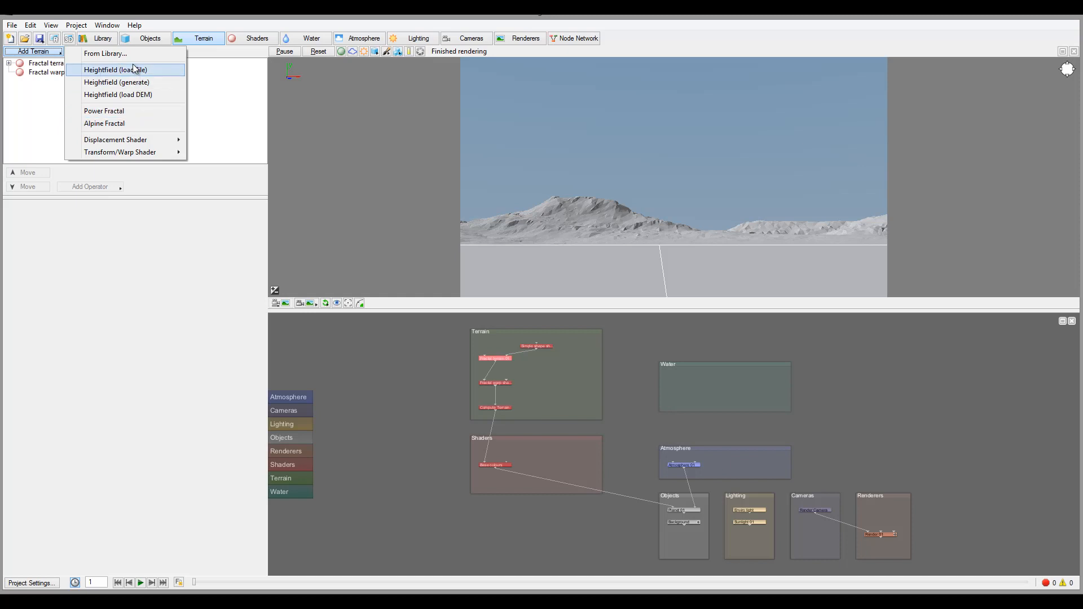
{"action": "mouse_move", "coordinate": [137, 94]}
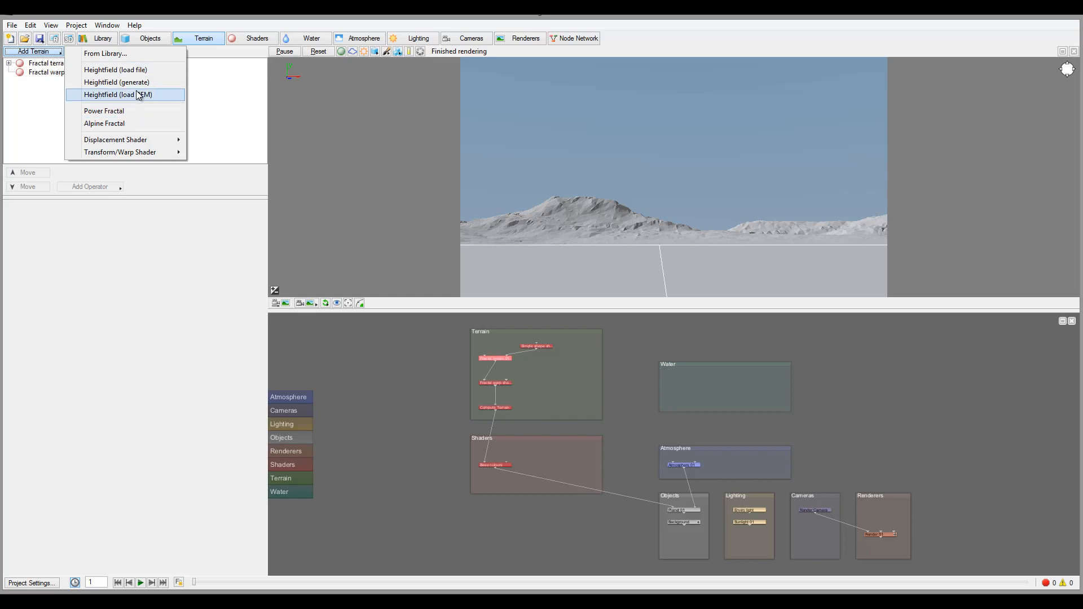
{"action": "mouse_move", "coordinate": [116, 83]}
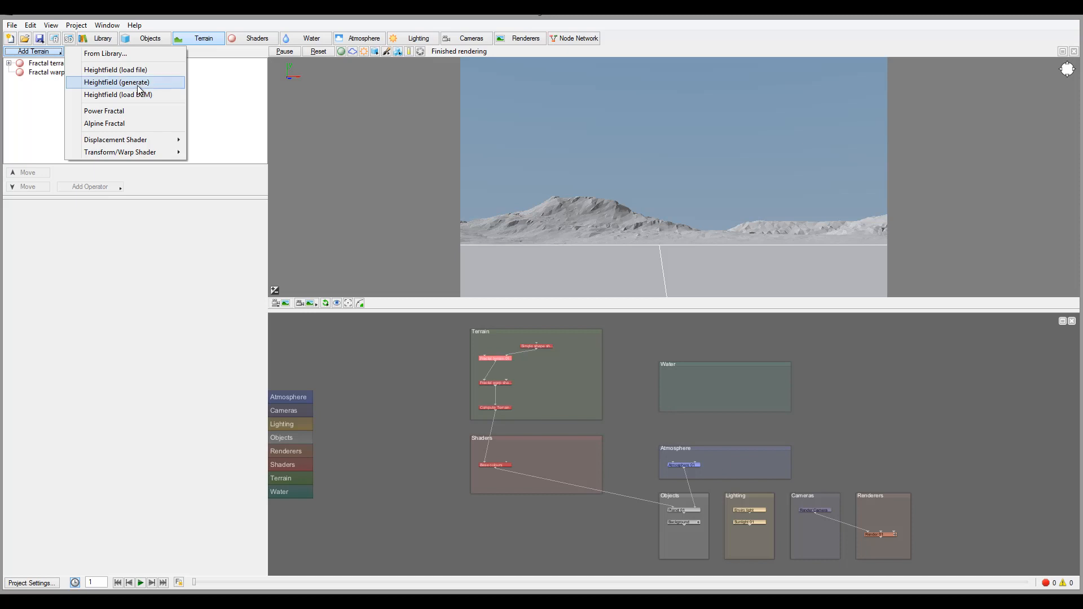
{"action": "mouse_move", "coordinate": [104, 123]}
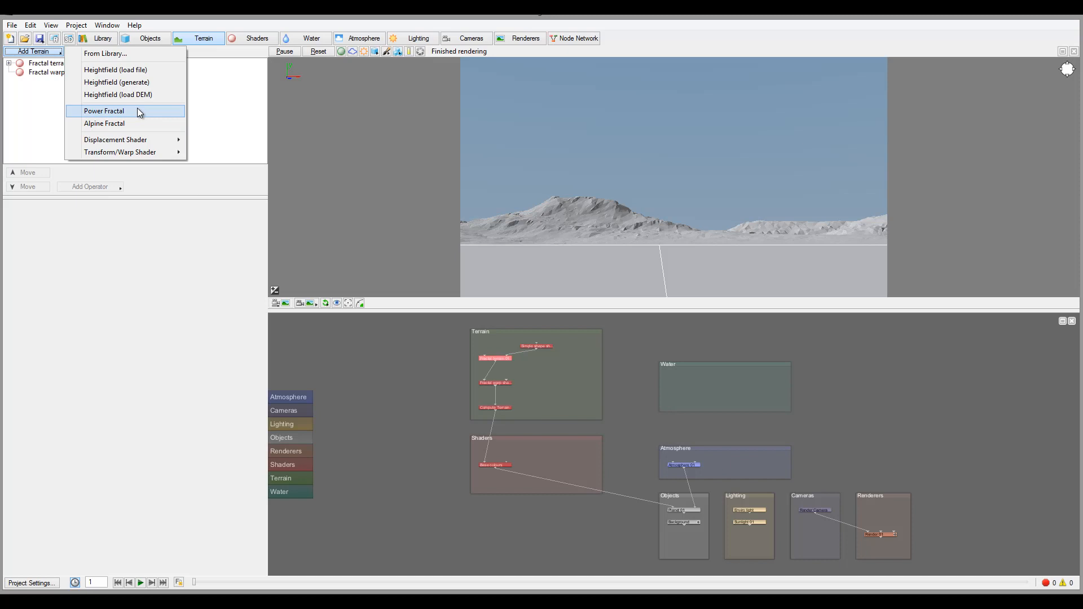
{"action": "mouse_move", "coordinate": [130, 70]}
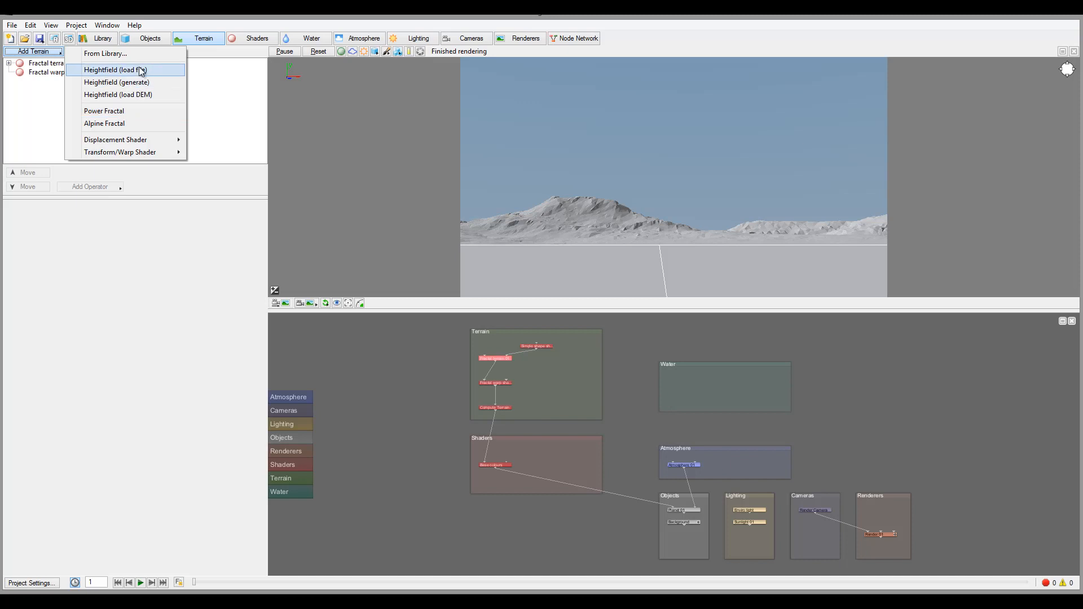
{"action": "mouse_move", "coordinate": [143, 73]}
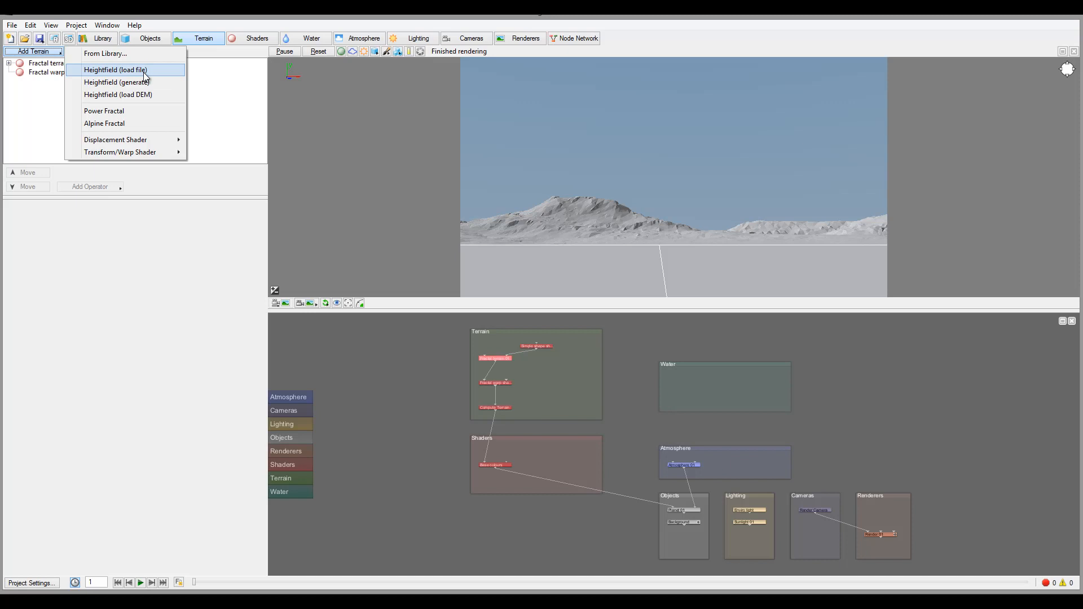
{"action": "mouse_move", "coordinate": [146, 95]}
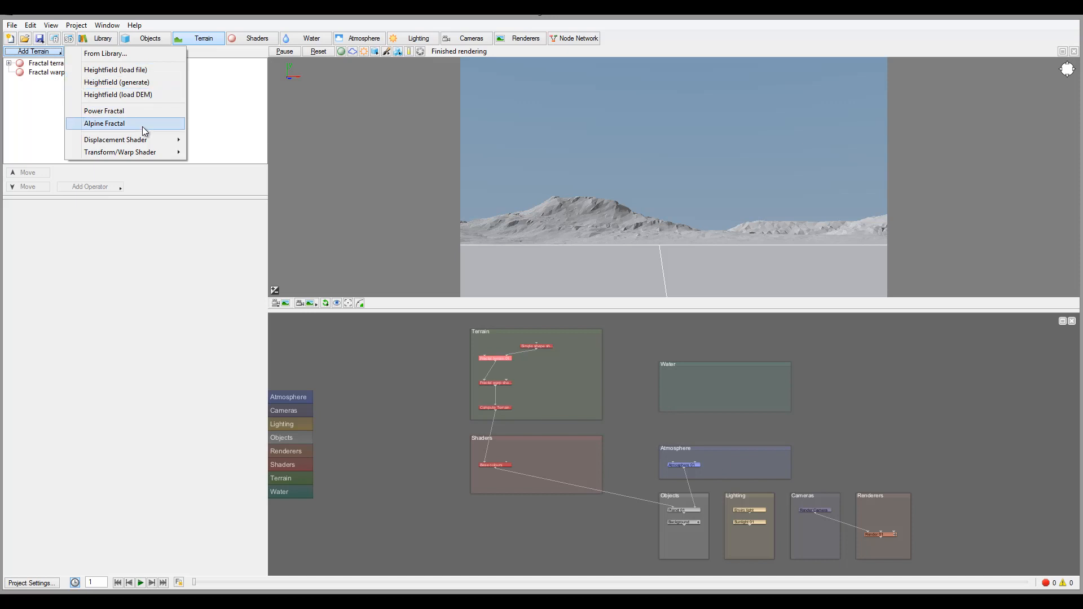
{"action": "mouse_move", "coordinate": [143, 112]}
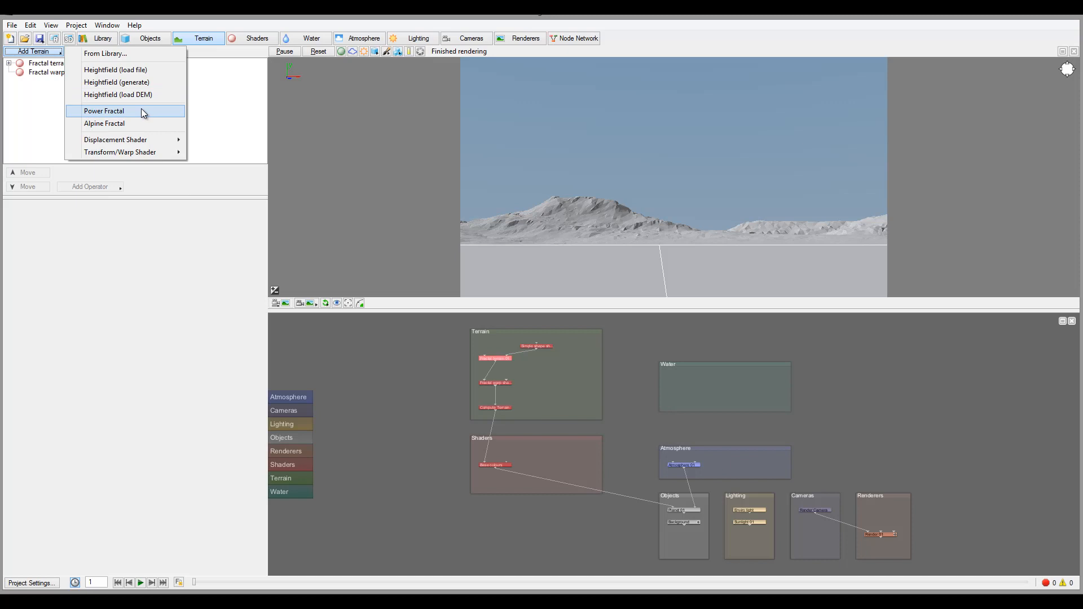
{"action": "left_click", "coordinate": [104, 111]}
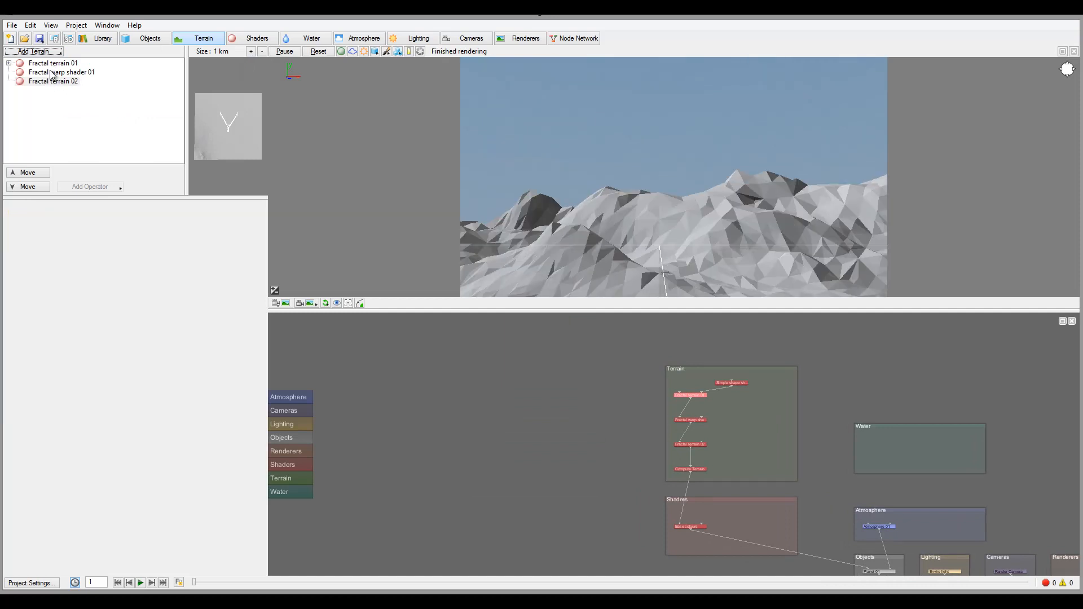
Step: Delete the fractal warp shader and terrains, leaving a flat plane, and reopen the Add Terrain list
{"action": "left_click", "coordinate": [53, 63]}
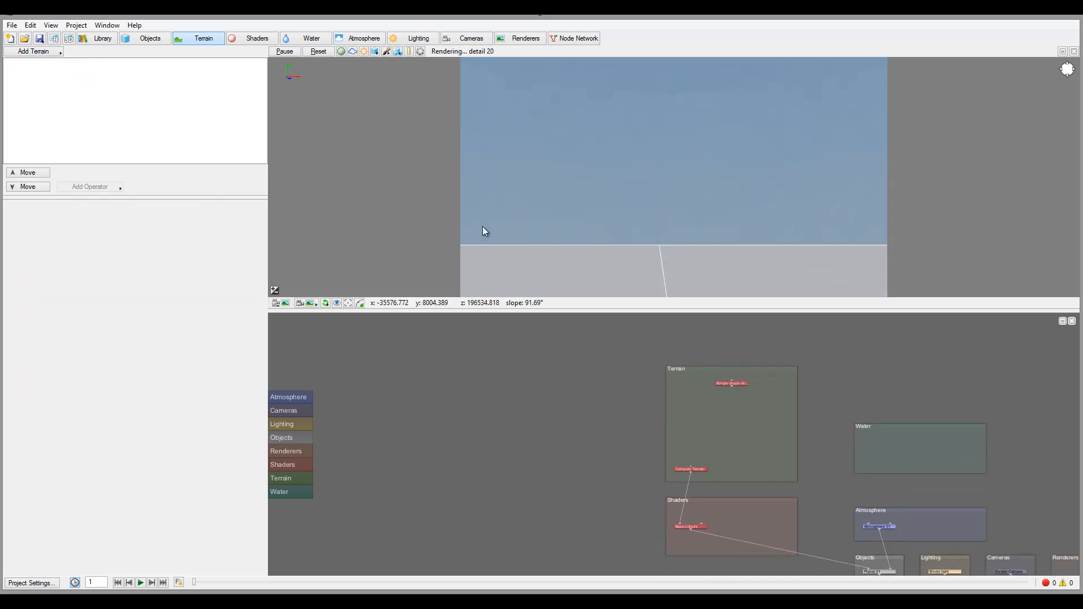
{"action": "mouse_move", "coordinate": [38, 72]}
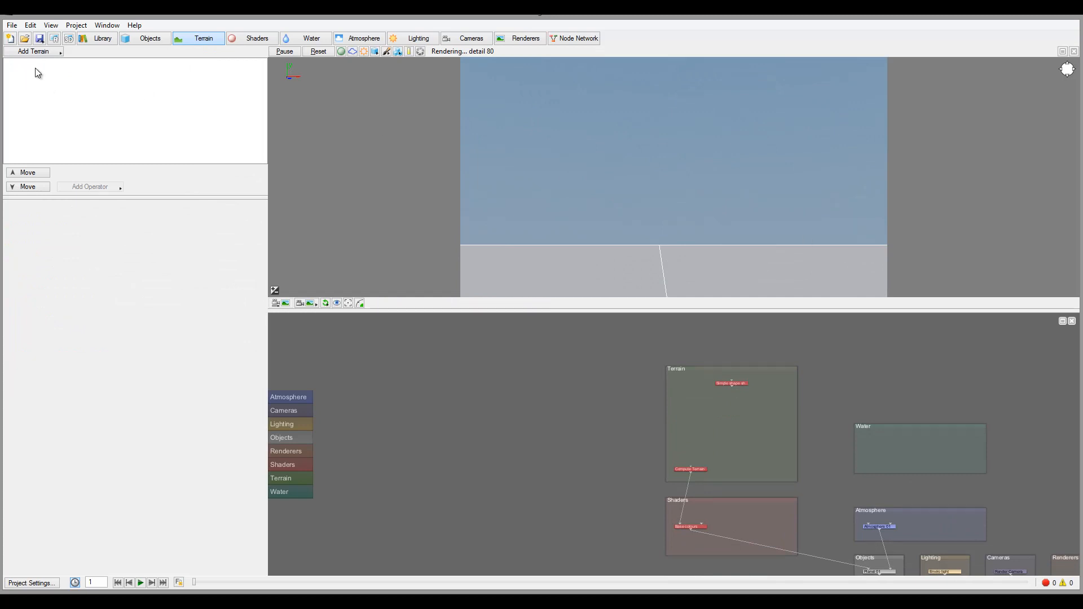
{"action": "left_click", "coordinate": [32, 51]}
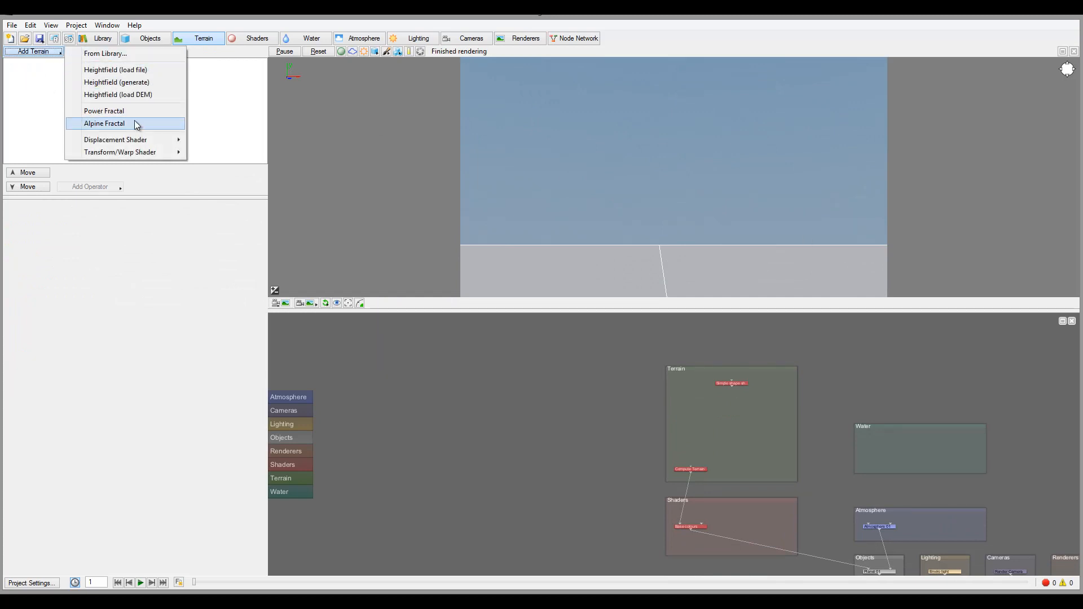
Step: Add a single new fractal terrain so mountains reappear in the scene
{"action": "left_click", "coordinate": [103, 123]}
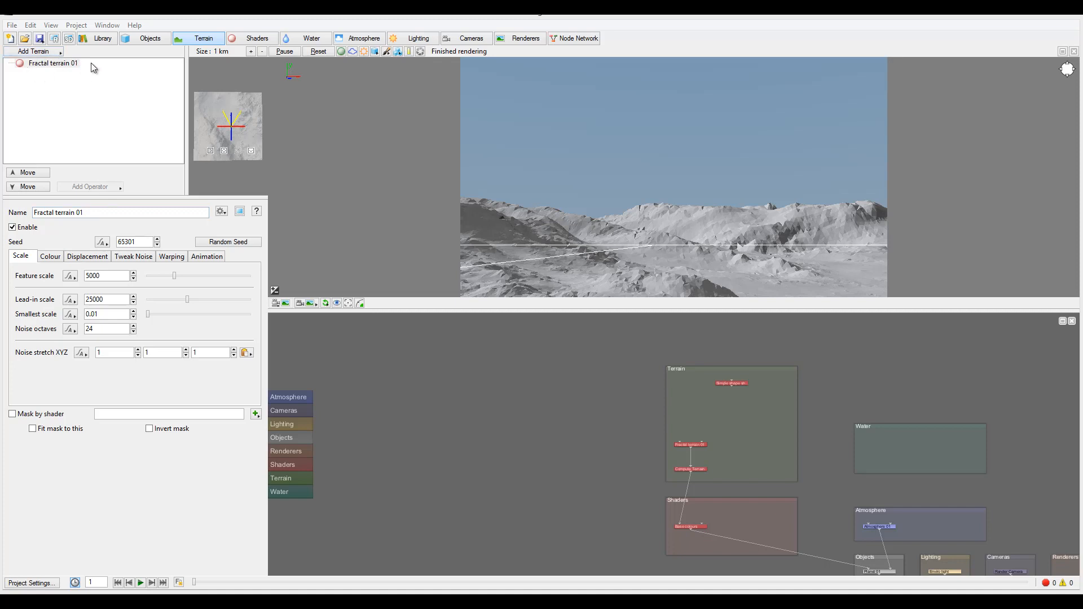
{"action": "mouse_move", "coordinate": [23, 276]}
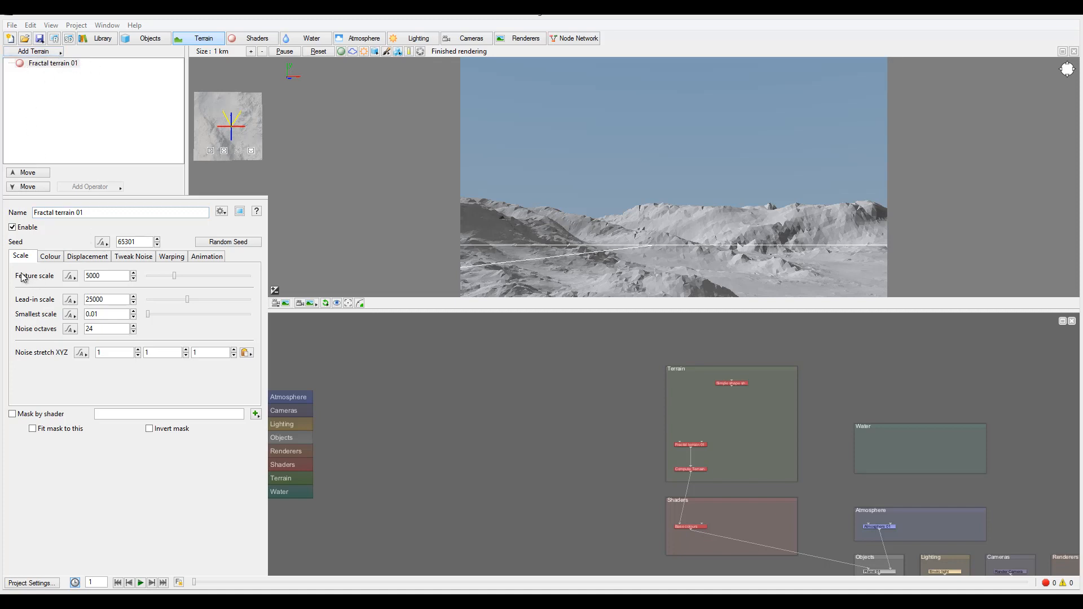
{"action": "mouse_move", "coordinate": [144, 281]}
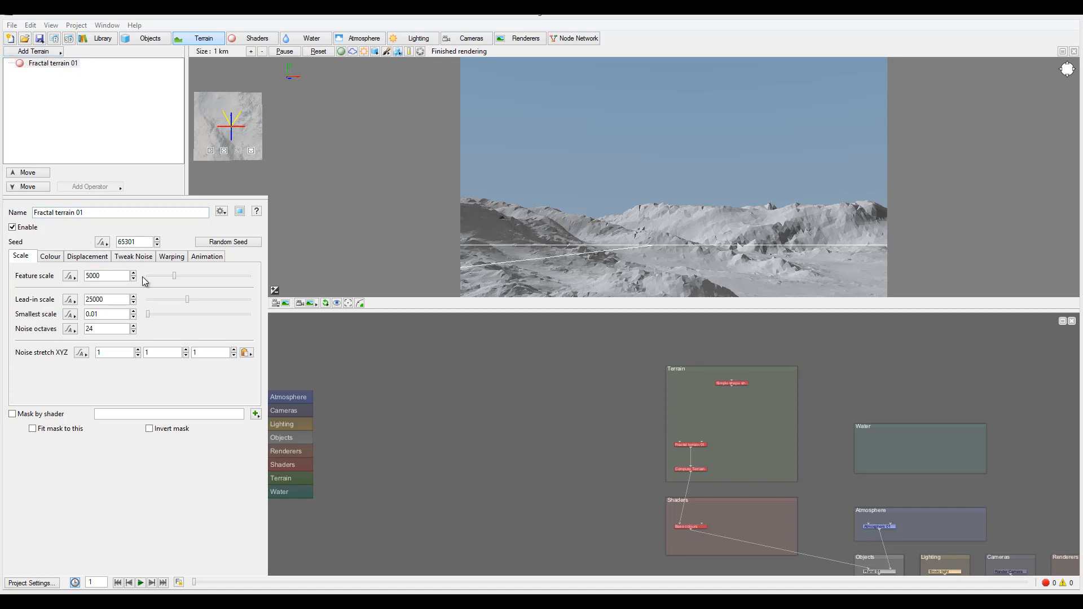
{"action": "mouse_move", "coordinate": [50, 319]}
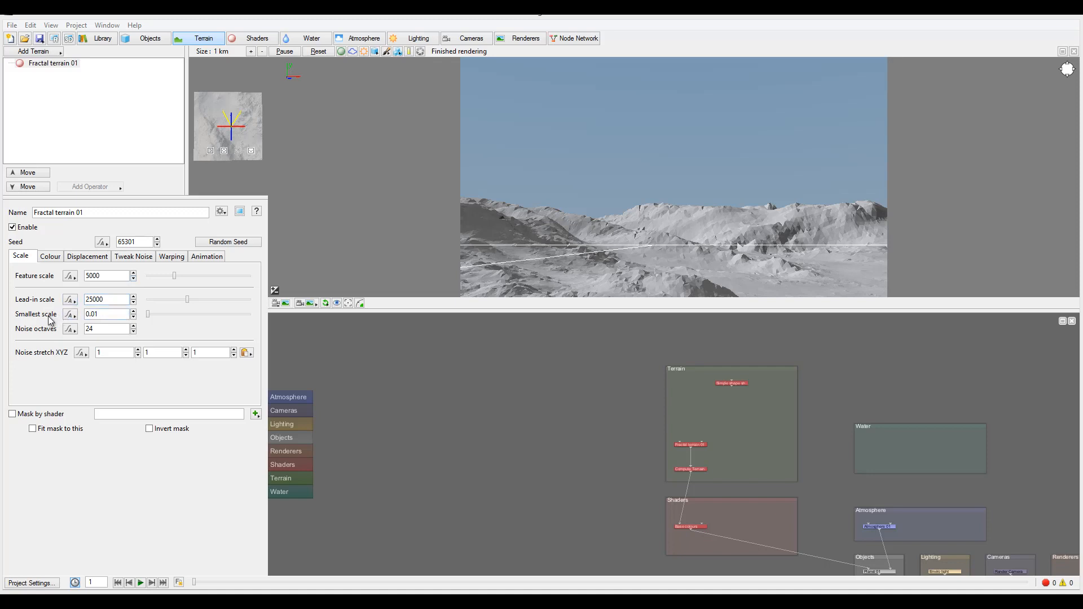
{"action": "mouse_move", "coordinate": [64, 338]}
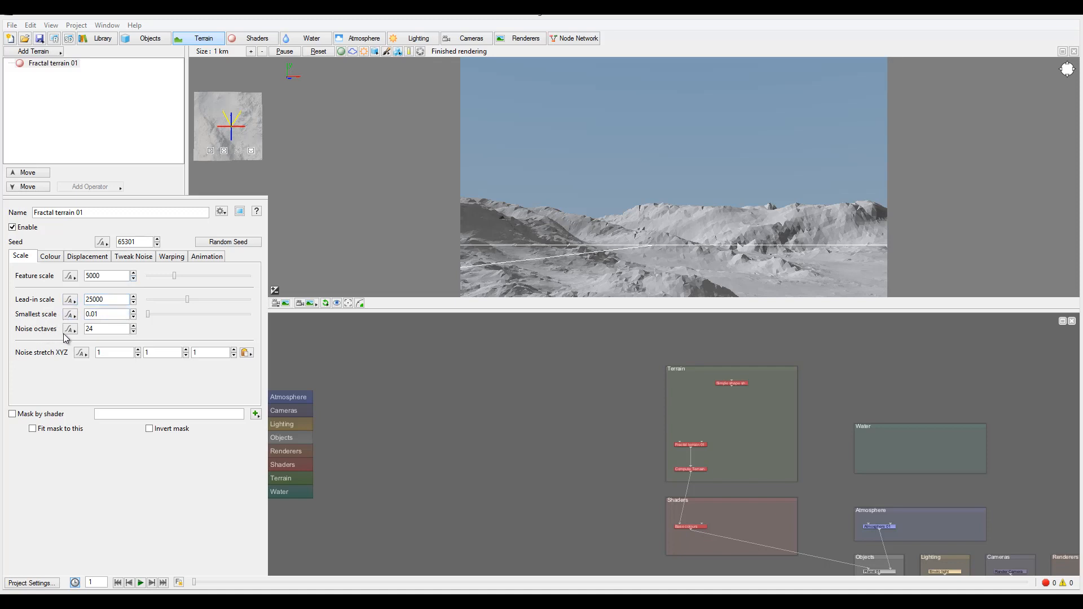
{"action": "mouse_move", "coordinate": [646, 240]}
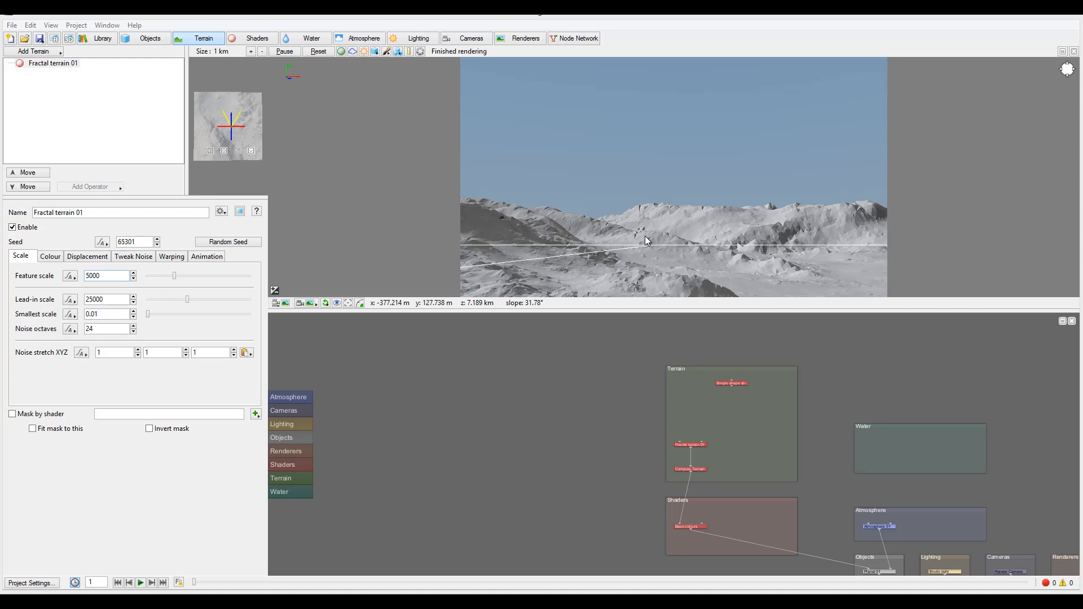
{"action": "mouse_move", "coordinate": [882, 132]}
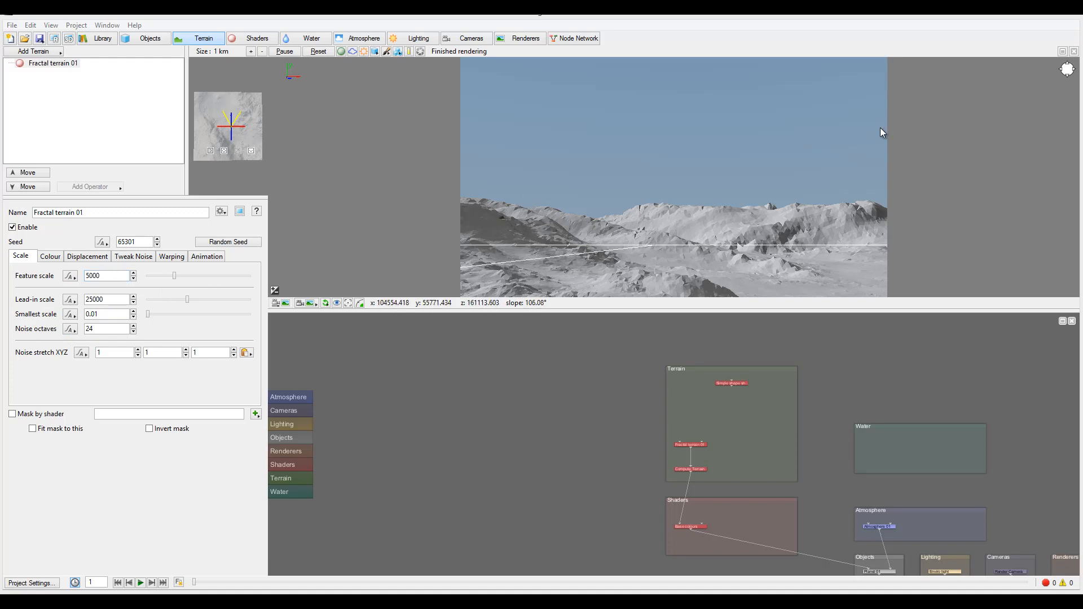
{"action": "mouse_move", "coordinate": [582, 244]}
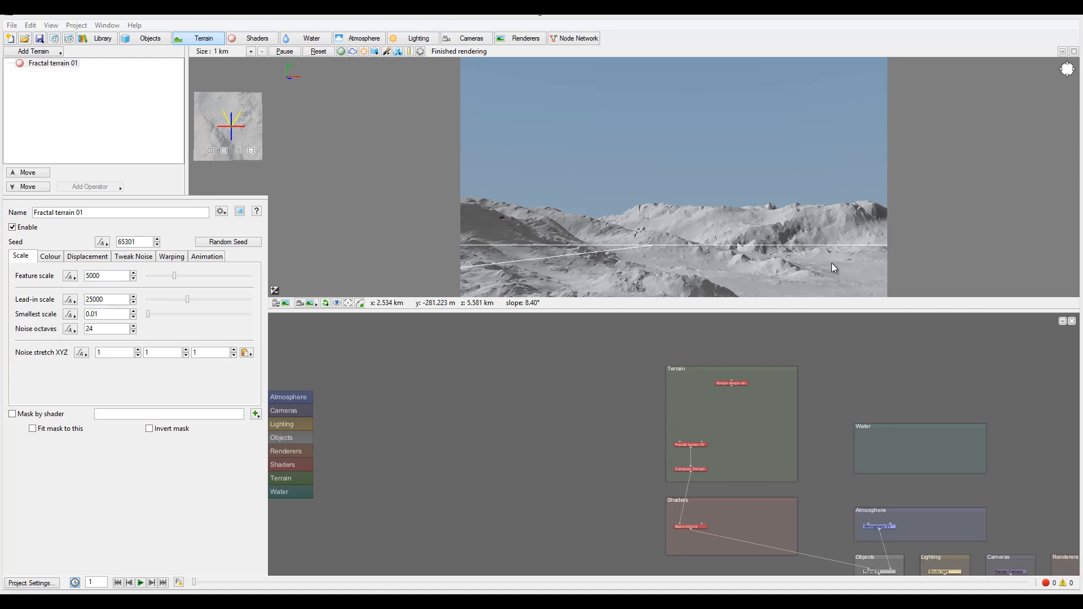
{"action": "mouse_move", "coordinate": [631, 257]}
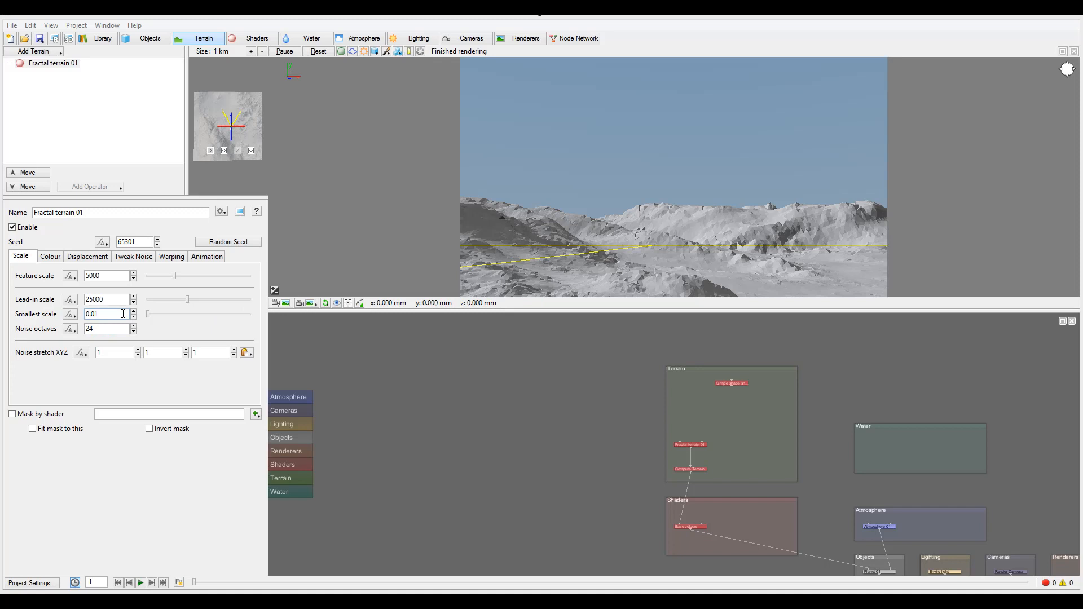
{"action": "mouse_move", "coordinate": [518, 235]}
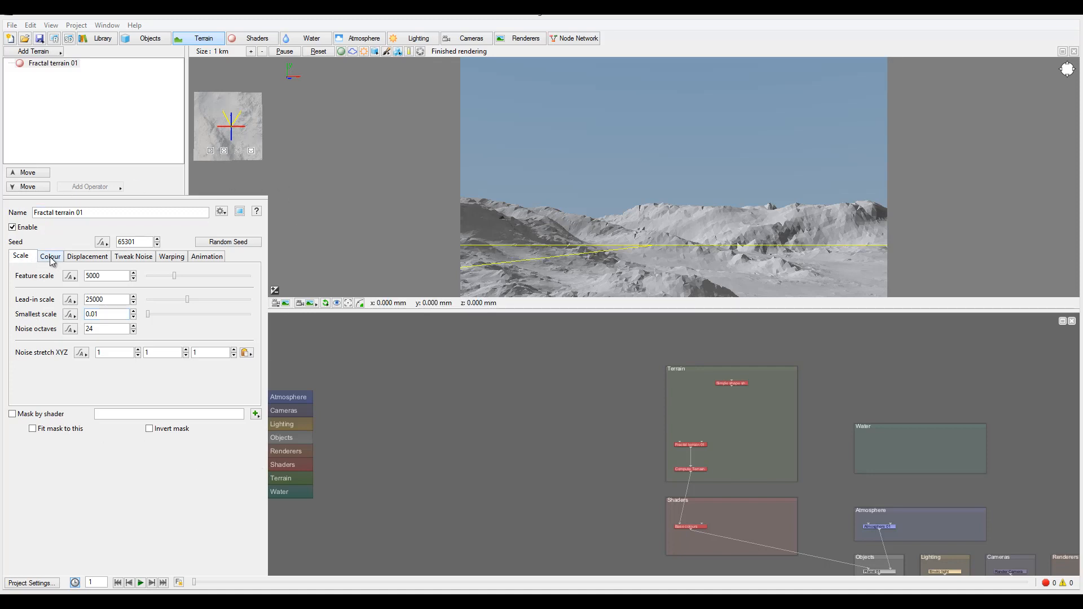
{"action": "left_click", "coordinate": [87, 256]}
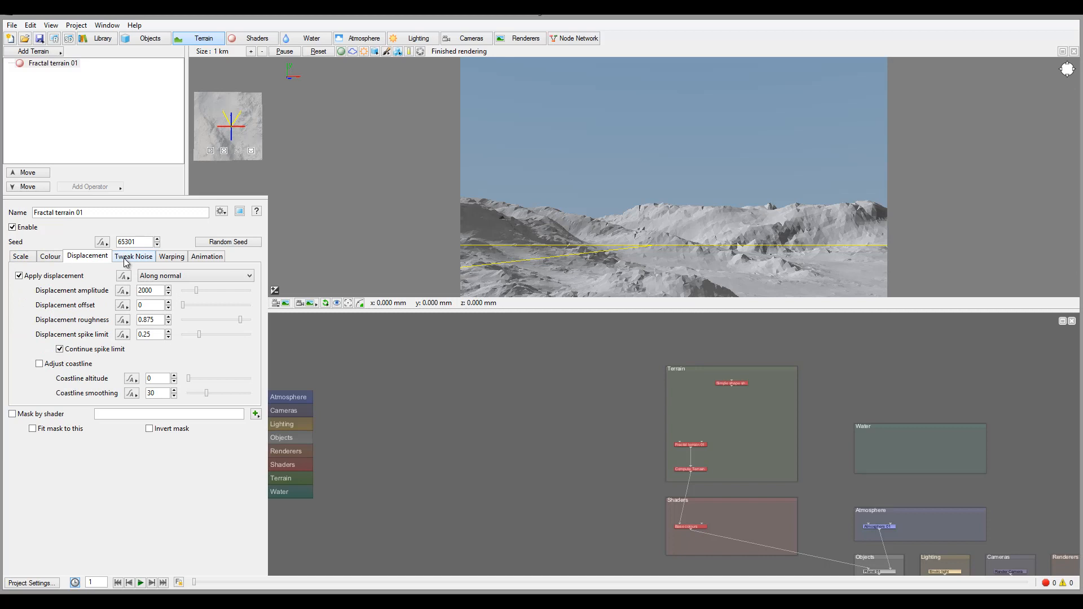
{"action": "left_click", "coordinate": [171, 256]}
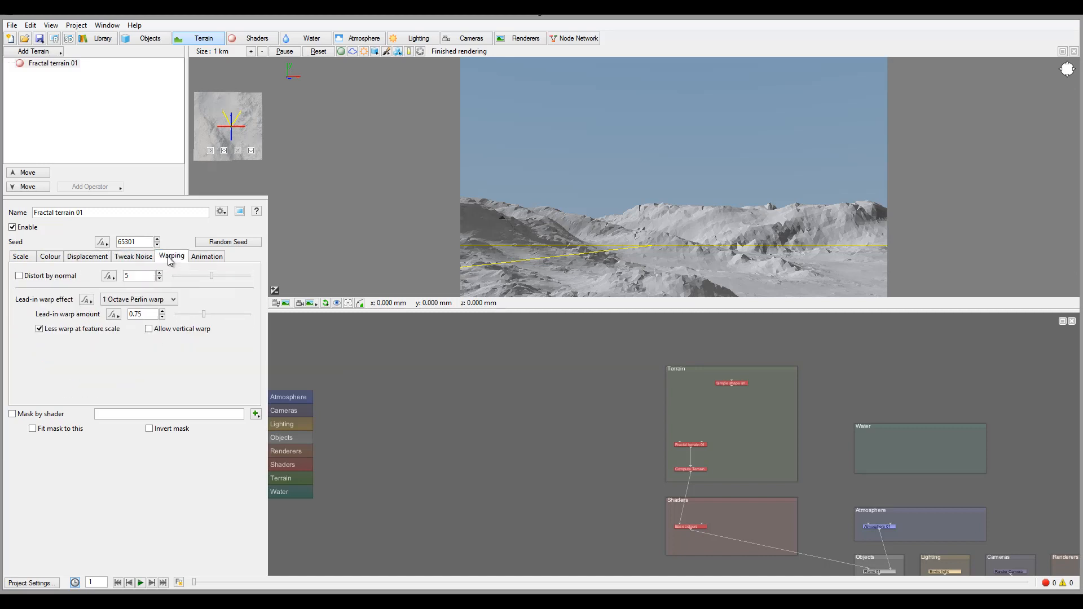
{"action": "left_click", "coordinate": [207, 256]}
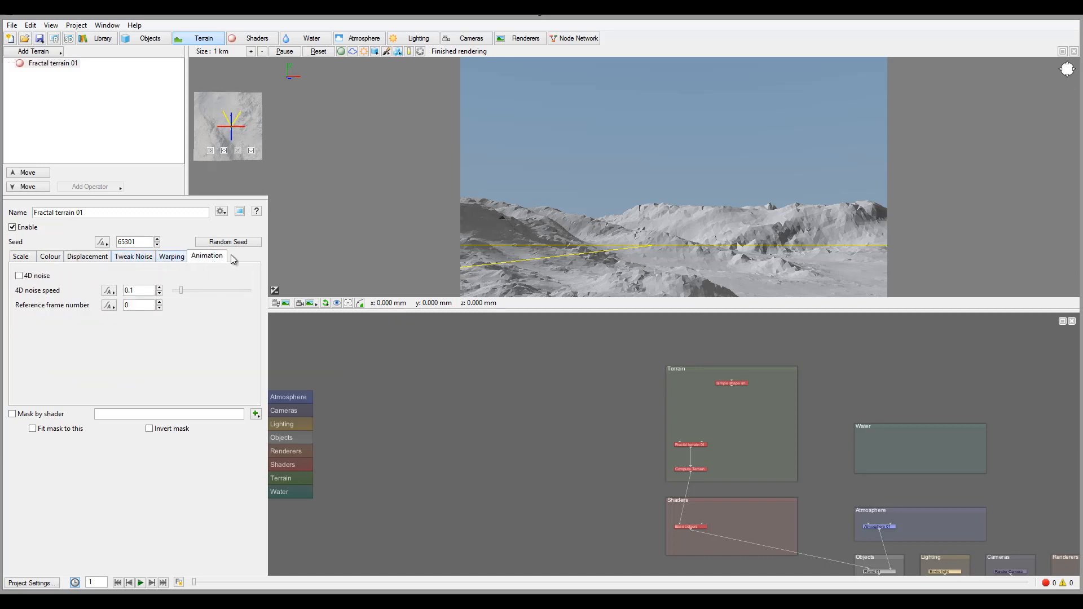
{"action": "left_click", "coordinate": [21, 256]}
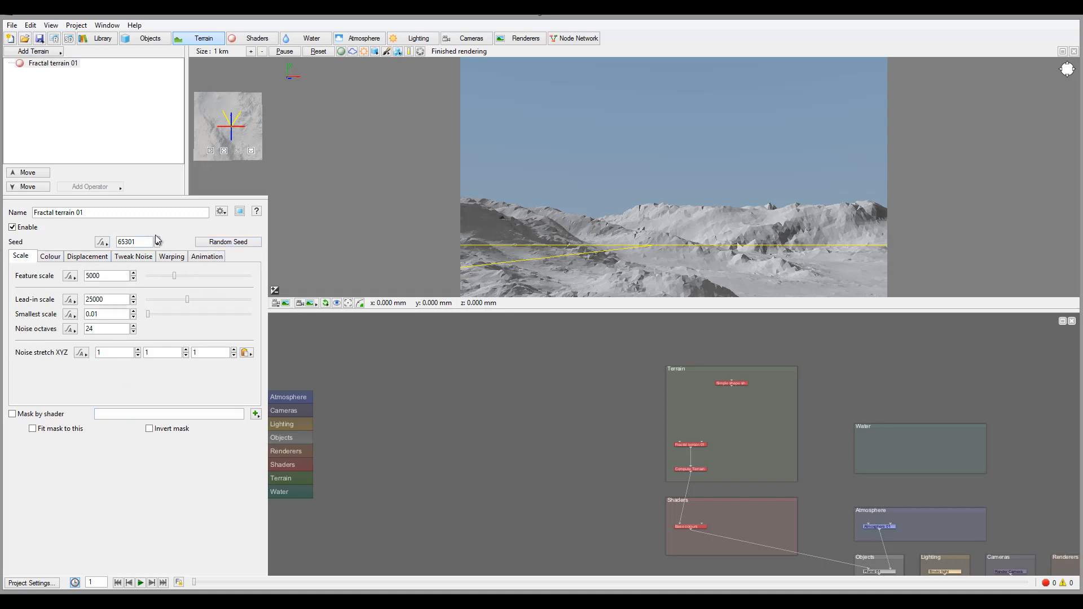
{"action": "mouse_move", "coordinate": [85, 228]}
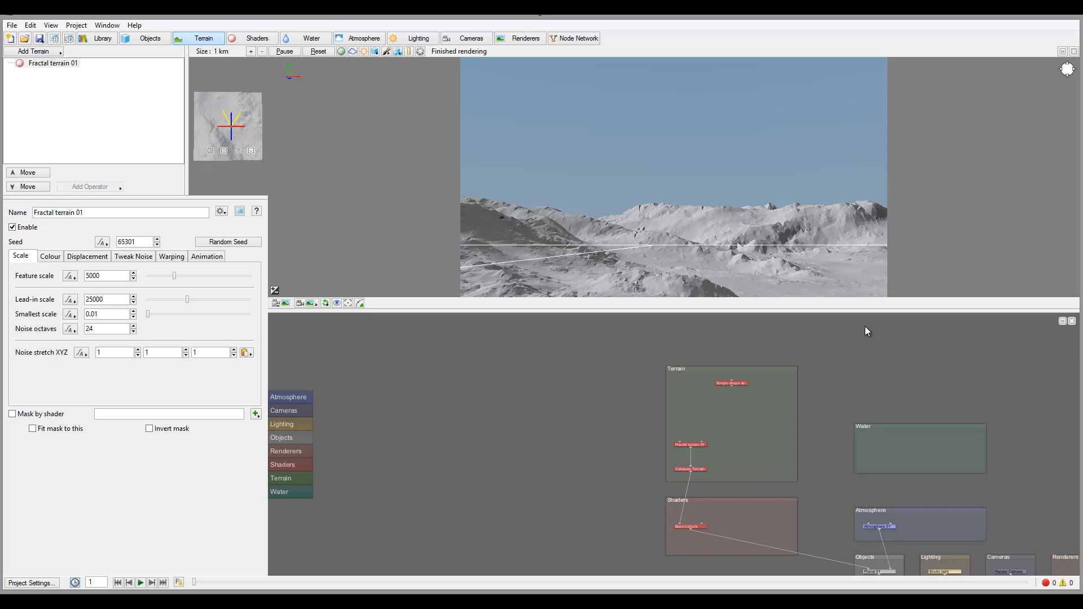
{"action": "mouse_move", "coordinate": [708, 155]}
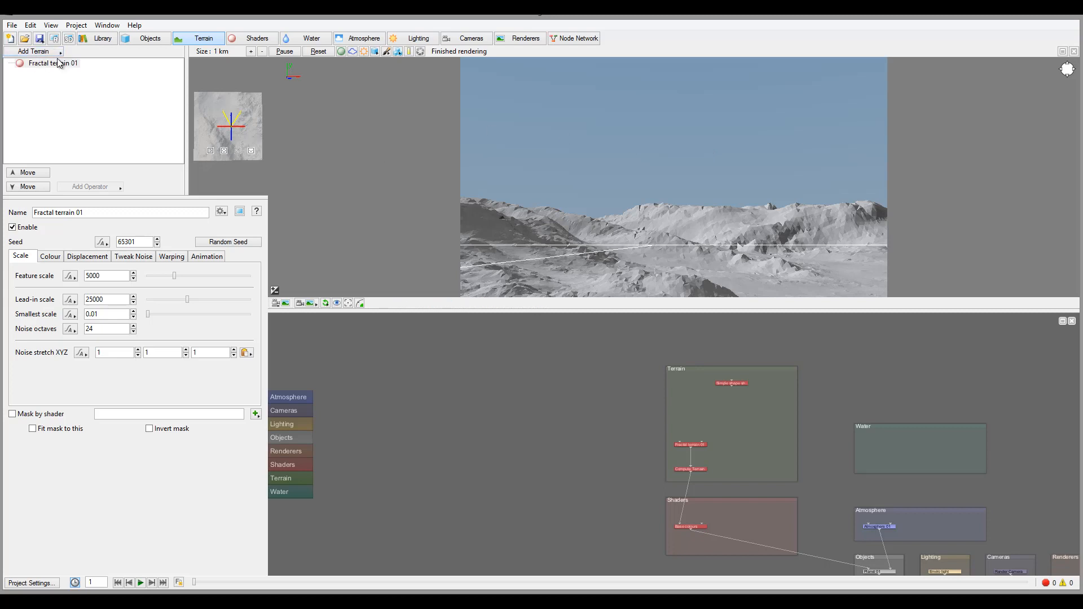
{"action": "mouse_move", "coordinate": [257, 38]}
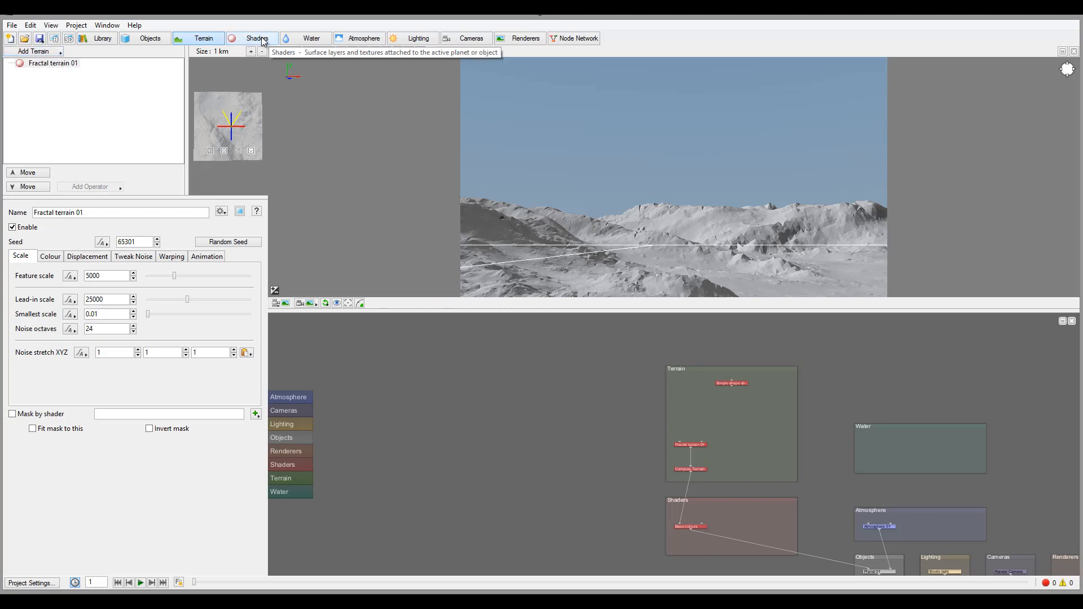
Step: In the Shaders tab, open Base colours' Colour settings and bring up the high colour chooser
{"action": "left_click", "coordinate": [256, 39]}
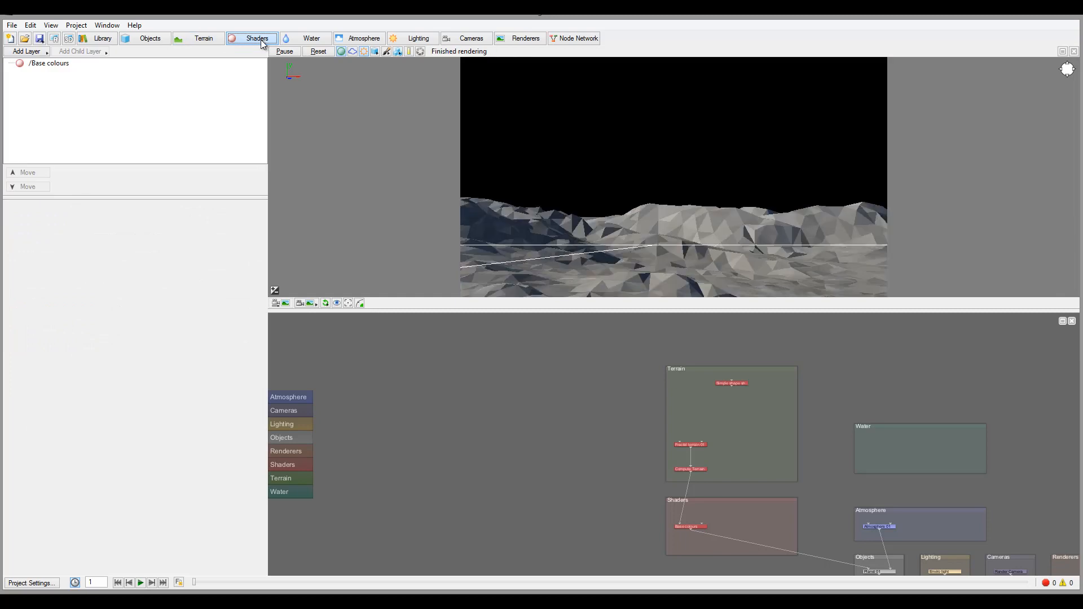
{"action": "mouse_move", "coordinate": [258, 38]}
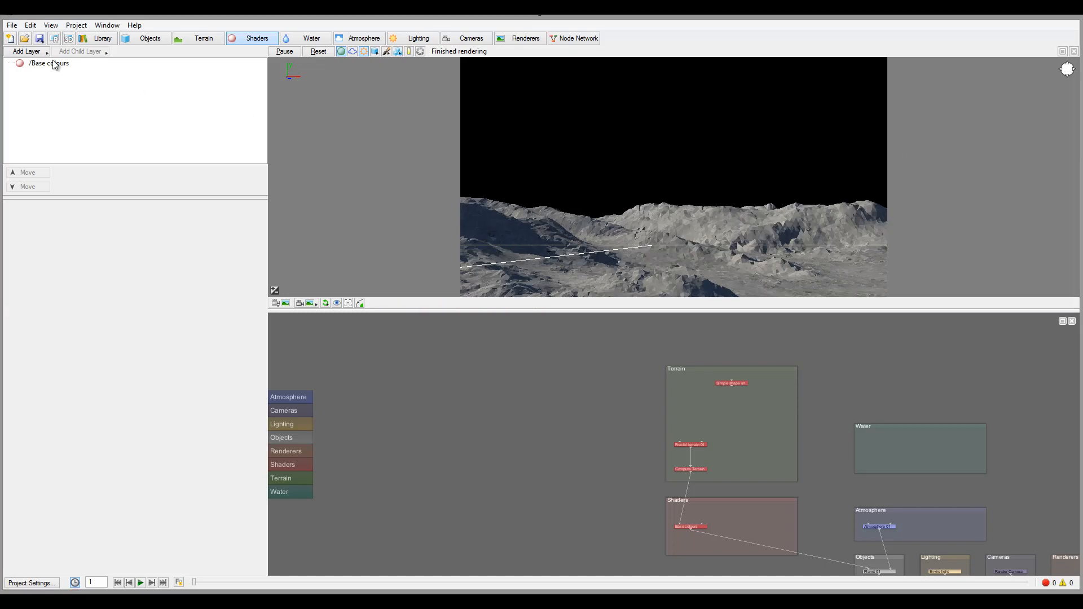
{"action": "left_click", "coordinate": [48, 64]}
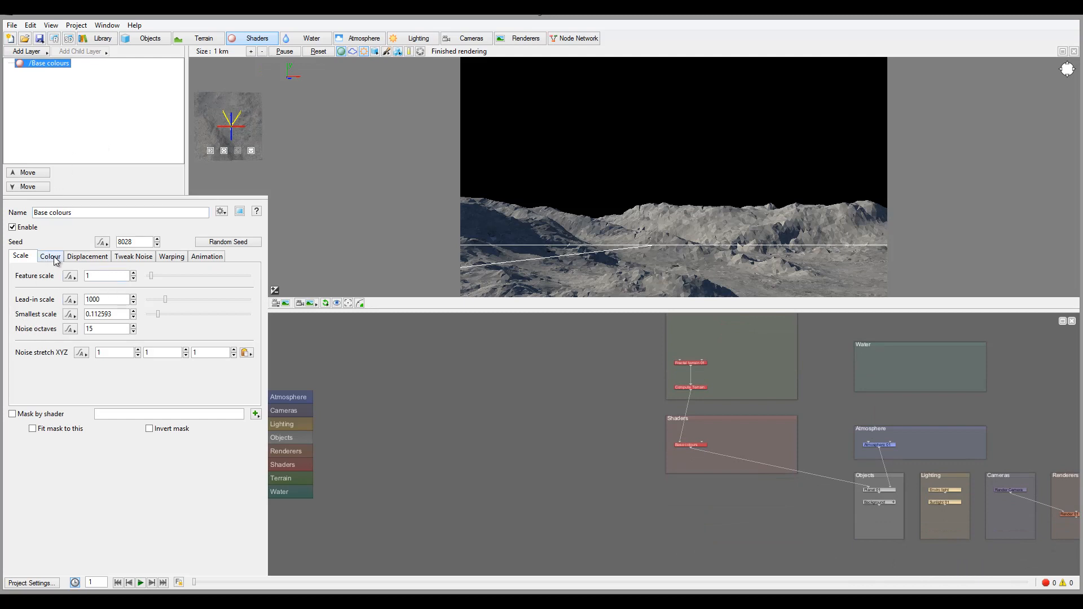
{"action": "left_click", "coordinate": [49, 256]}
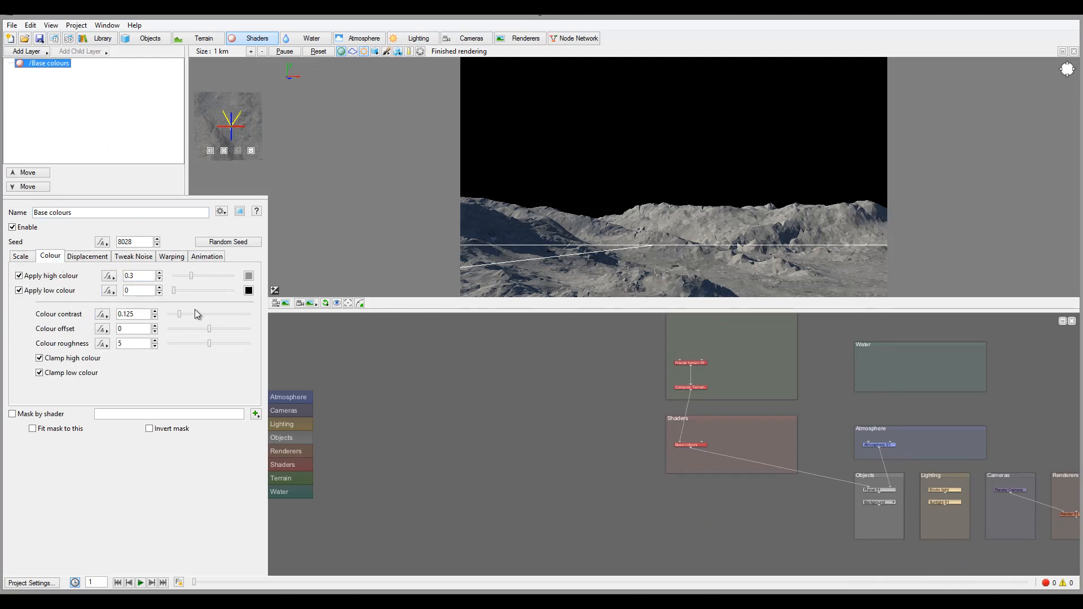
{"action": "mouse_move", "coordinate": [217, 298]}
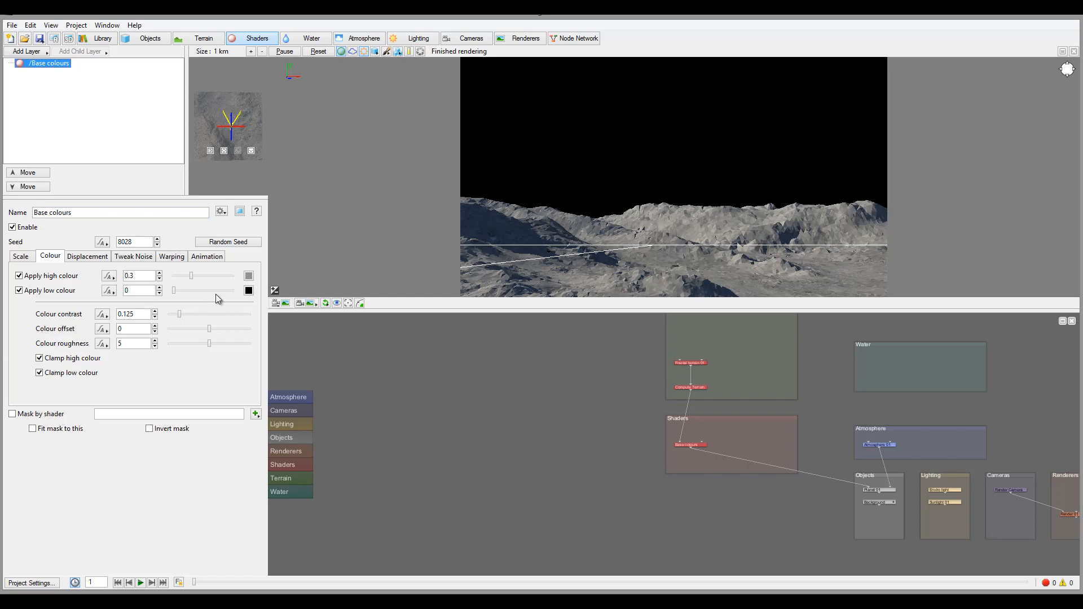
{"action": "mouse_move", "coordinate": [88, 256]}
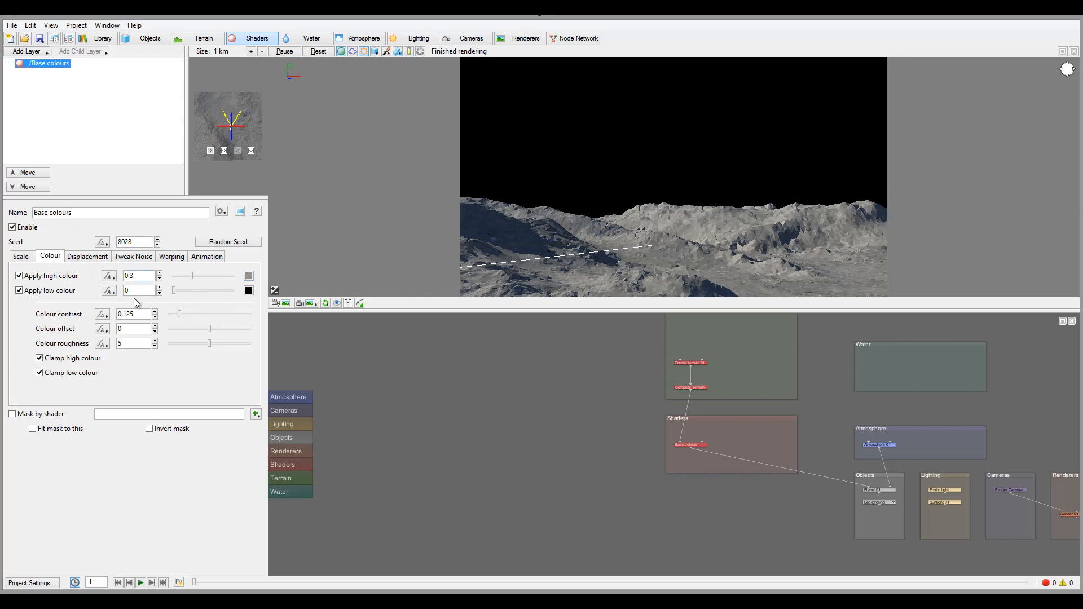
{"action": "mouse_move", "coordinate": [192, 309]}
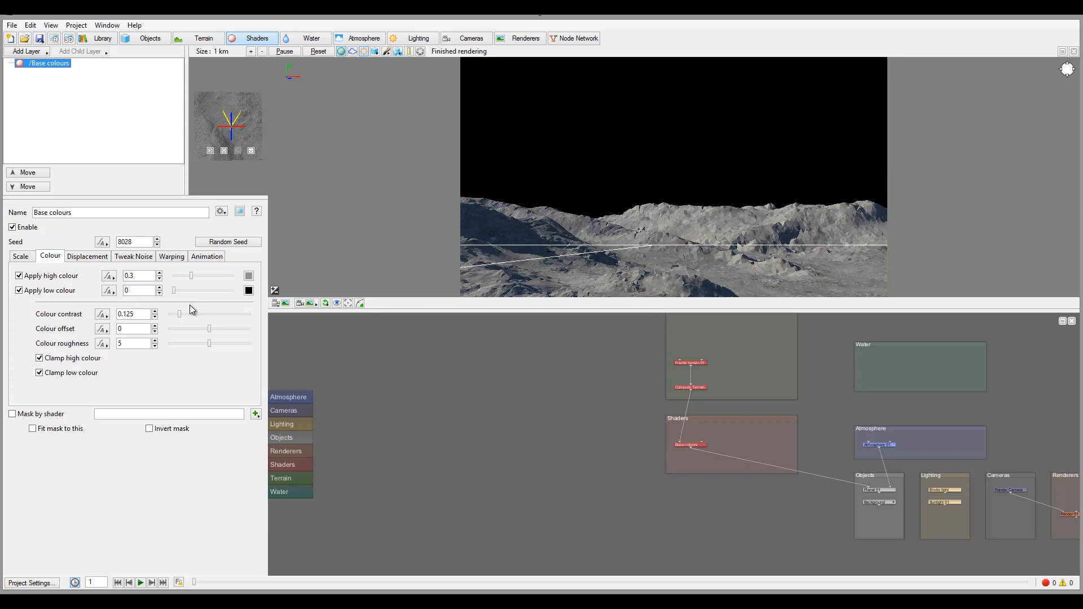
{"action": "mouse_move", "coordinate": [236, 290]}
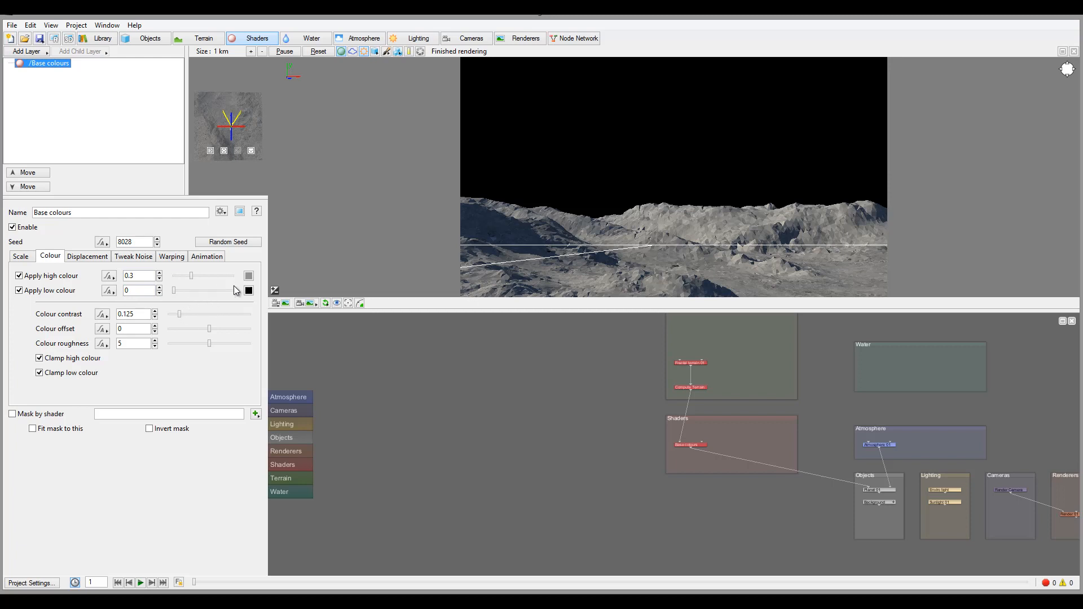
{"action": "left_click", "coordinate": [248, 275]}
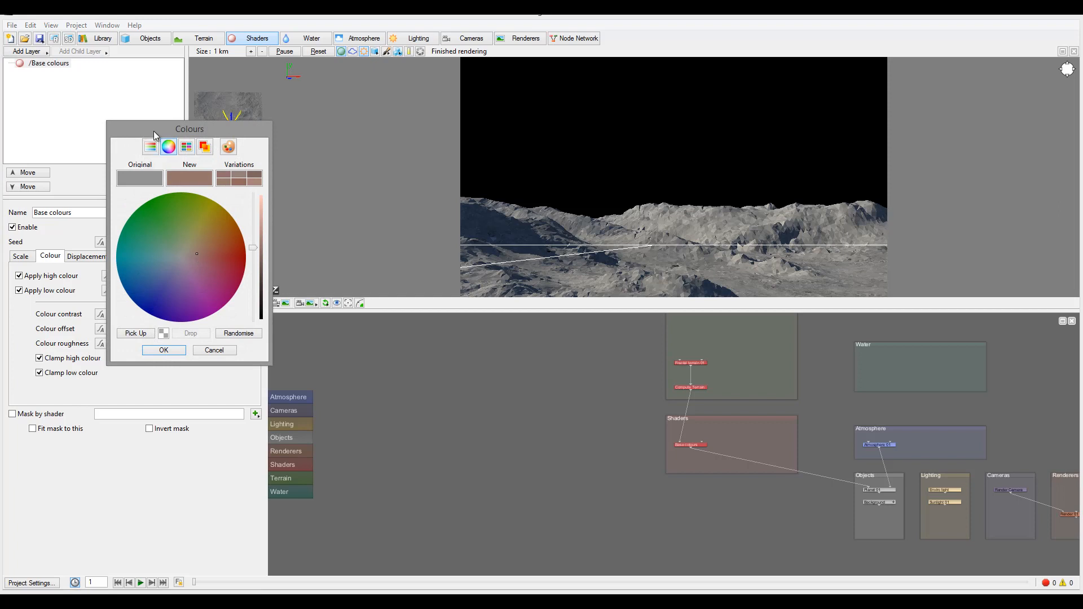
Step: Explore the colour chooser's slider, greyscale, RGB, wheel and variation modes
{"action": "left_click_drag", "start_coordinate": [189, 128], "coordinate": [309, 132]}
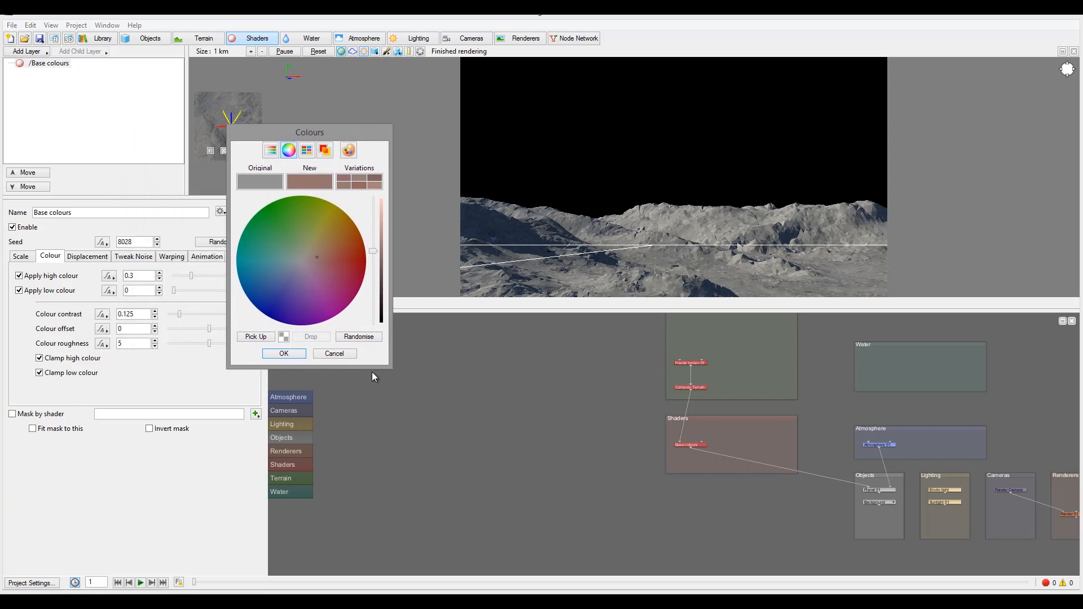
{"action": "mouse_move", "coordinate": [305, 150]}
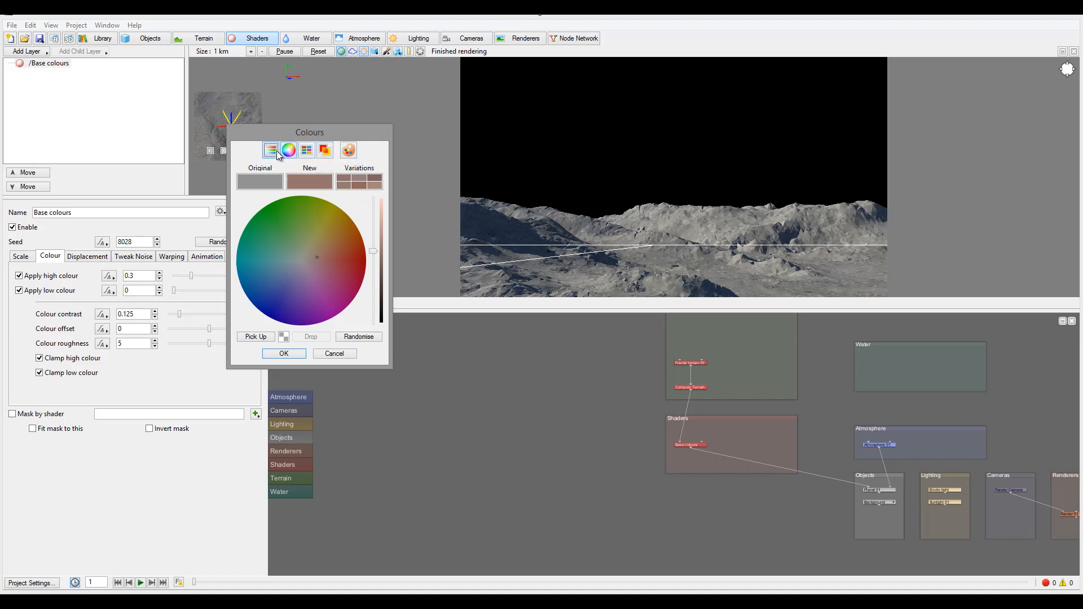
{"action": "left_click", "coordinate": [270, 150]}
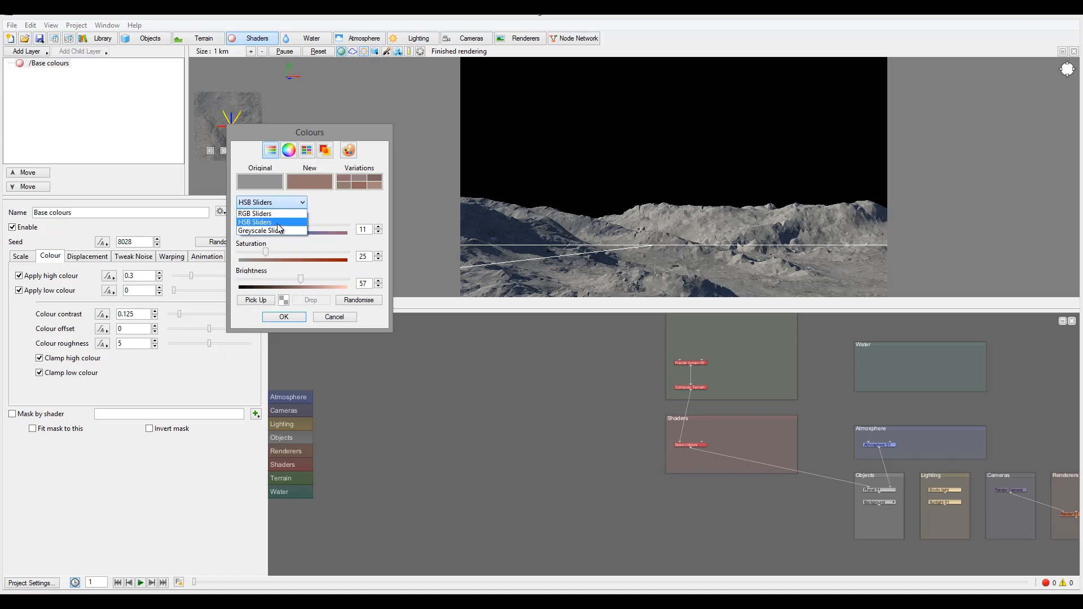
{"action": "left_click", "coordinate": [261, 230]}
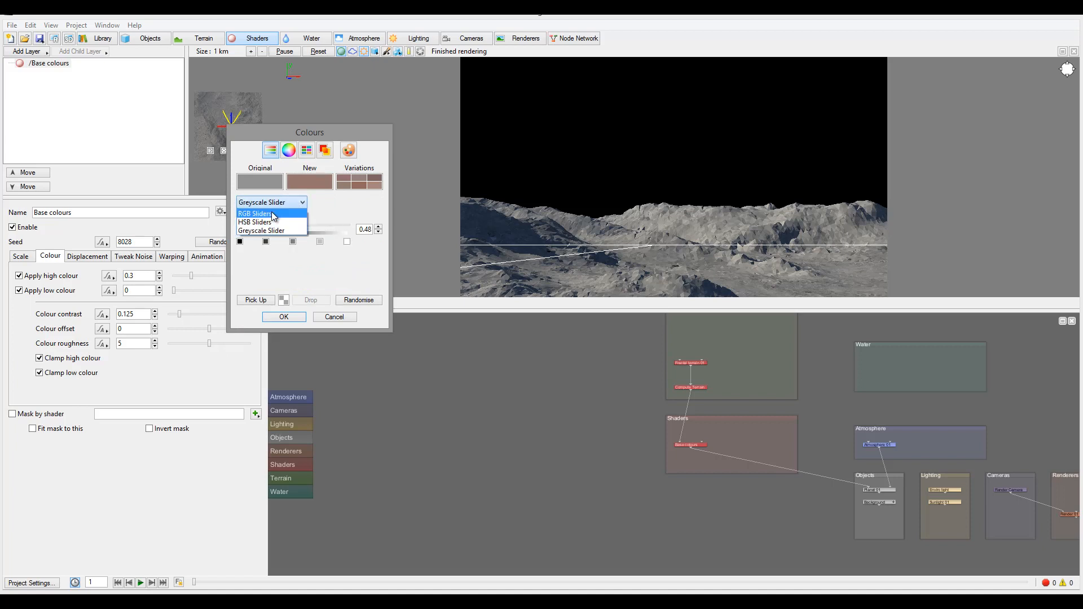
{"action": "left_click", "coordinate": [255, 213]}
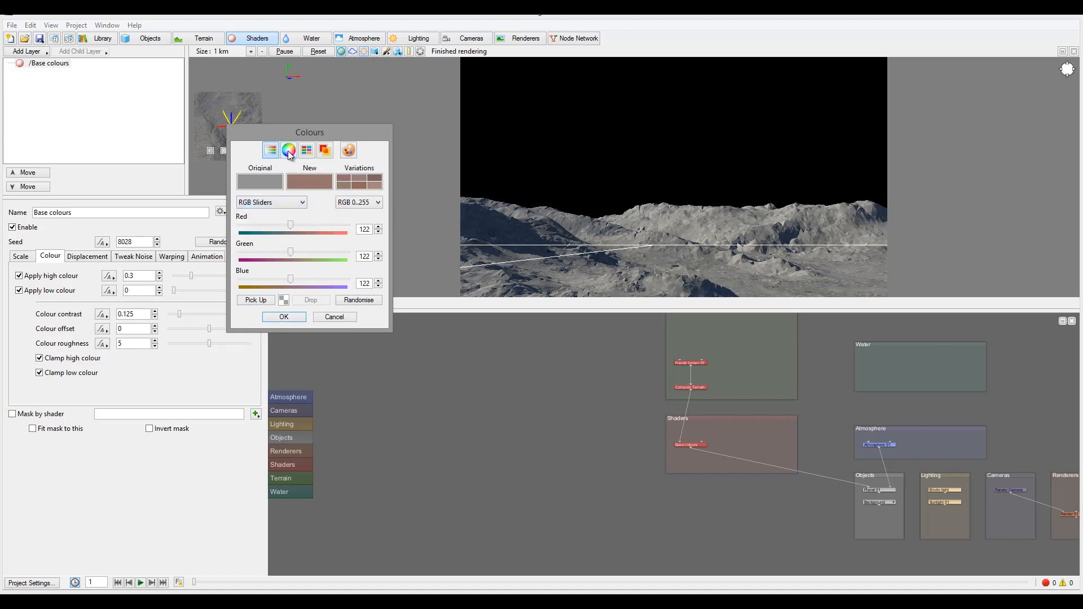
{"action": "left_click", "coordinate": [288, 150]}
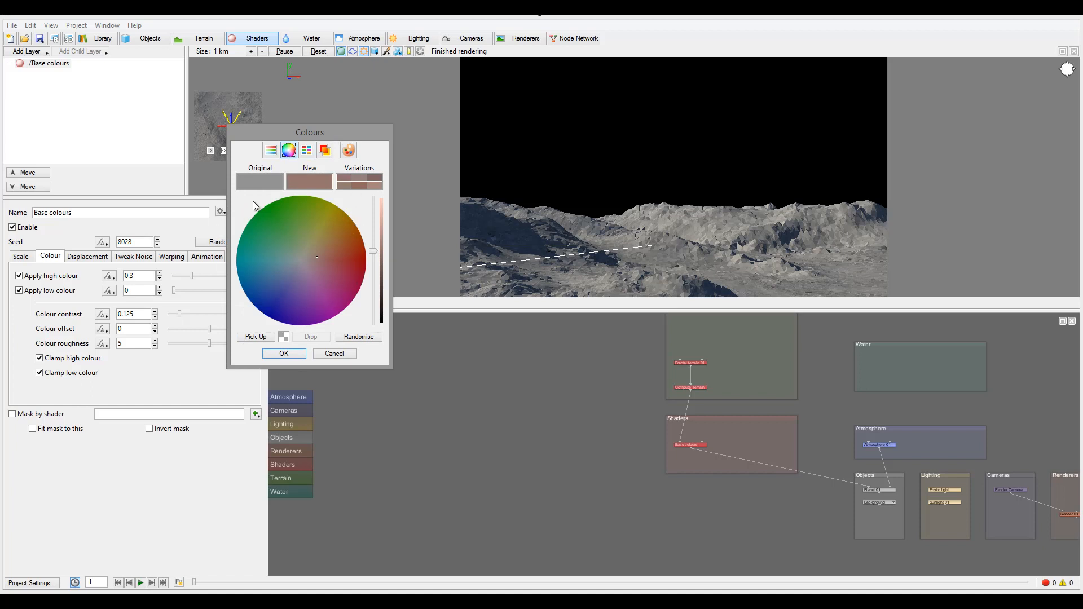
{"action": "left_click", "coordinate": [306, 150]}
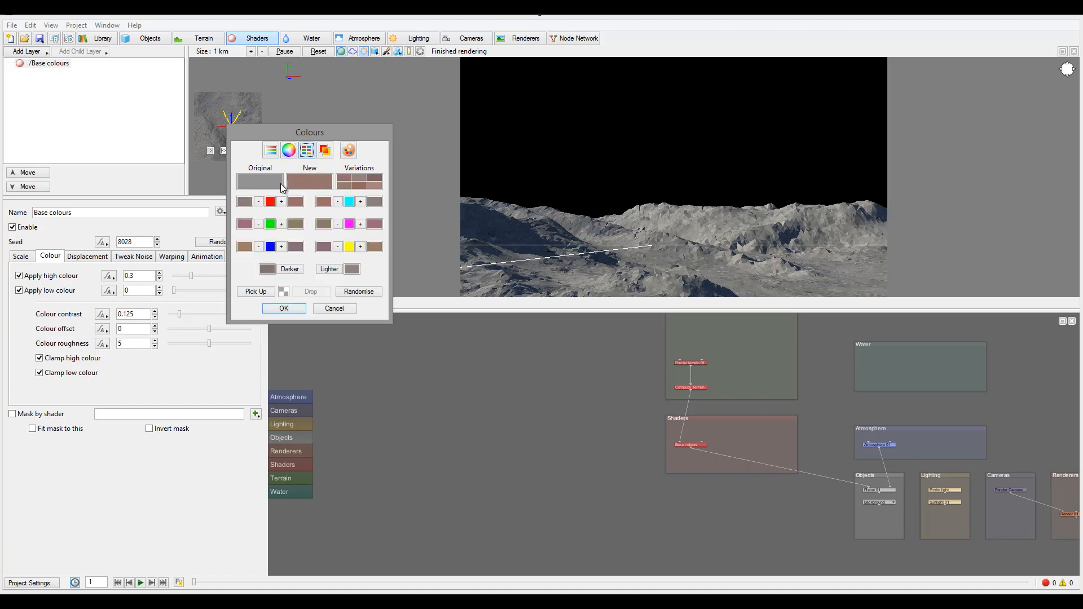
{"action": "mouse_move", "coordinate": [332, 240]}
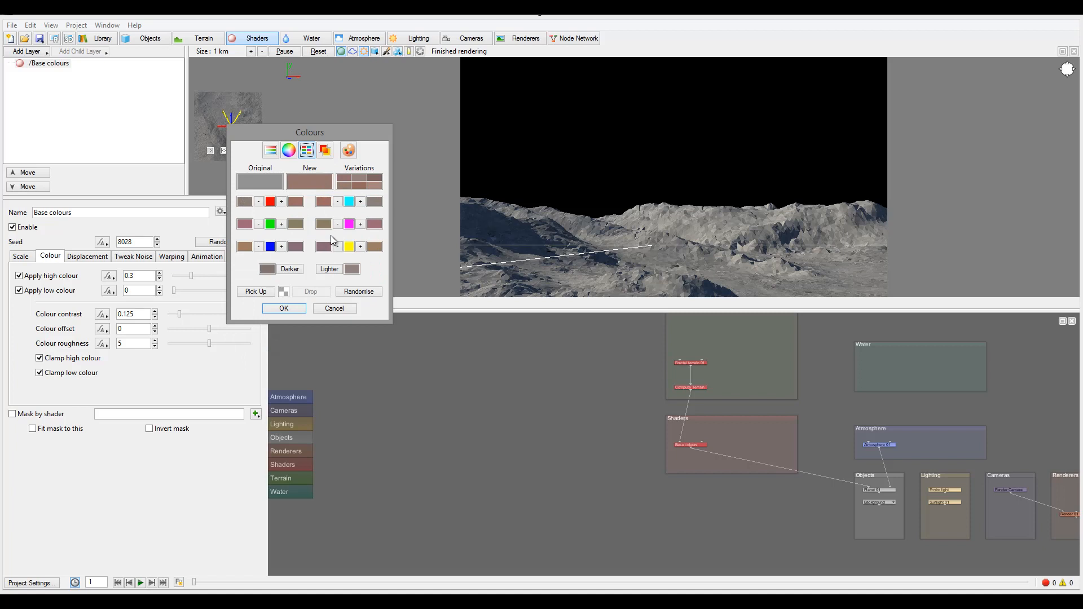
{"action": "mouse_move", "coordinate": [261, 224]}
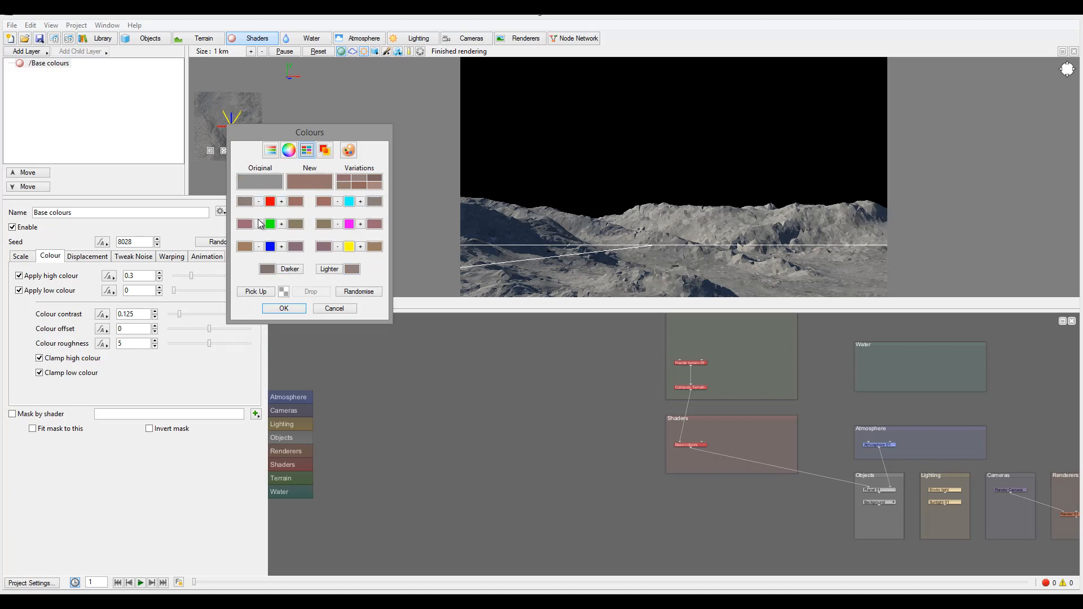
{"action": "mouse_move", "coordinate": [283, 308]}
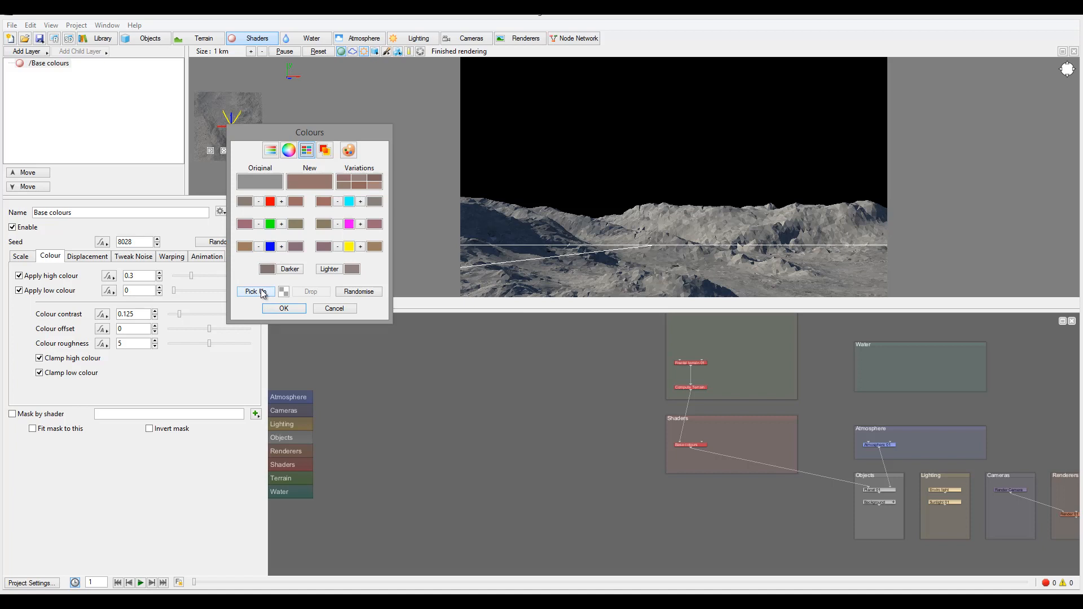
Step: Choose a light tan-brown (RGB 160, 131, 97) from the standard colour chooser as the high colour
{"action": "left_click", "coordinate": [324, 150]}
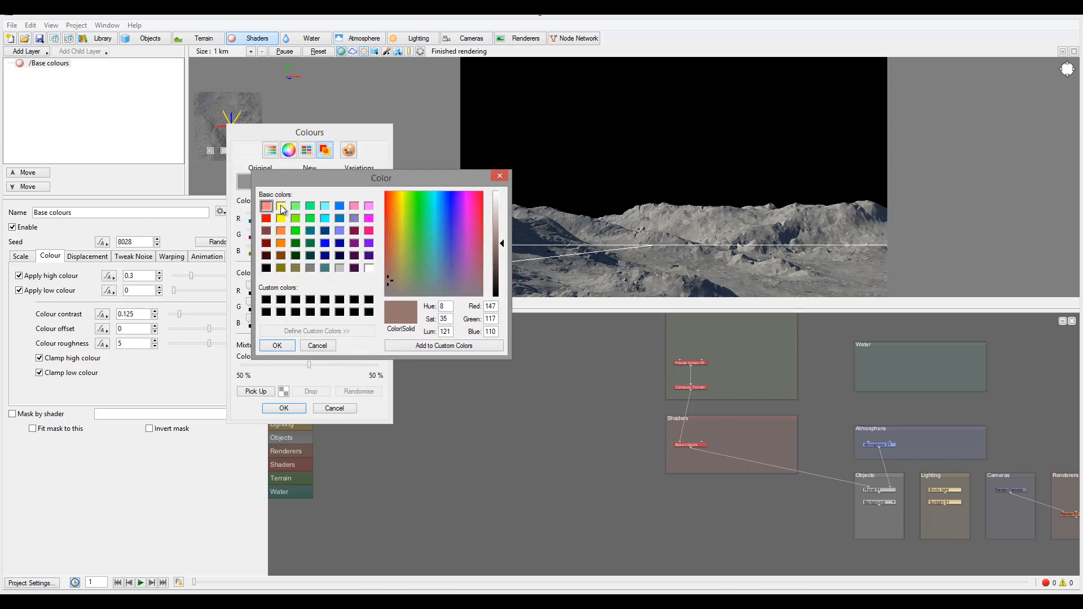
{"action": "left_click", "coordinate": [393, 251]}
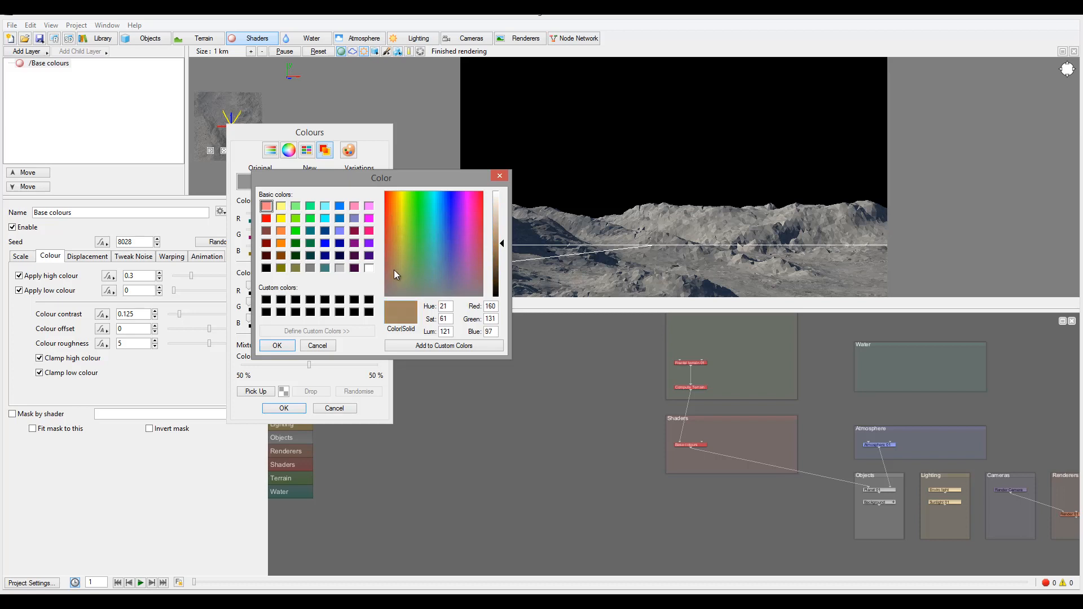
{"action": "left_click", "coordinate": [277, 345]}
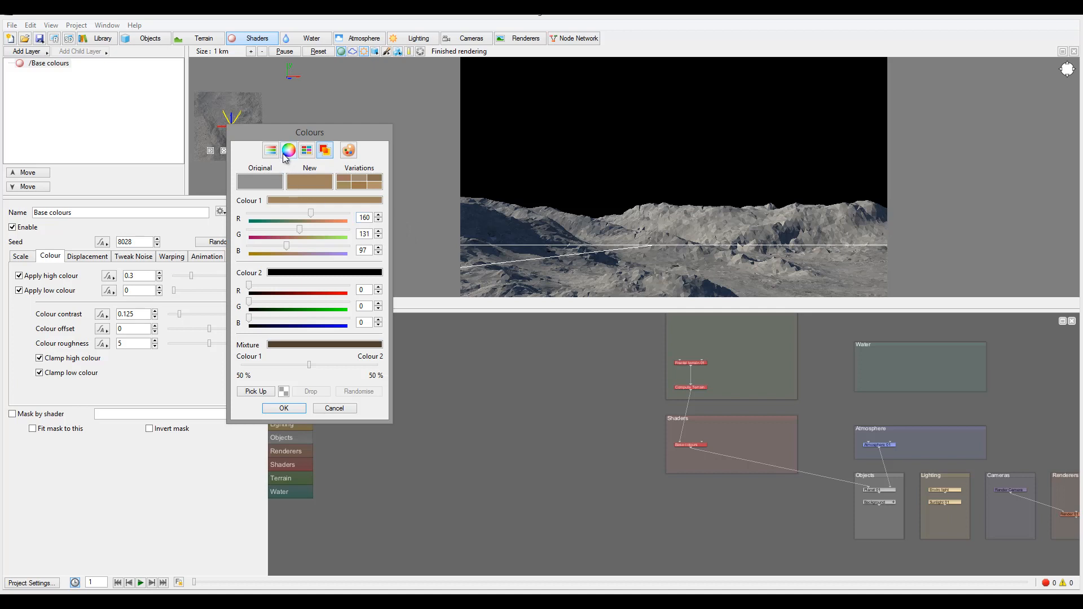
{"action": "left_click", "coordinate": [288, 150]}
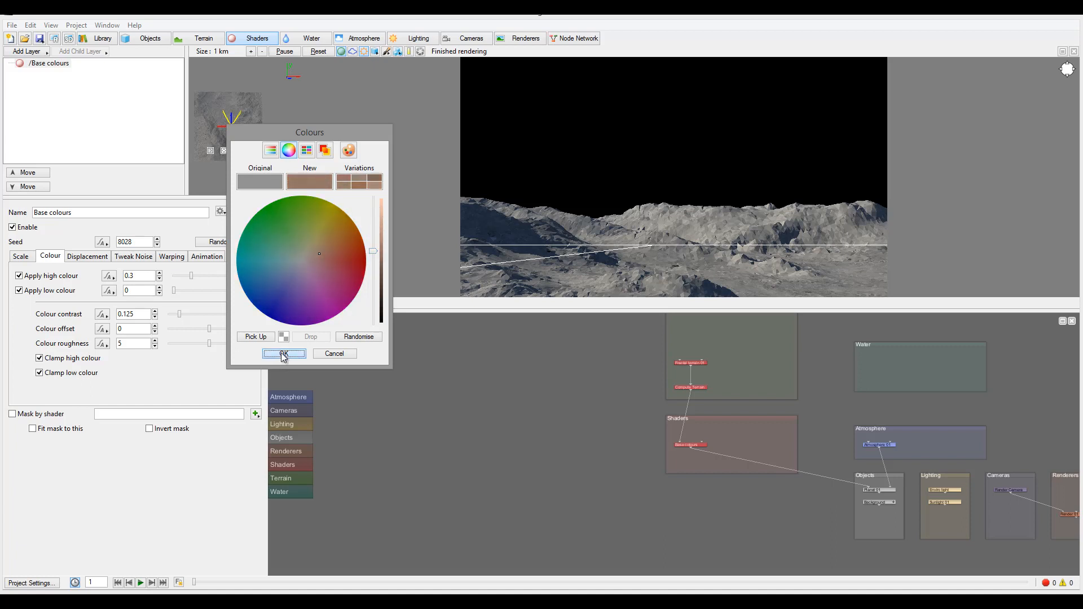
Step: Confirm the brown high colour so the base terrain renders brown
{"action": "left_click", "coordinate": [283, 353]}
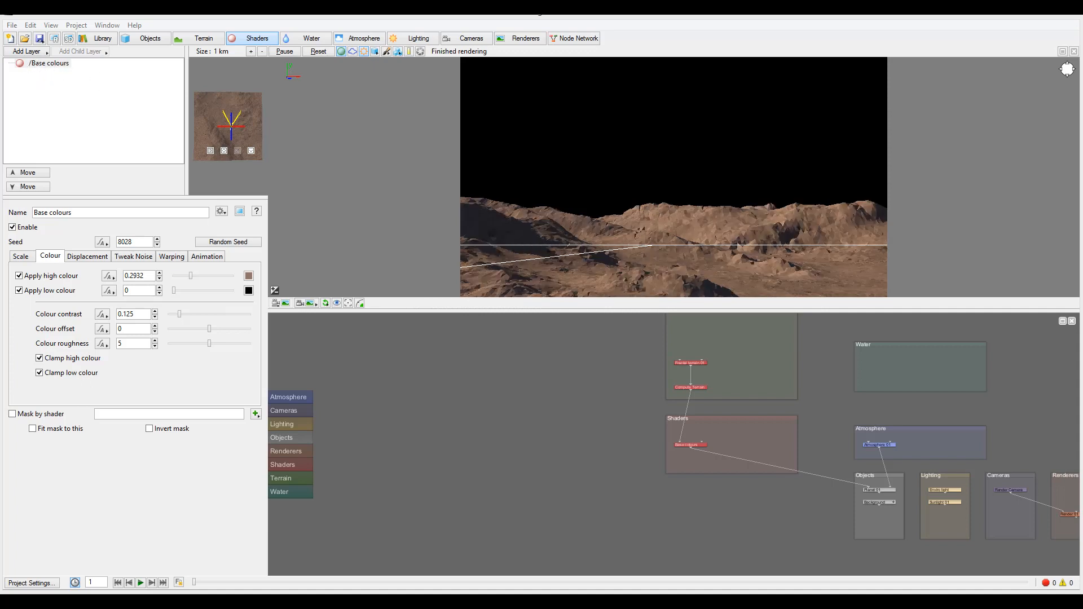
{"action": "mouse_move", "coordinate": [679, 291]}
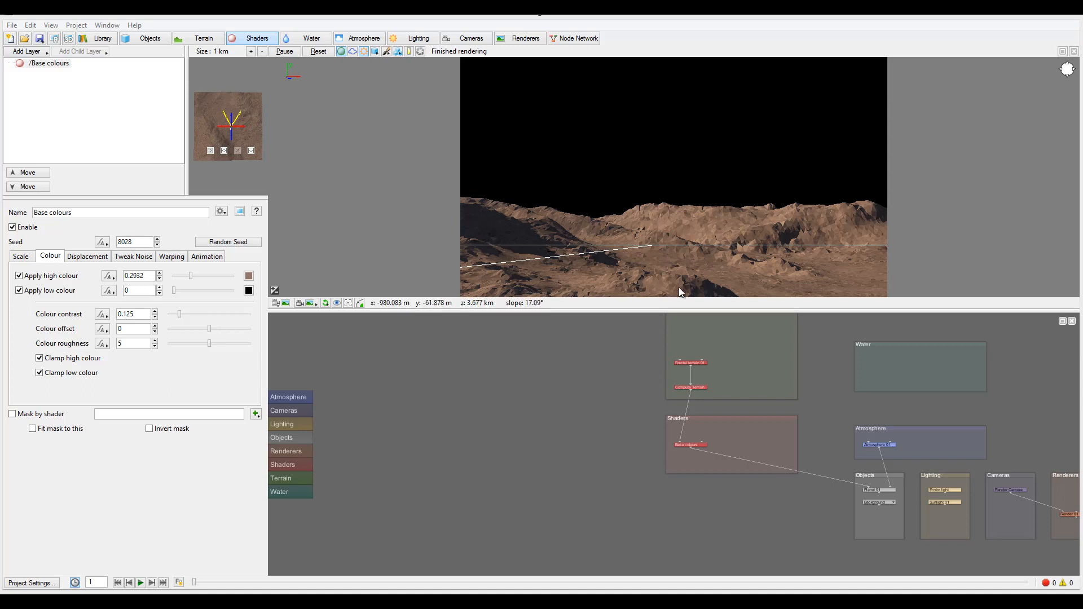
{"action": "mouse_move", "coordinate": [697, 269]}
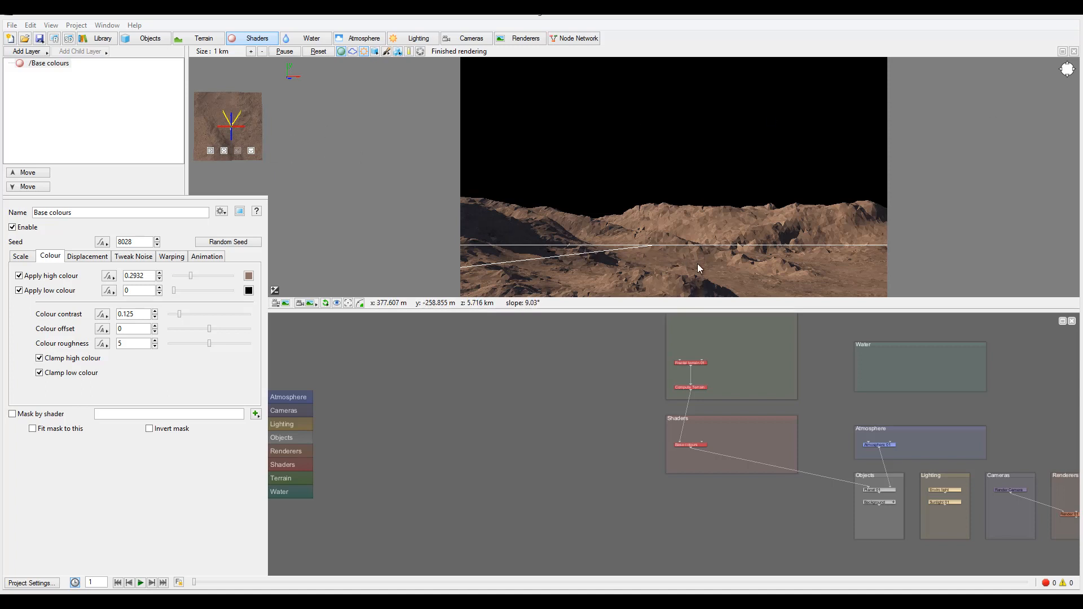
{"action": "mouse_move", "coordinate": [739, 237]}
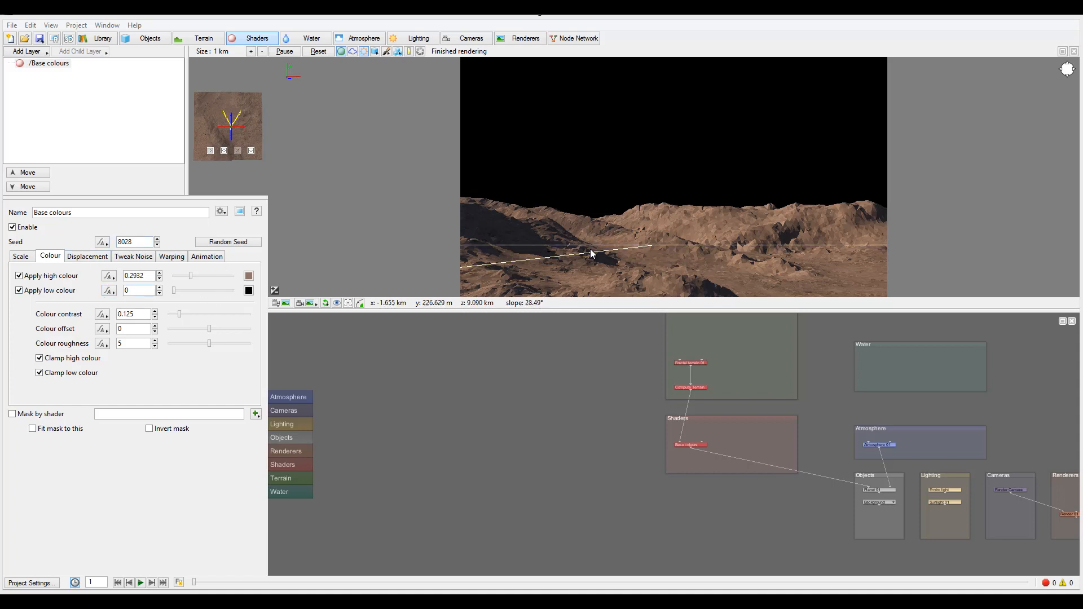
{"action": "mouse_move", "coordinate": [834, 264]}
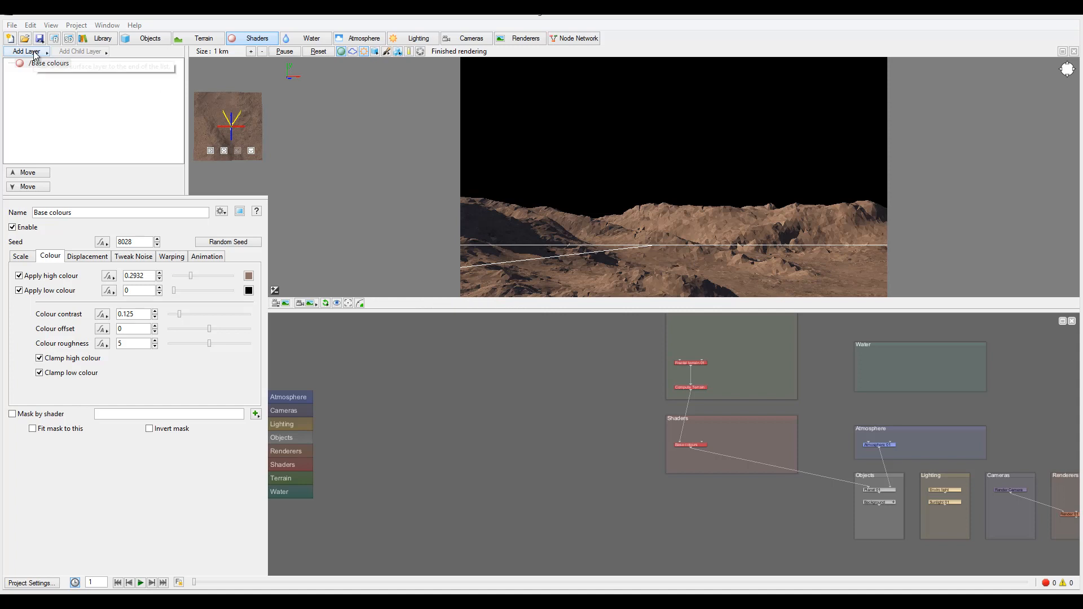
Step: Add a new Surface Layer (Surface layer 01) above Base colours in the shader stack
{"action": "left_click", "coordinate": [25, 51]}
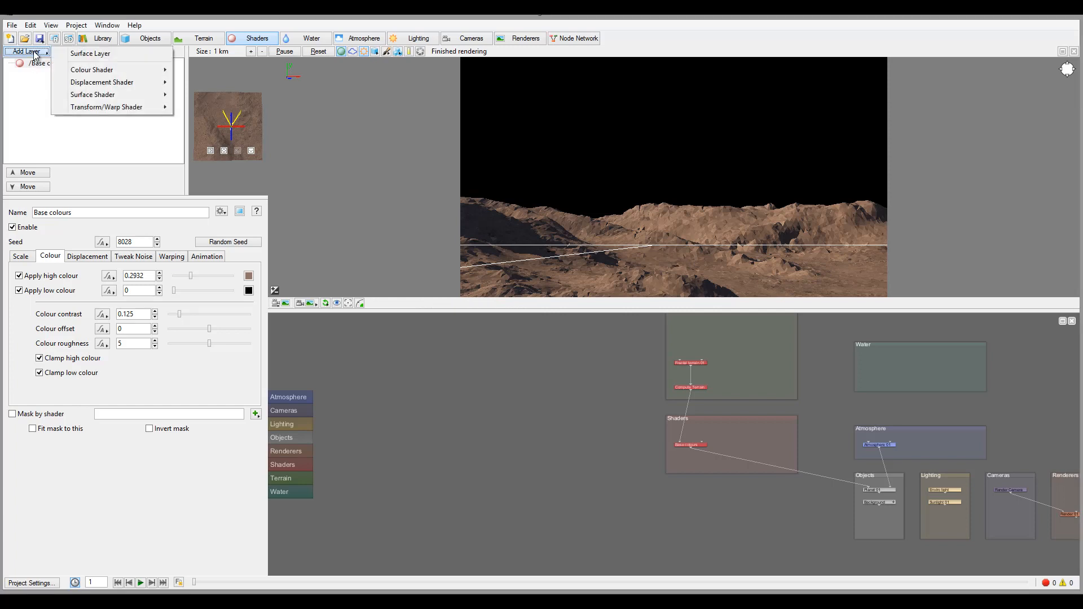
{"action": "mouse_move", "coordinate": [90, 53]}
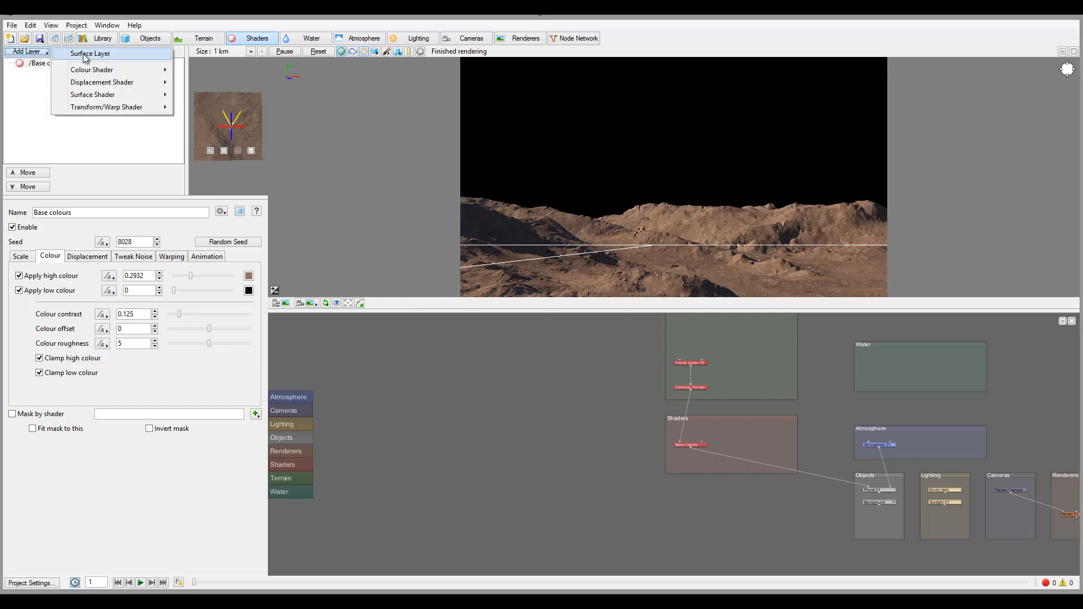
{"action": "left_click", "coordinate": [89, 53]}
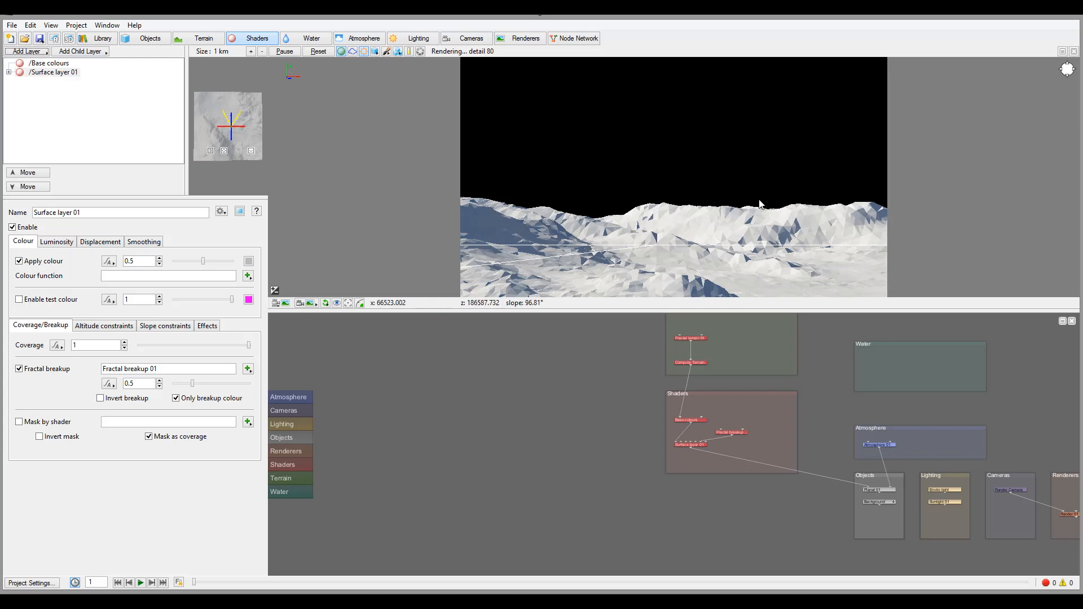
{"action": "mouse_move", "coordinate": [127, 355]}
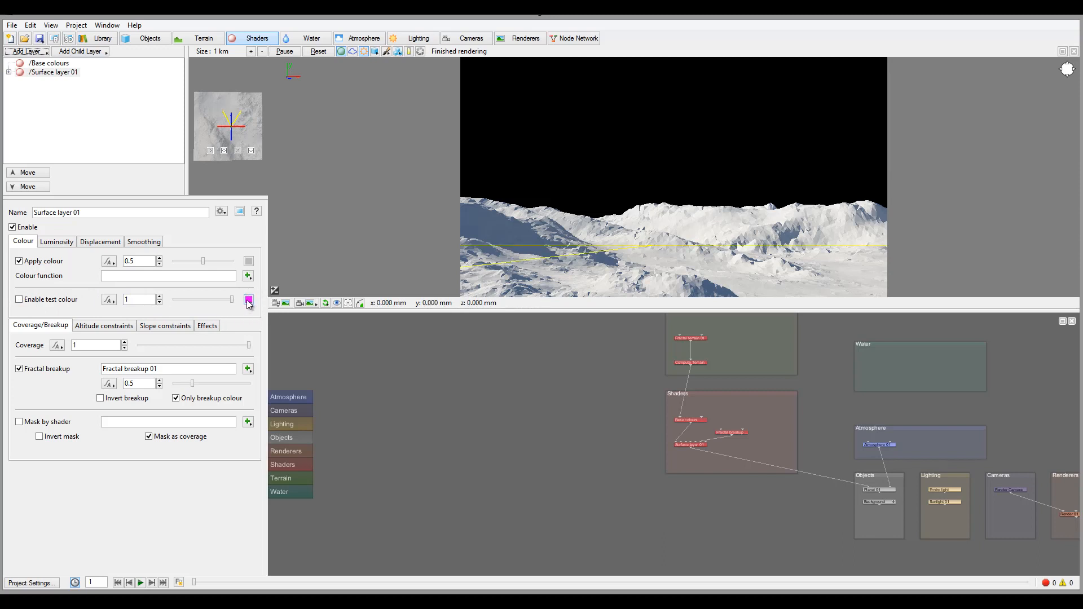
Step: Enable test colour on Surface layer 01 so its coverage shows in magenta
{"action": "left_click", "coordinate": [19, 299]}
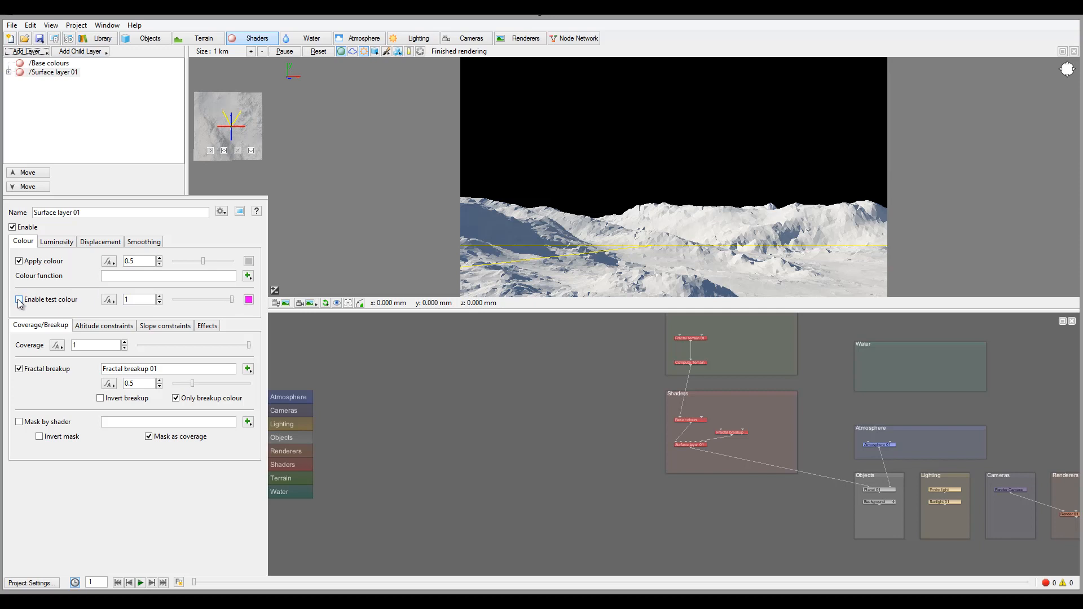
{"action": "left_click", "coordinate": [19, 299]}
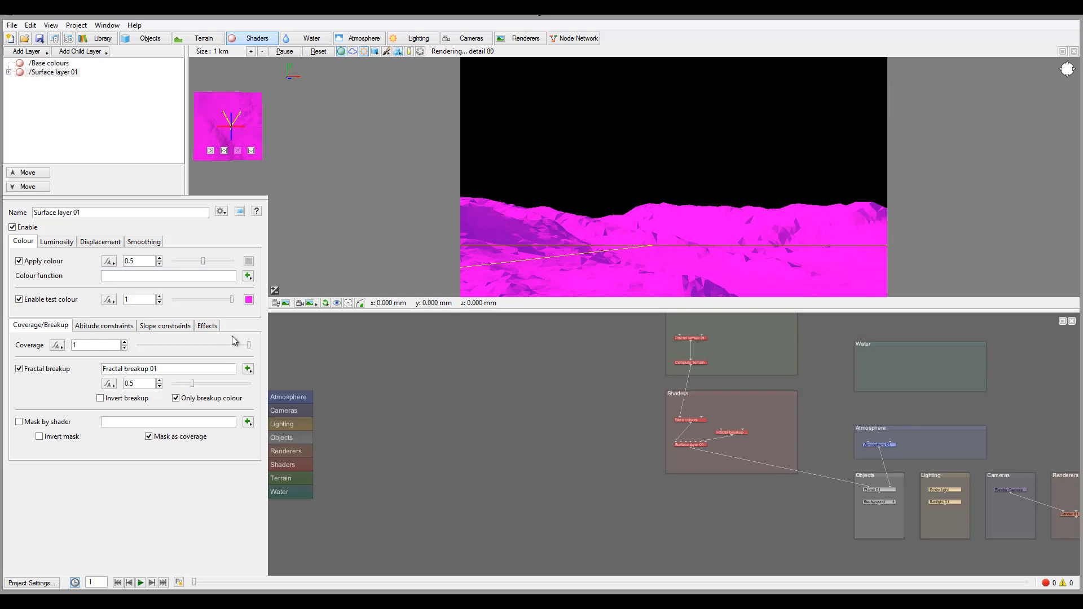
{"action": "mouse_move", "coordinate": [250, 326]}
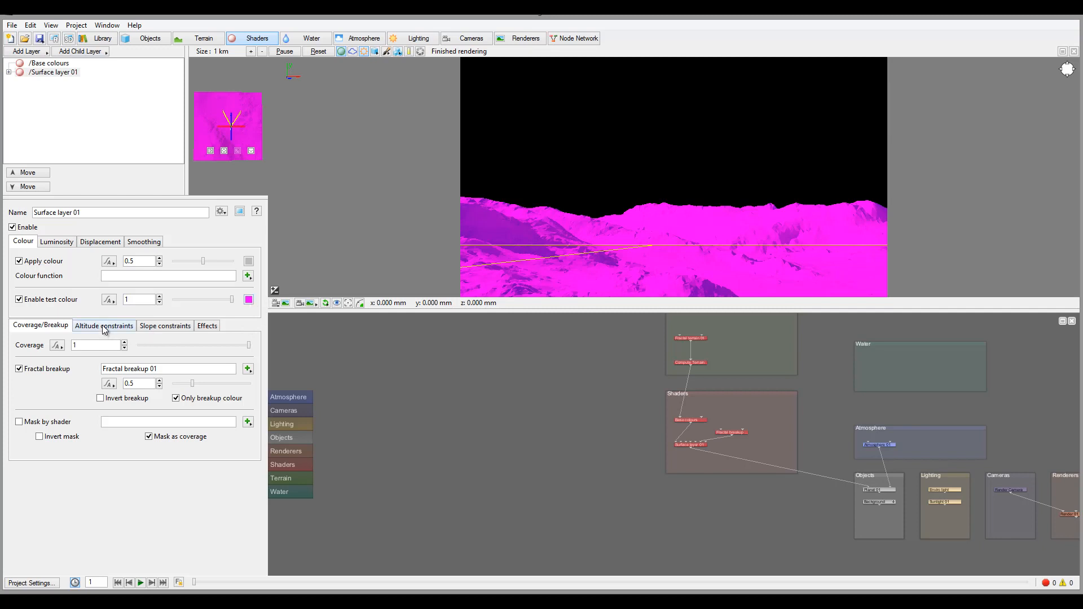
Step: Limit the layer's maximum altitude in the Altitude constraints settings
{"action": "left_click", "coordinate": [103, 324]}
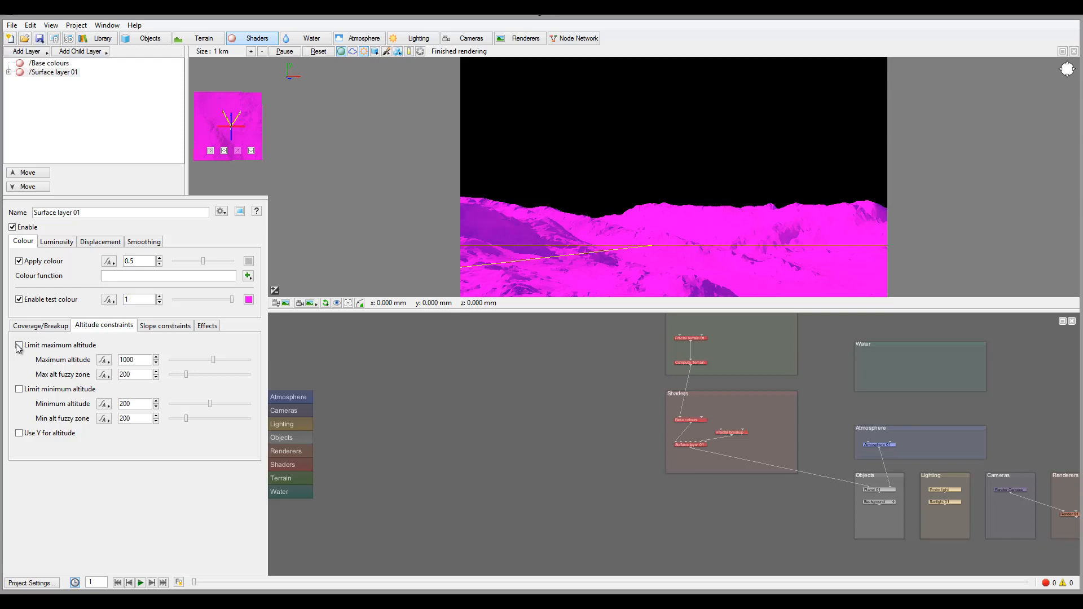
{"action": "left_click", "coordinate": [19, 346]}
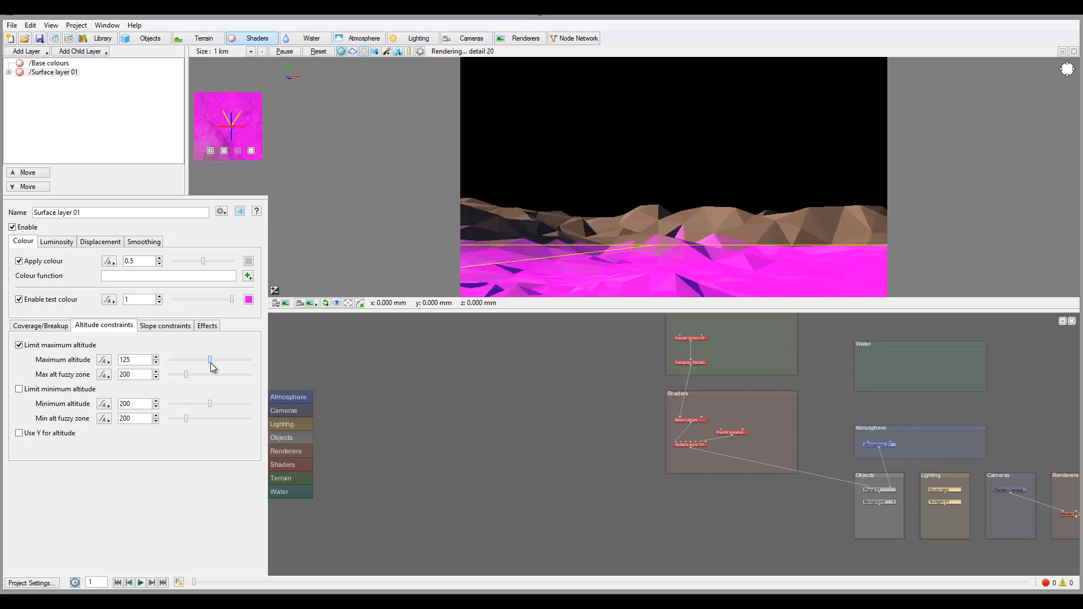
{"action": "mouse_move", "coordinate": [878, 258]}
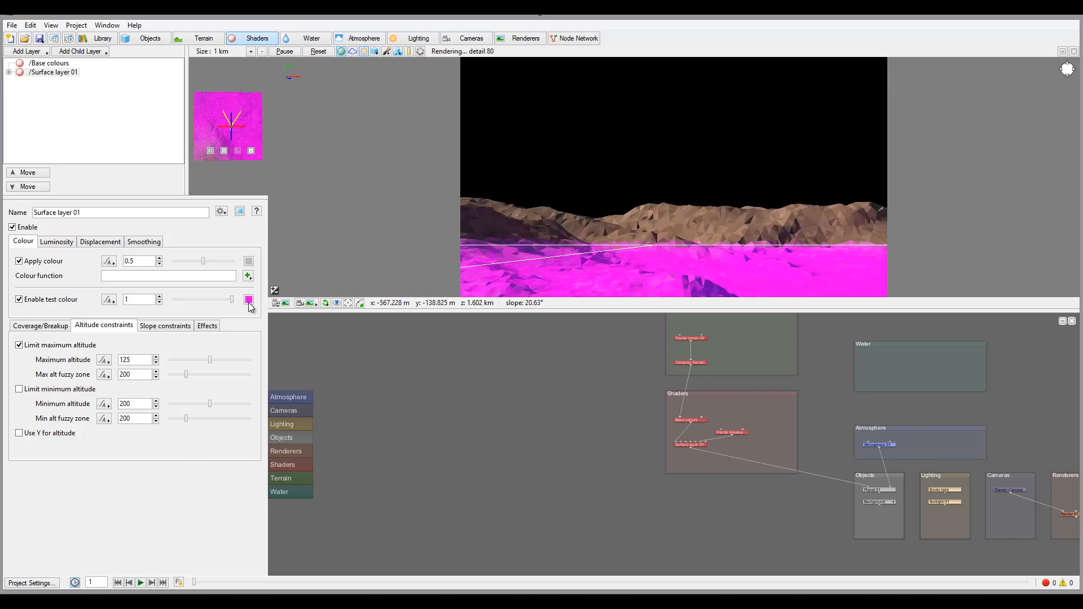
{"action": "mouse_move", "coordinate": [219, 303]}
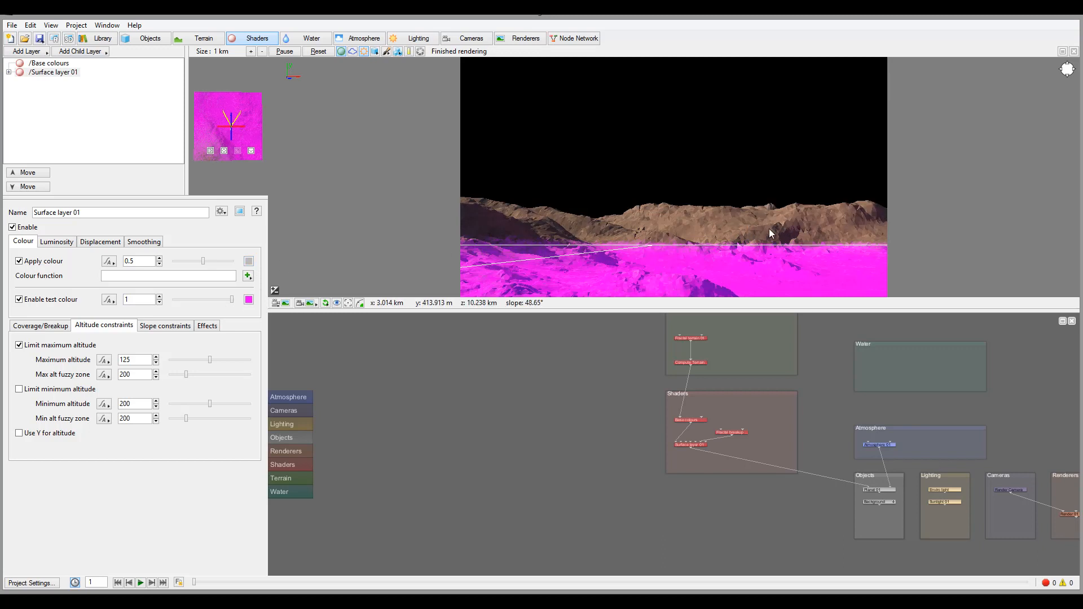
{"action": "mouse_move", "coordinate": [684, 245]}
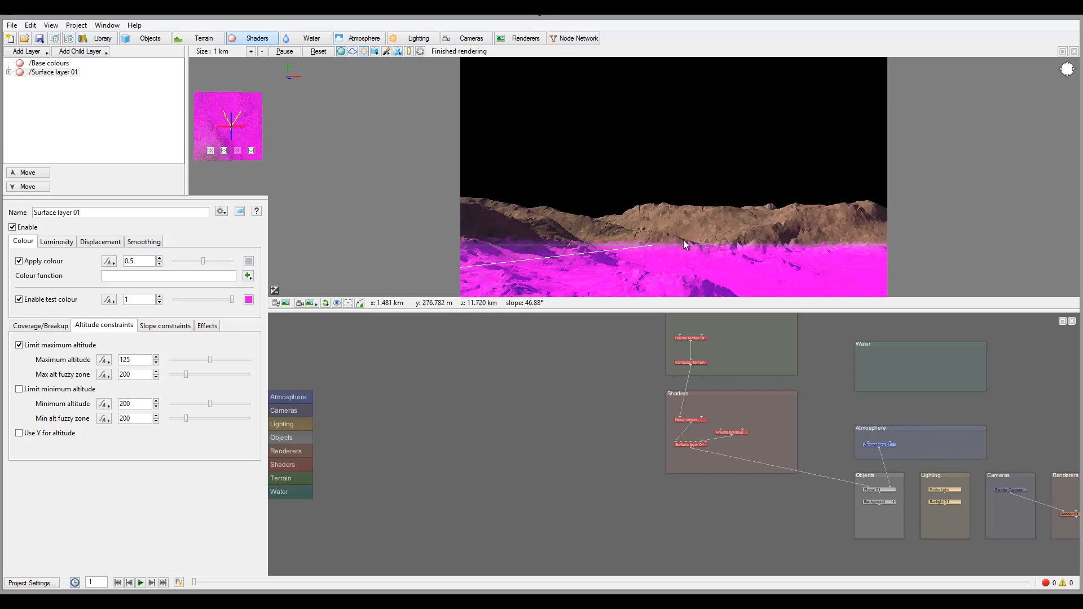
{"action": "mouse_move", "coordinate": [687, 238]}
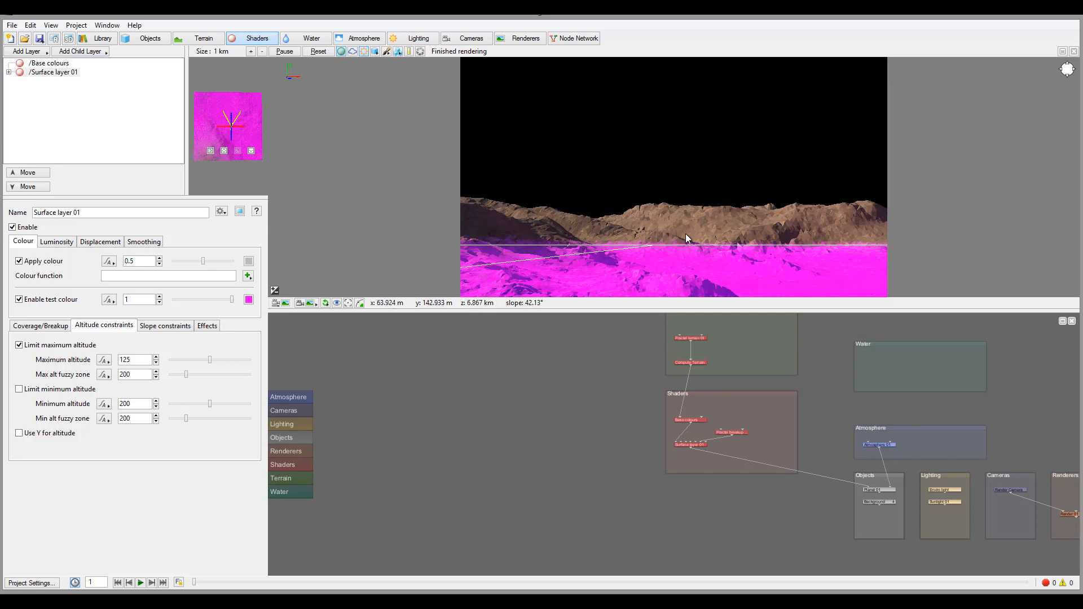
{"action": "mouse_move", "coordinate": [734, 248]}
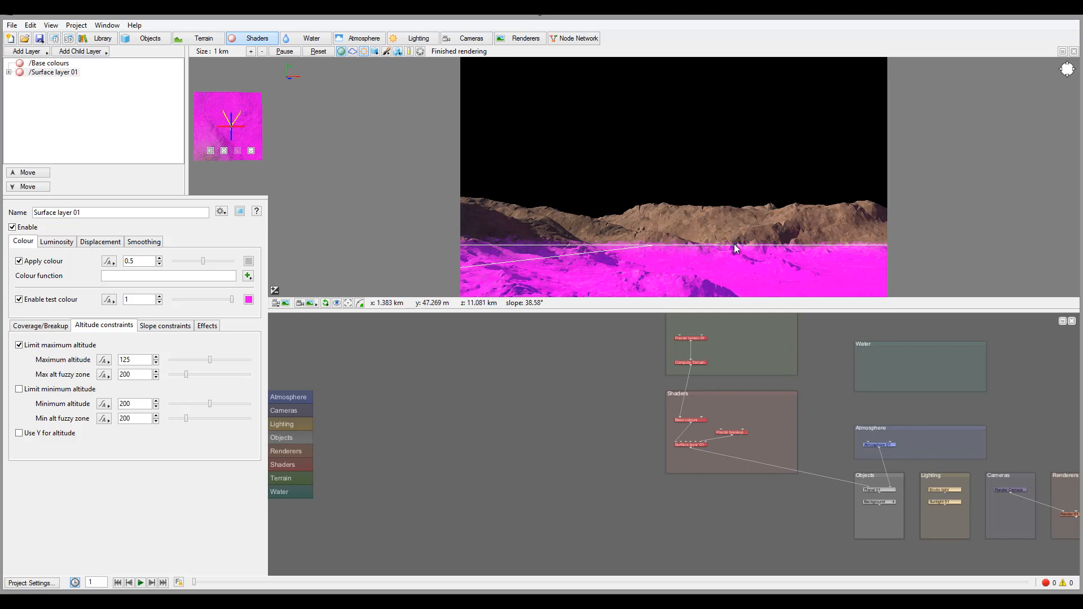
{"action": "mouse_move", "coordinate": [737, 231]}
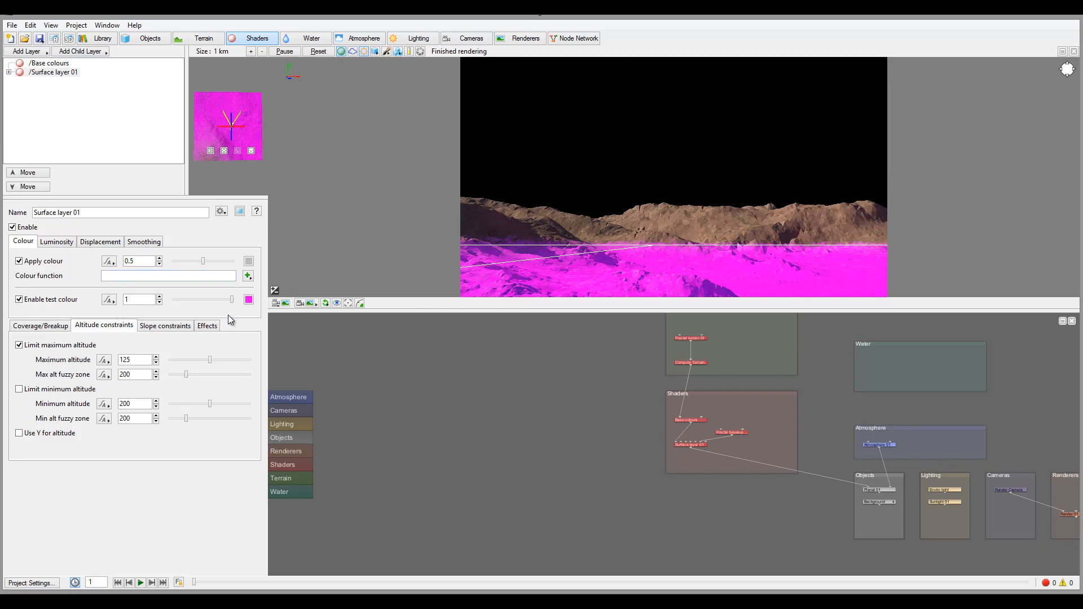
{"action": "mouse_move", "coordinate": [440, 268]}
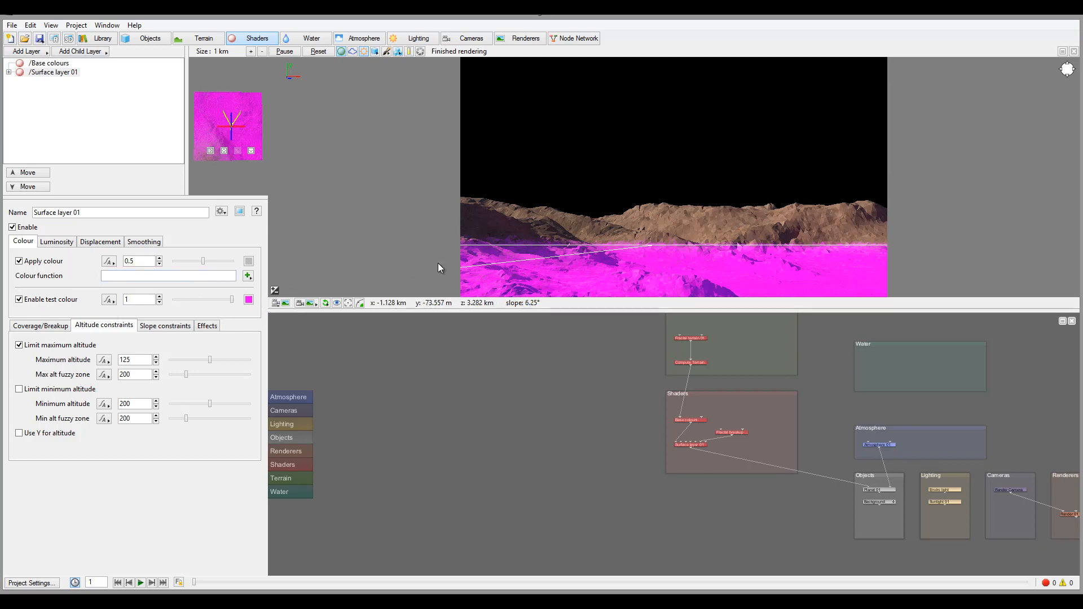
{"action": "mouse_move", "coordinate": [838, 264]}
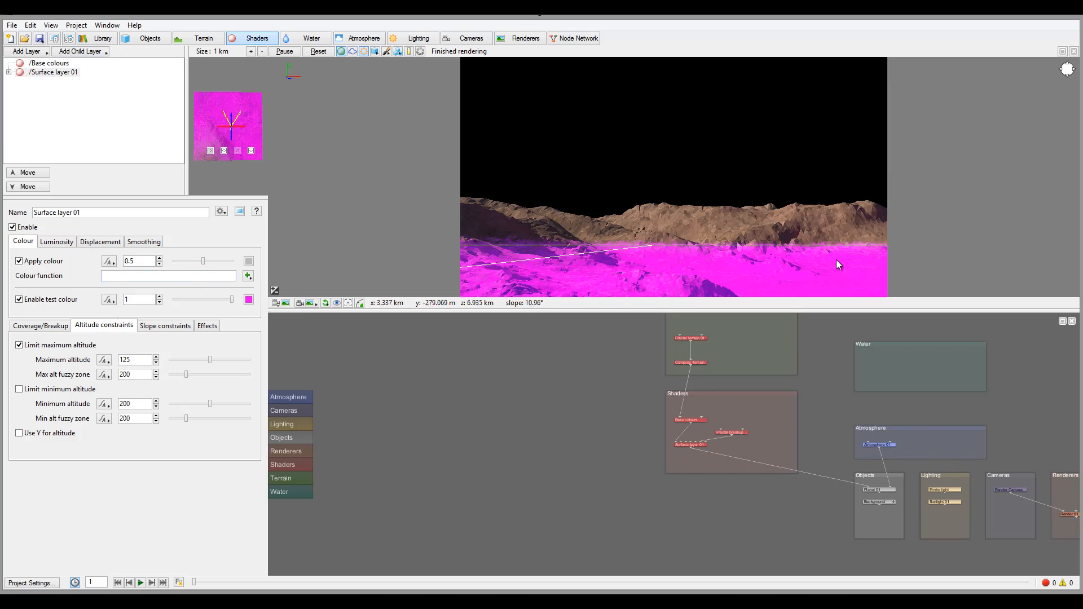
{"action": "mouse_move", "coordinate": [204, 307]}
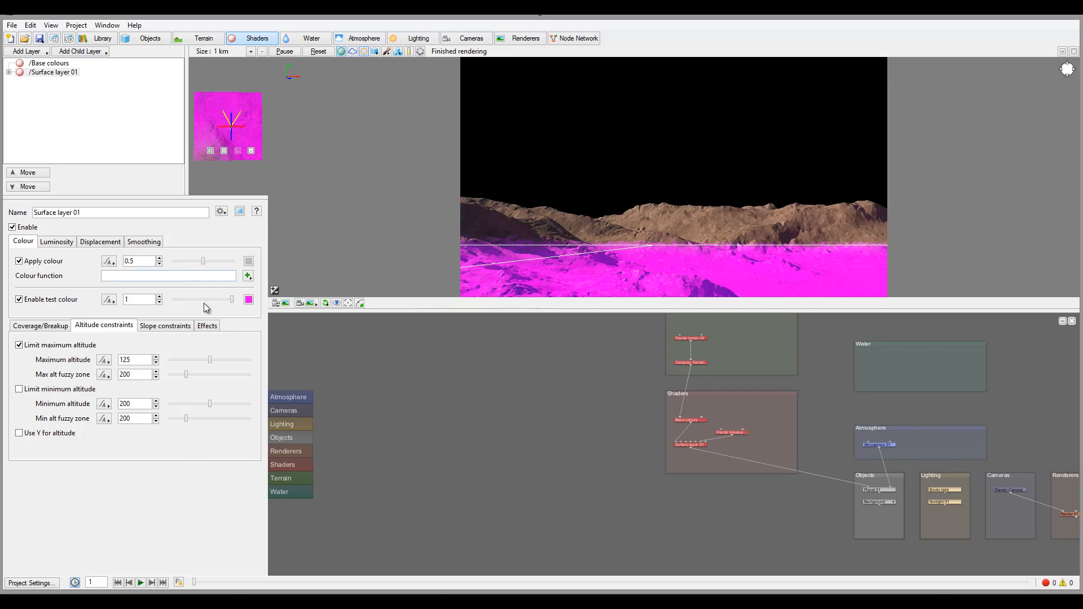
{"action": "mouse_move", "coordinate": [211, 365]}
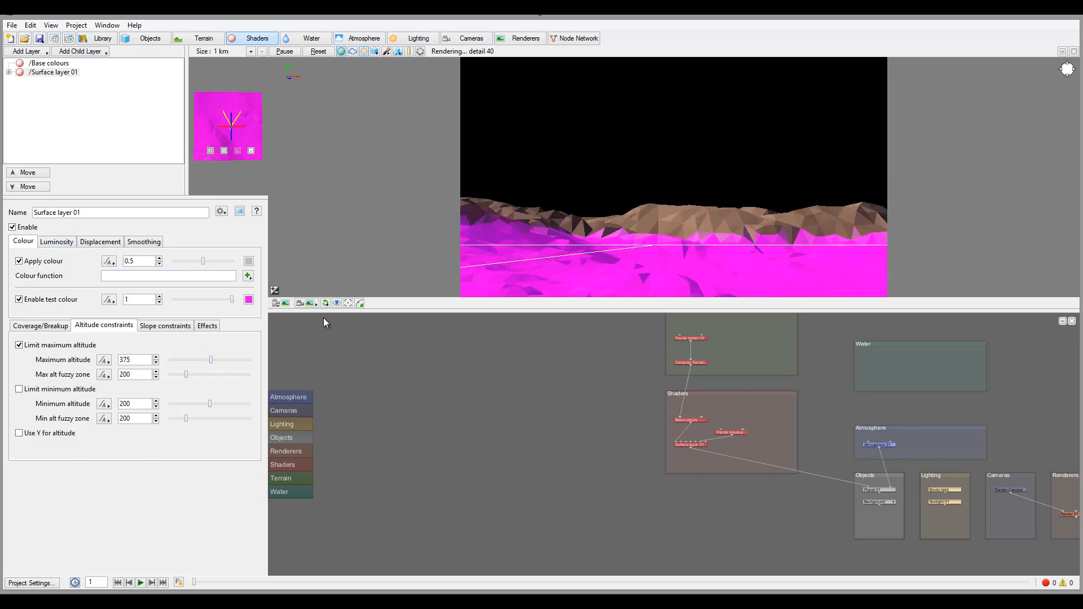
{"action": "mouse_move", "coordinate": [696, 276]}
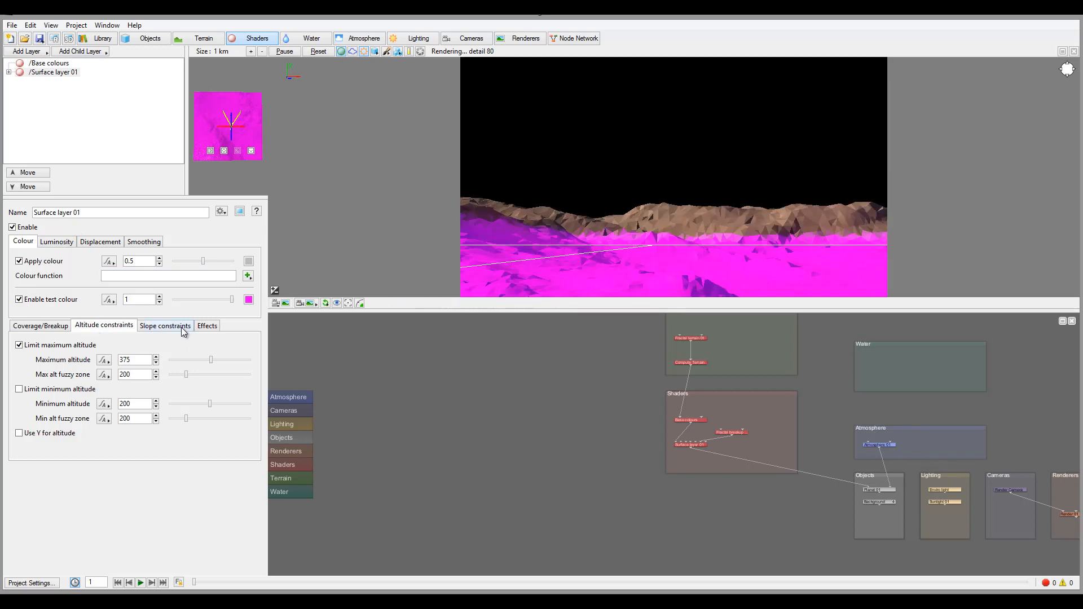
Step: Enable a maximum slope limit of 26.4375 with a 34.3125 fuzzy zone
{"action": "left_click", "coordinate": [165, 325]}
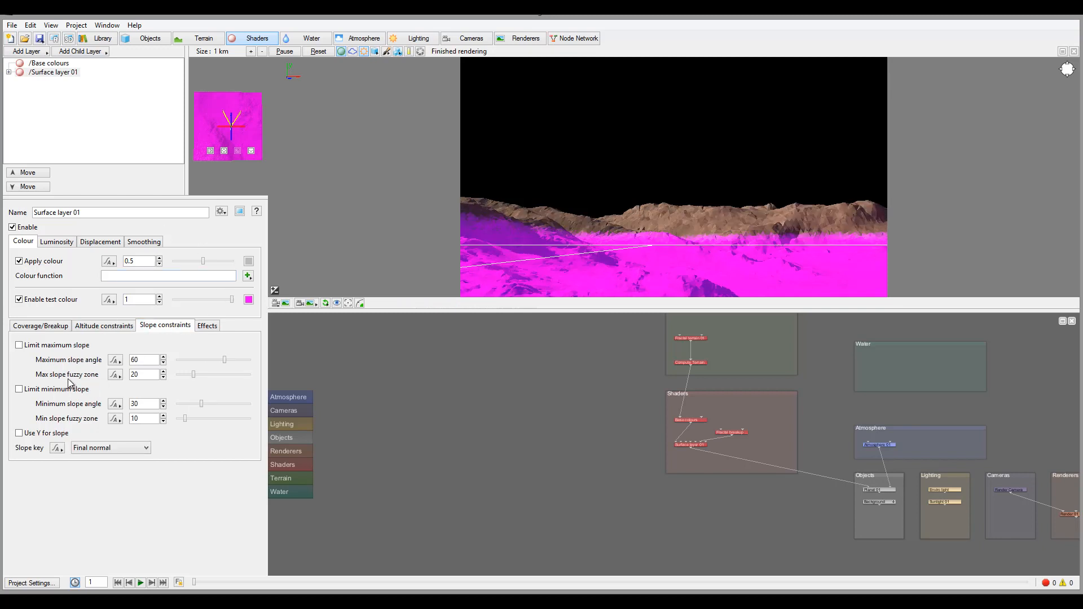
{"action": "left_click", "coordinate": [19, 346]}
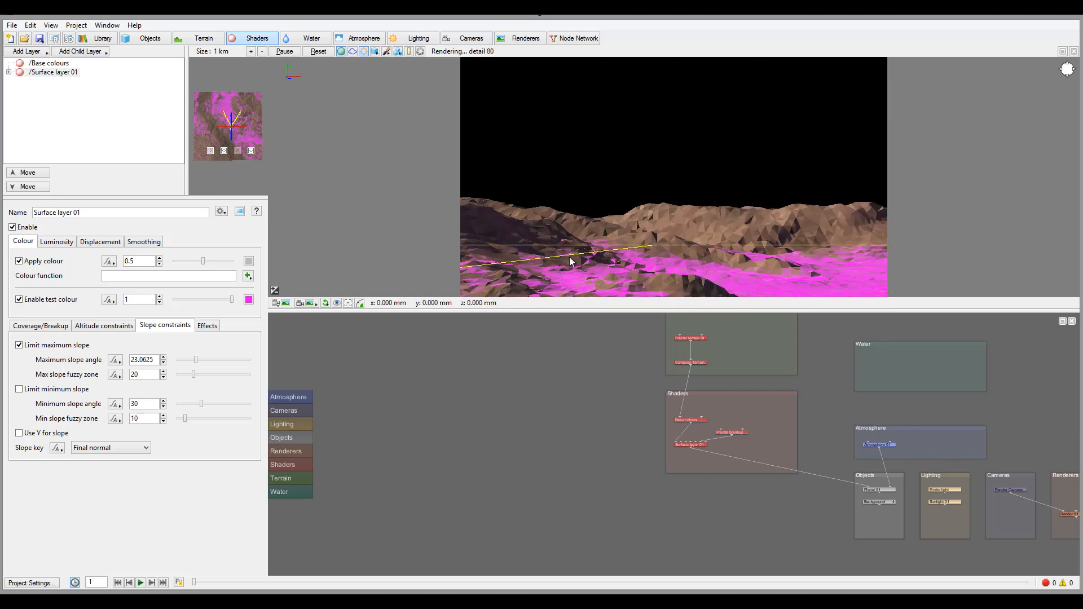
{"action": "mouse_move", "coordinate": [589, 268]}
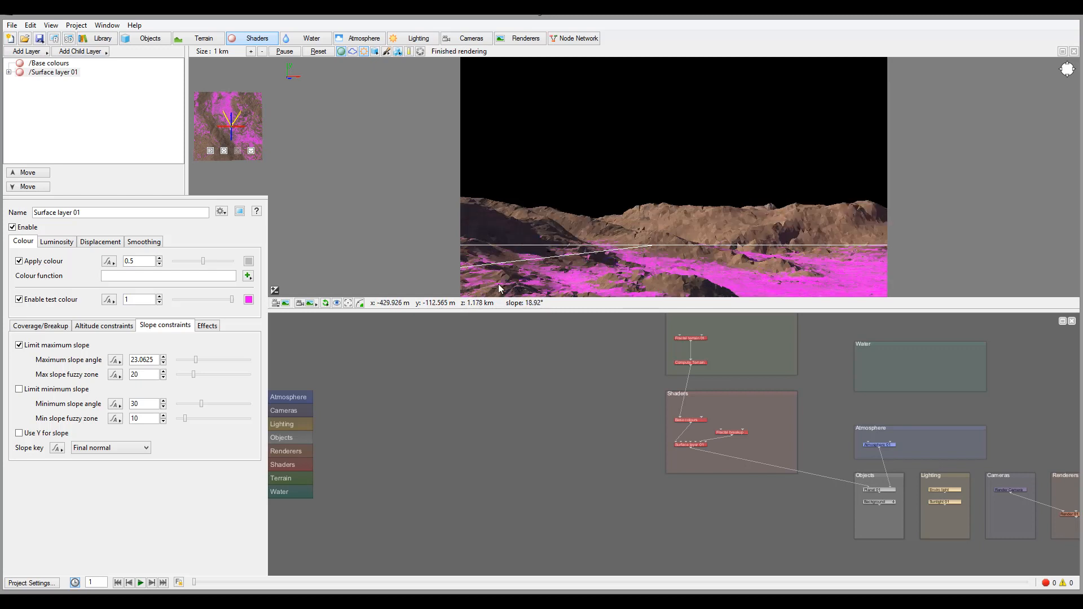
{"action": "mouse_move", "coordinate": [680, 289]}
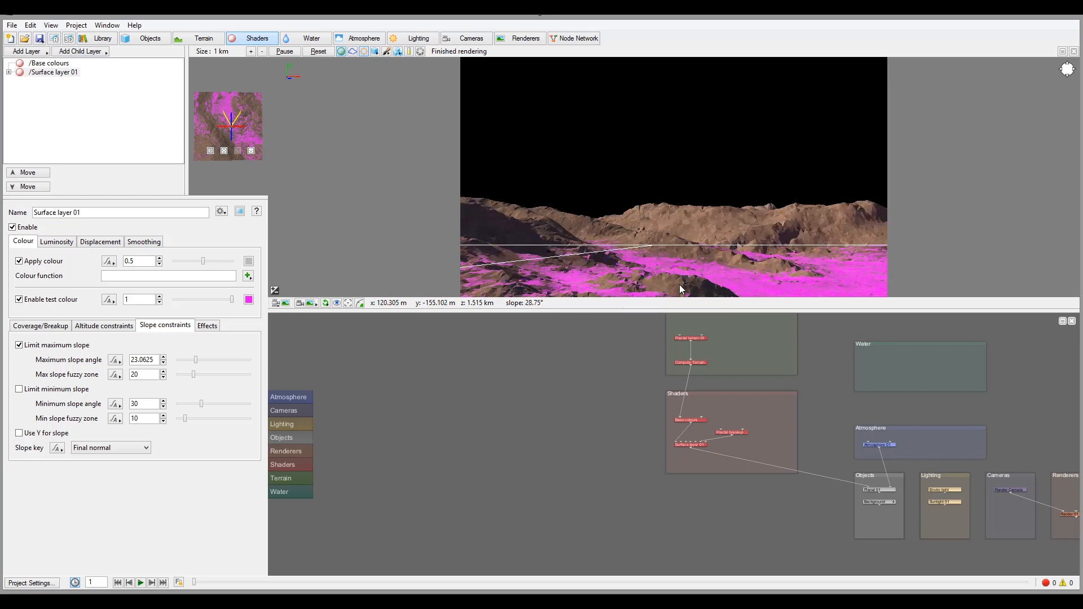
{"action": "right_click", "coordinate": [680, 289]}
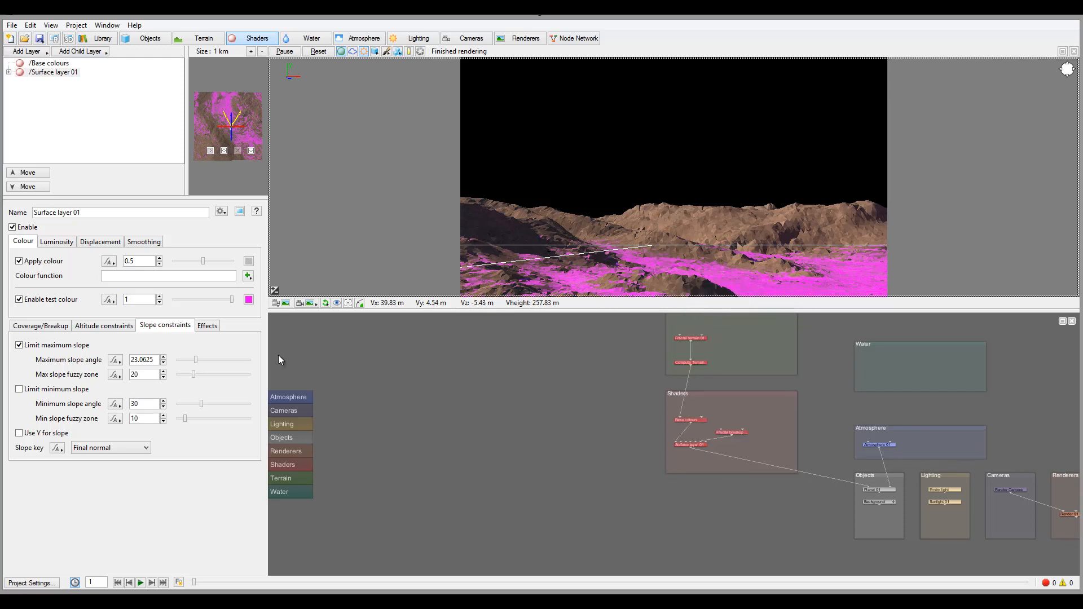
{"action": "mouse_move", "coordinate": [636, 243]}
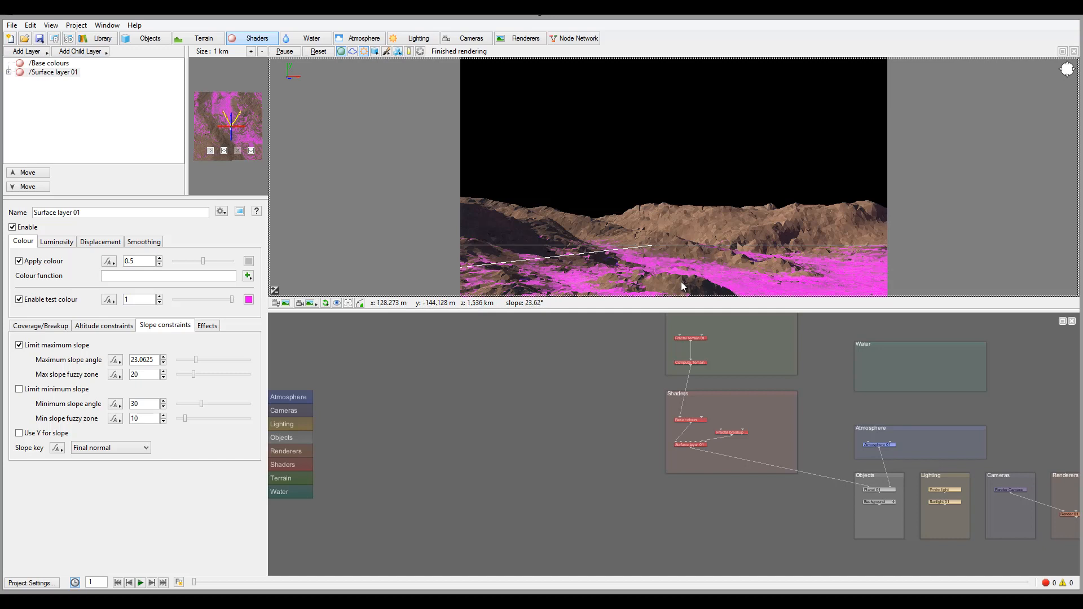
{"action": "mouse_move", "coordinate": [669, 288]}
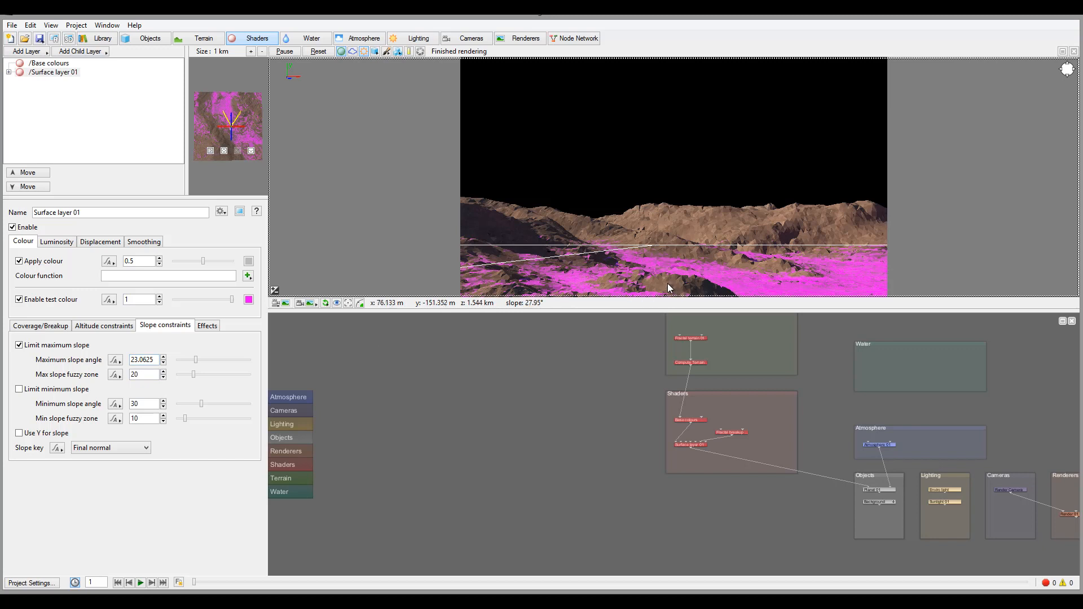
{"action": "mouse_move", "coordinate": [654, 297]}
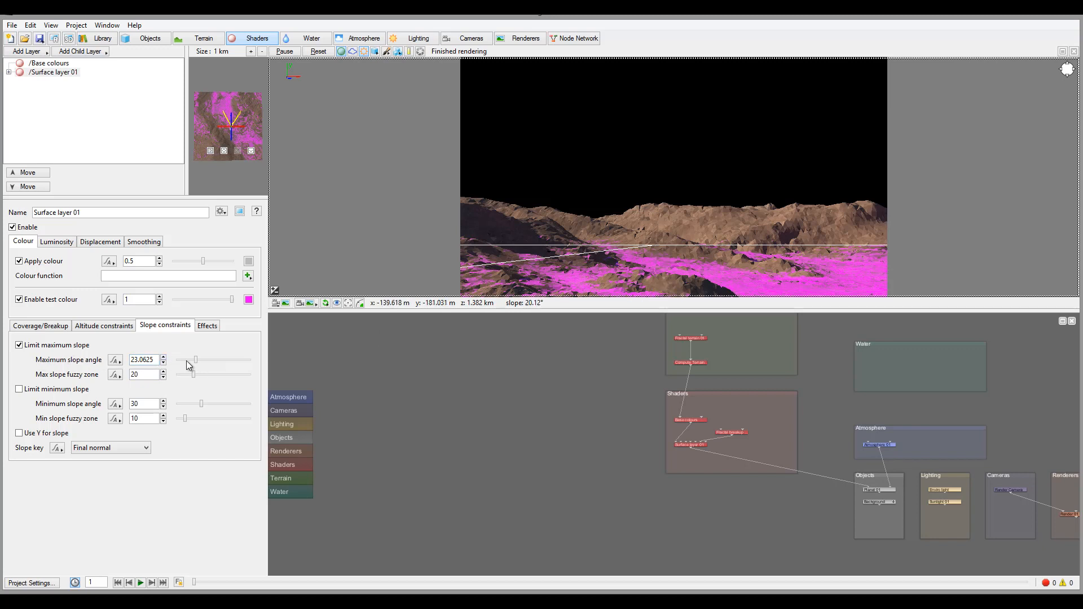
{"action": "mouse_move", "coordinate": [658, 290]}
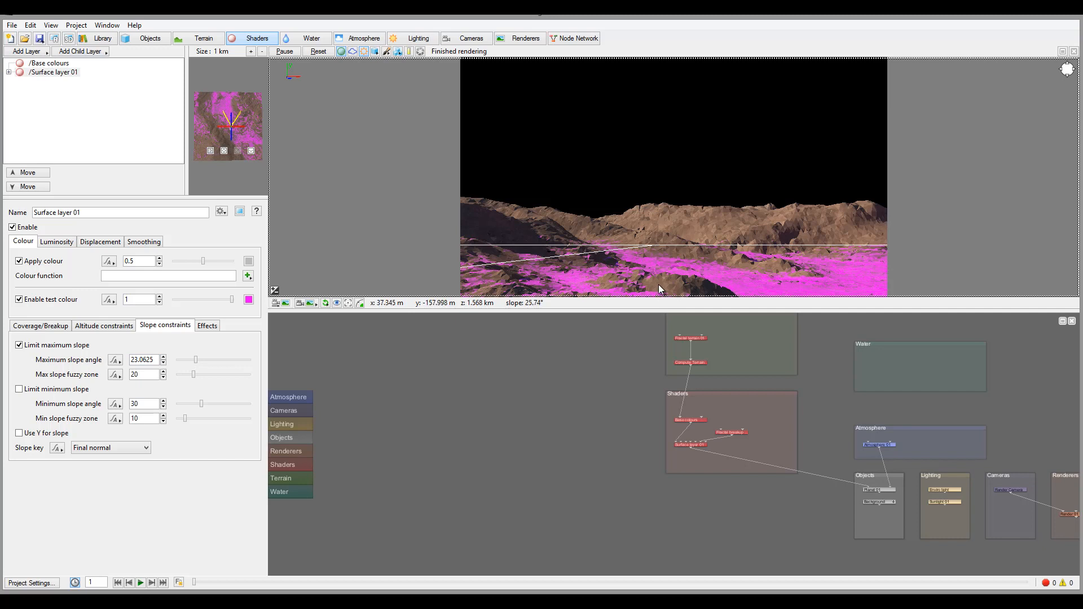
{"action": "mouse_move", "coordinate": [262, 348]}
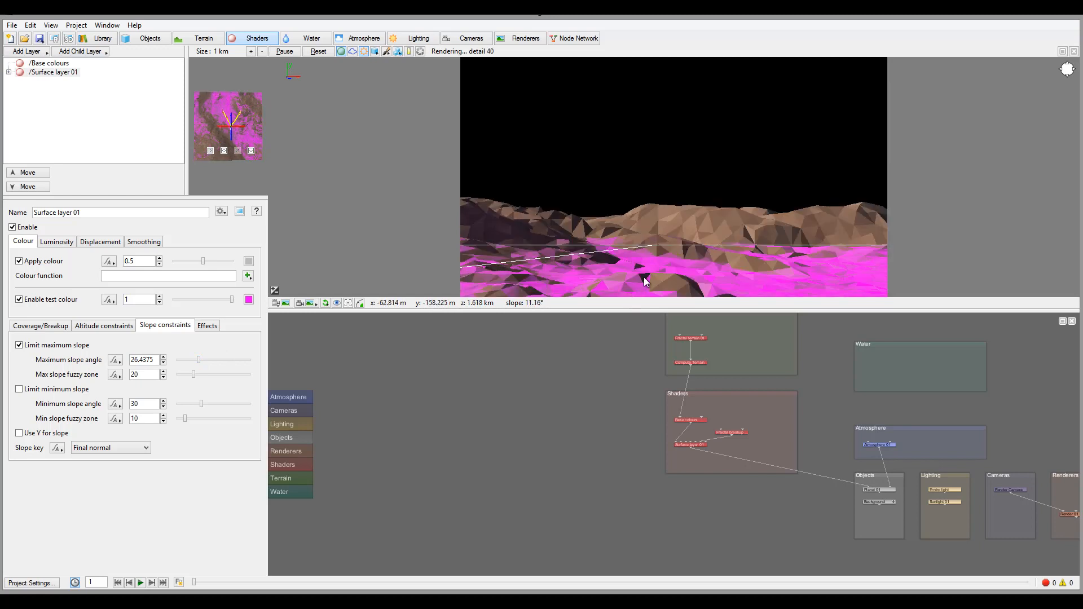
{"action": "mouse_move", "coordinate": [653, 275]}
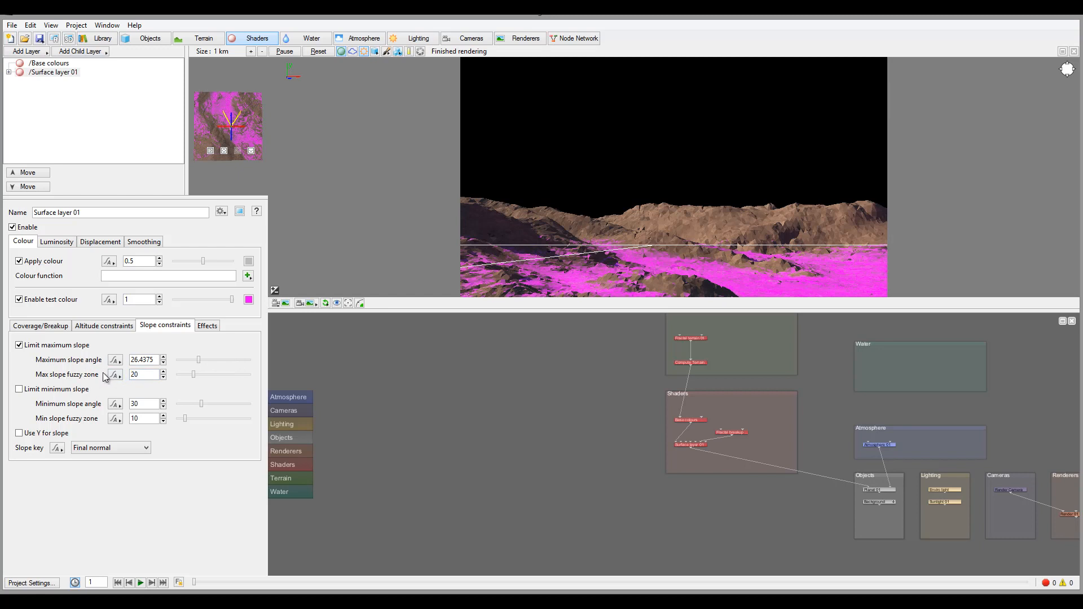
{"action": "mouse_move", "coordinate": [581, 299]}
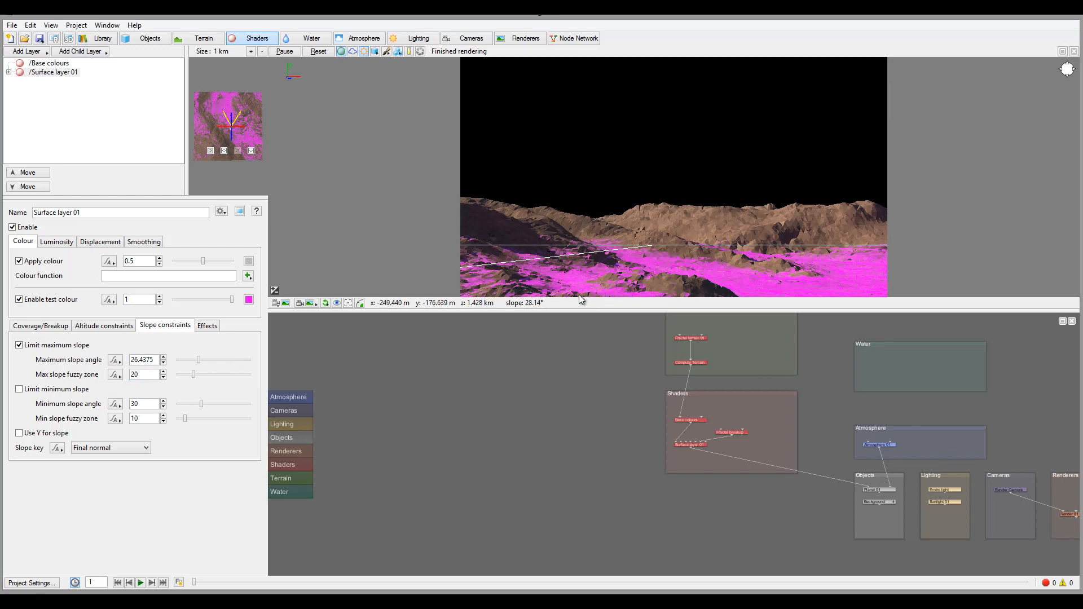
{"action": "mouse_move", "coordinate": [688, 276]}
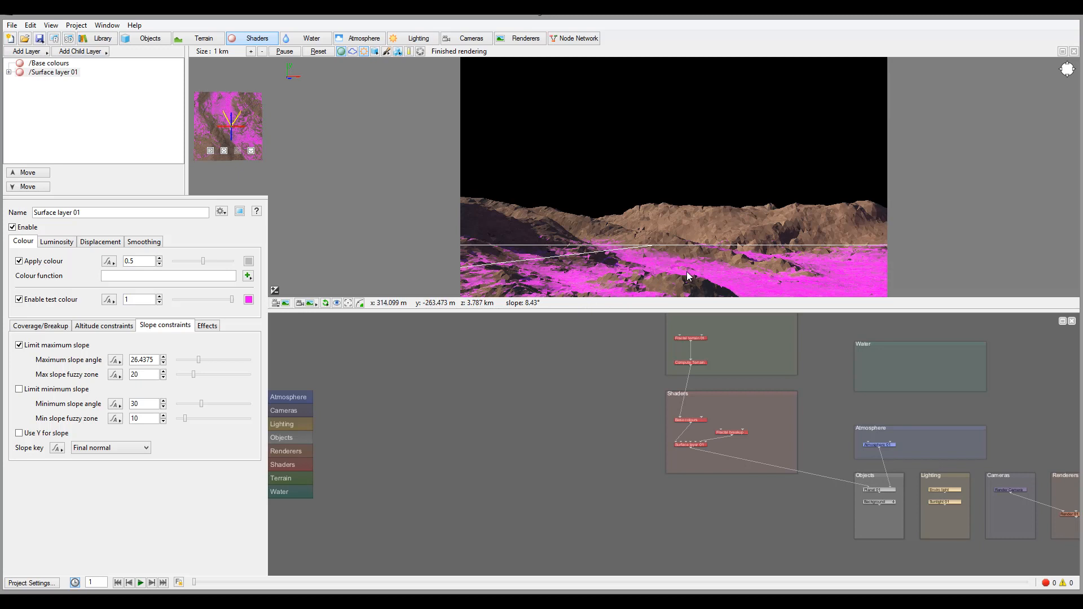
{"action": "mouse_move", "coordinate": [656, 233]}
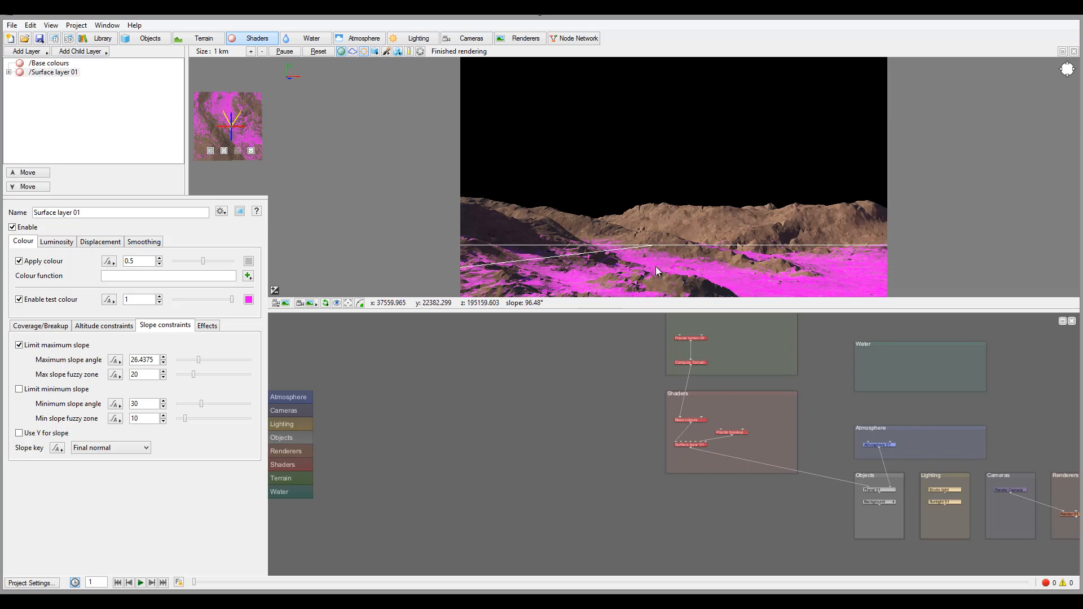
{"action": "mouse_move", "coordinate": [185, 387]}
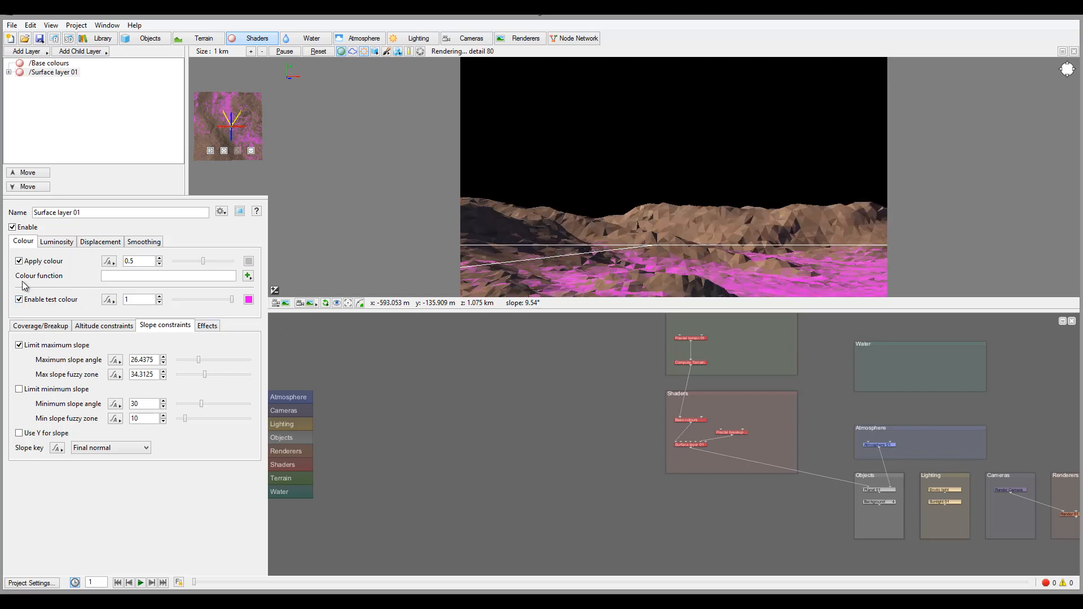
Step: Disable test colour and set the layer's apply colour to a green grass tone
{"action": "left_click", "coordinate": [20, 299]}
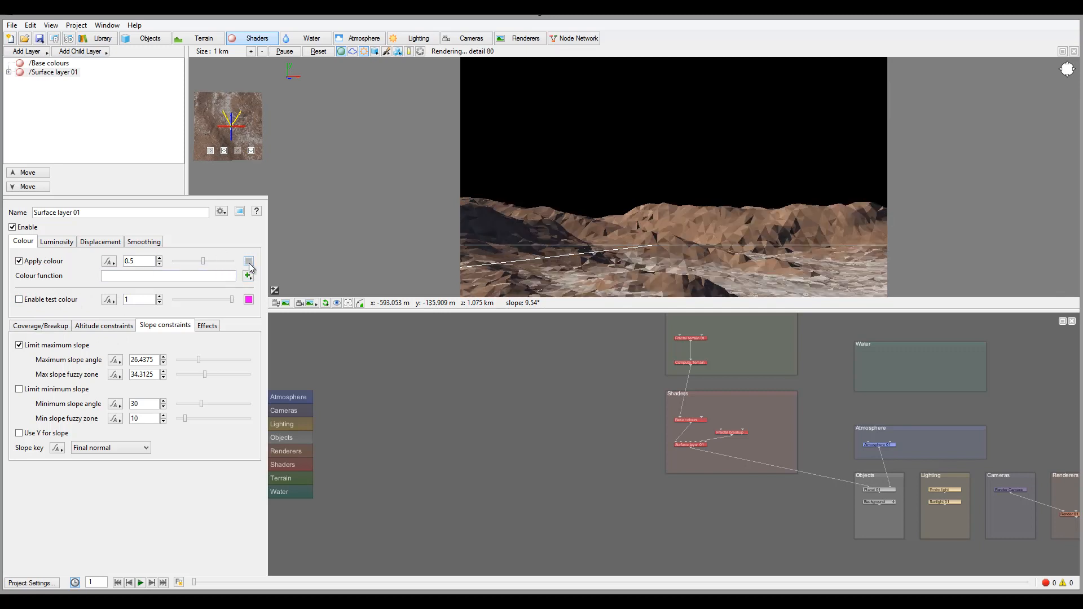
{"action": "left_click", "coordinate": [248, 261]}
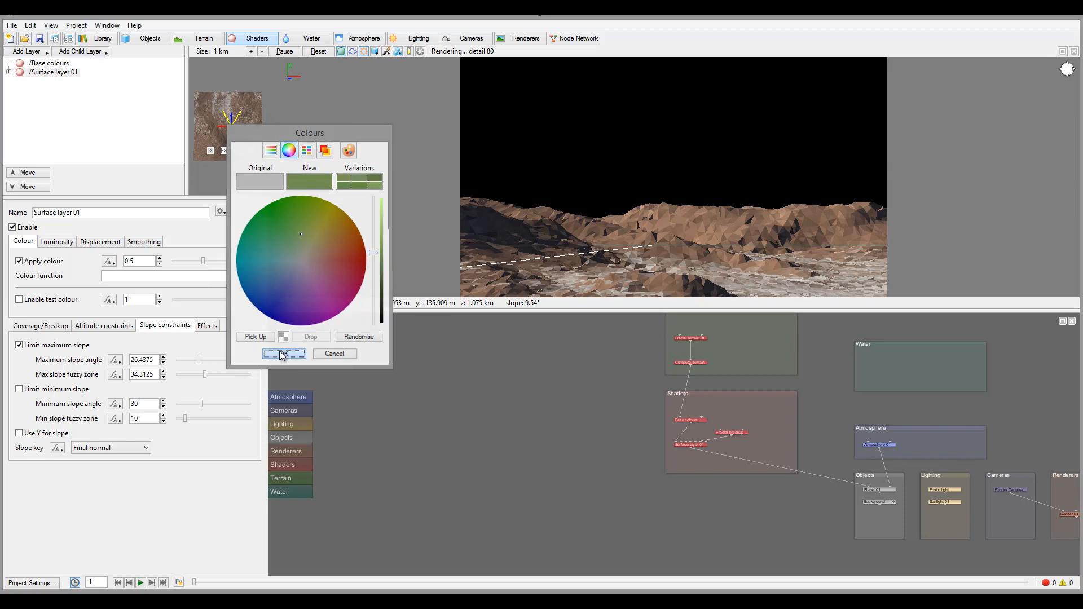
{"action": "left_click", "coordinate": [282, 353]}
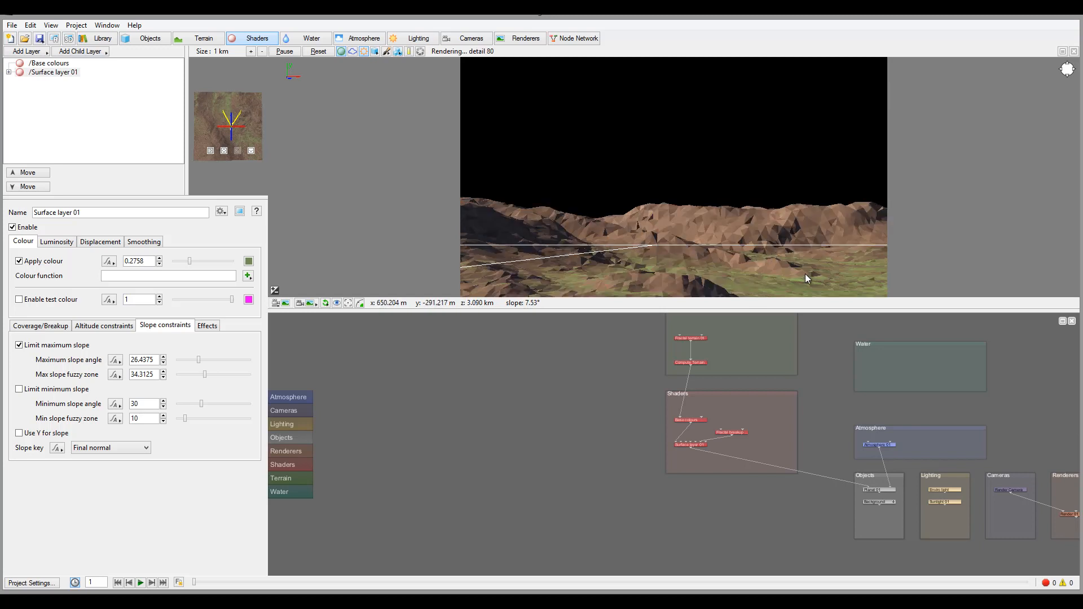
{"action": "mouse_move", "coordinate": [553, 289]}
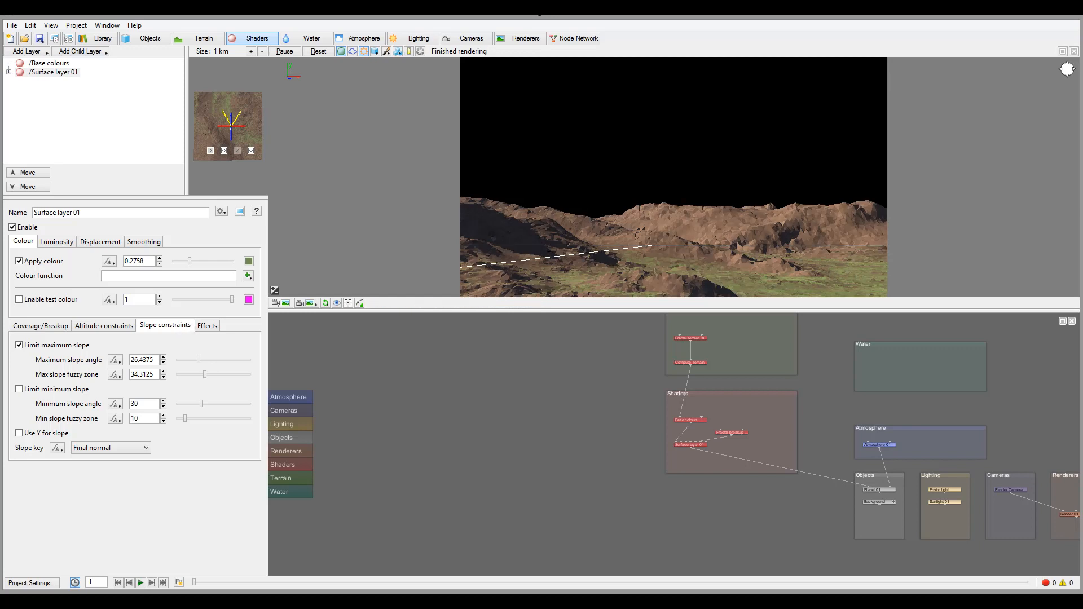
{"action": "mouse_move", "coordinate": [399, 264]}
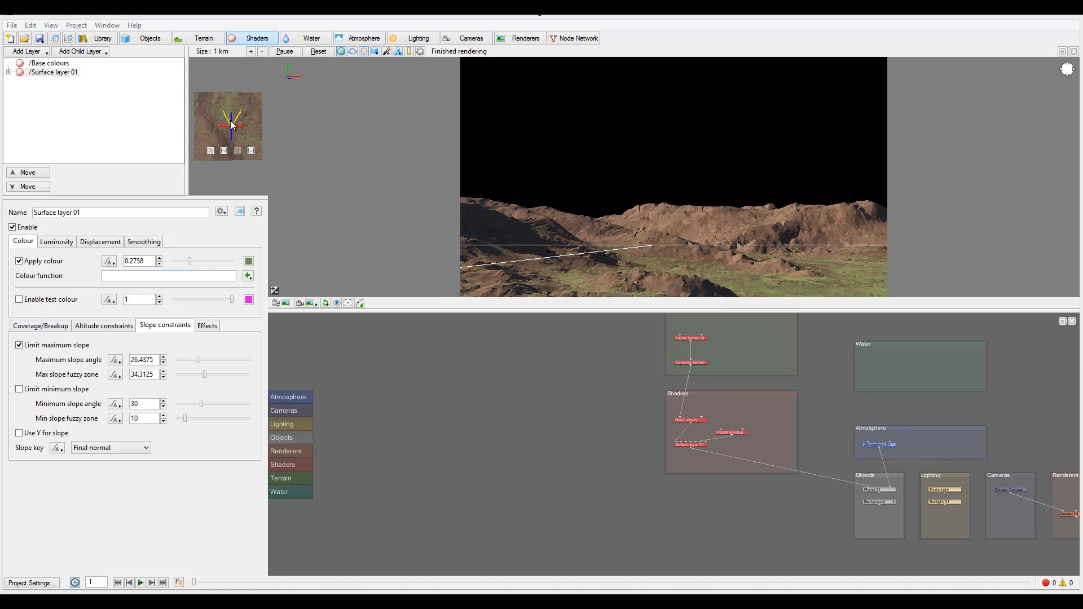
Step: Lower the layer's coverage to about 0.93 and fractal breakup to 0.15
{"action": "left_click", "coordinate": [41, 325]}
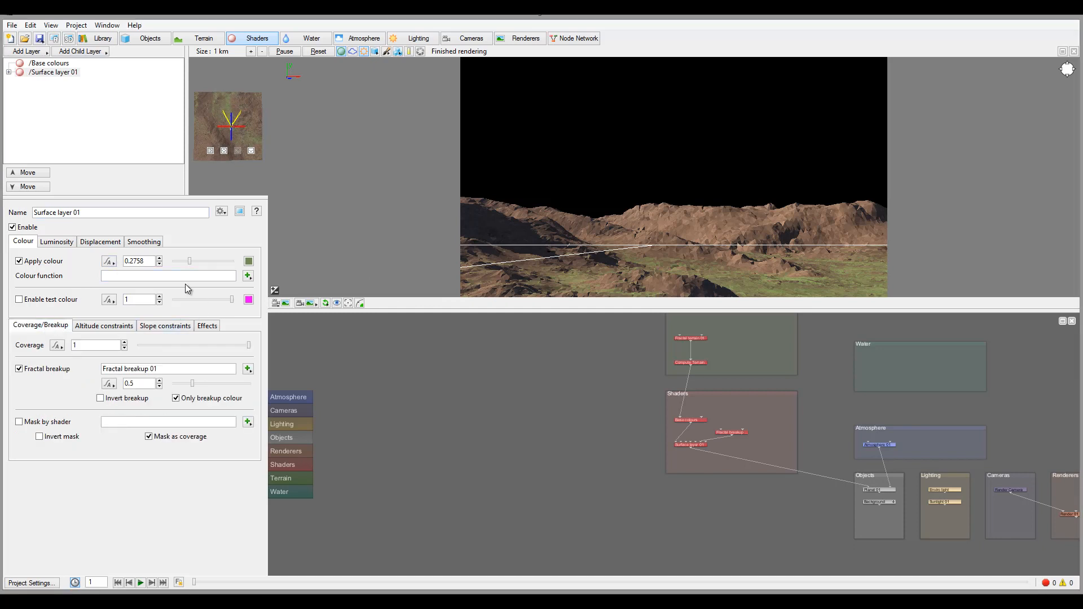
{"action": "mouse_move", "coordinate": [185, 358]}
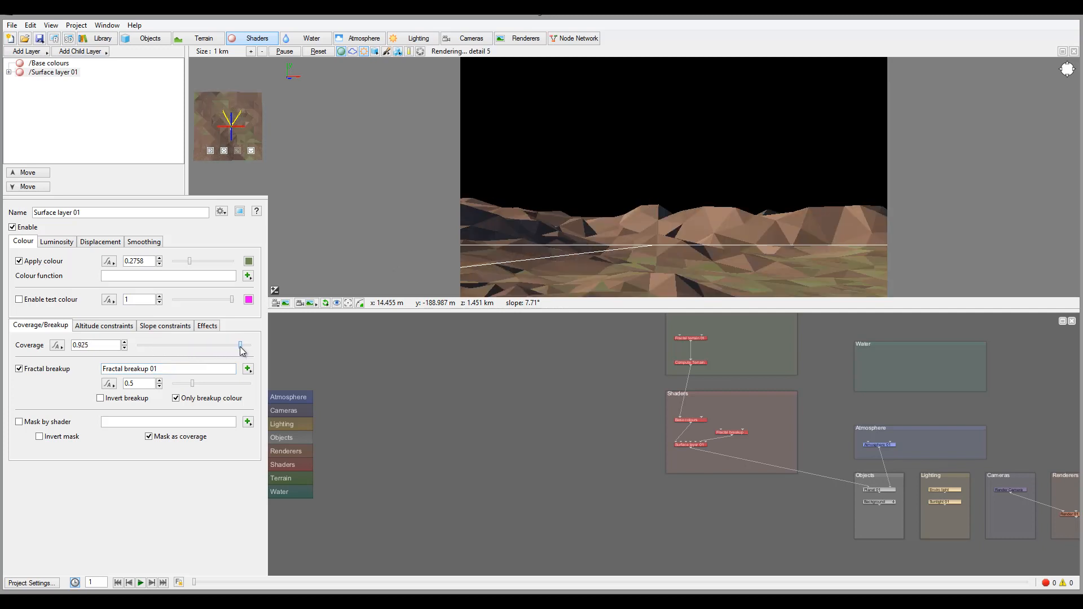
{"action": "left_click", "coordinate": [241, 345]}
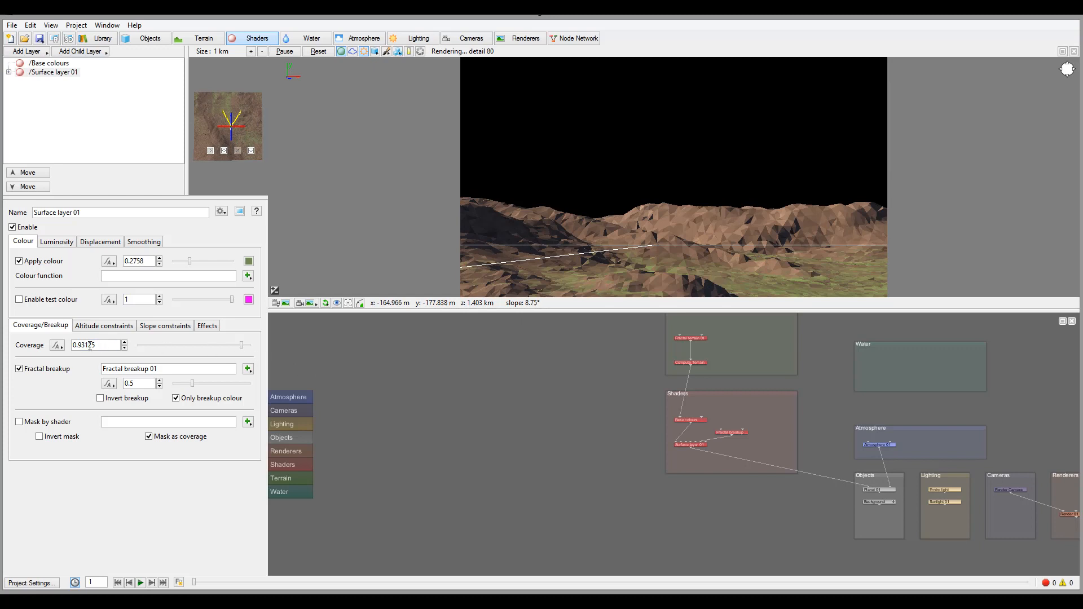
{"action": "mouse_move", "coordinate": [256, 379]}
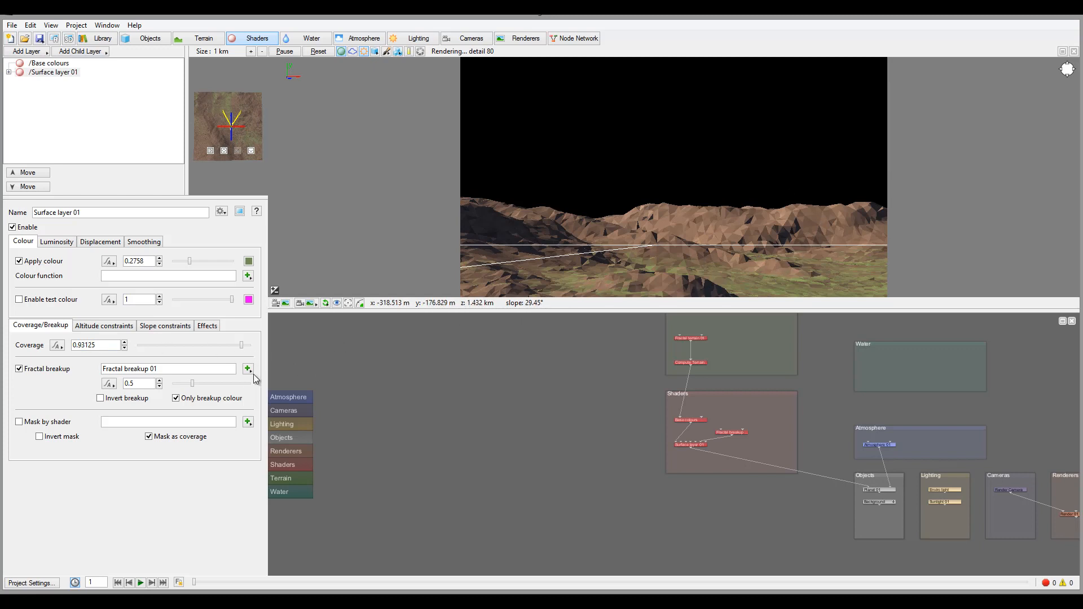
{"action": "left_click", "coordinate": [240, 347]}
{"action": "type", "text": "0.15"}
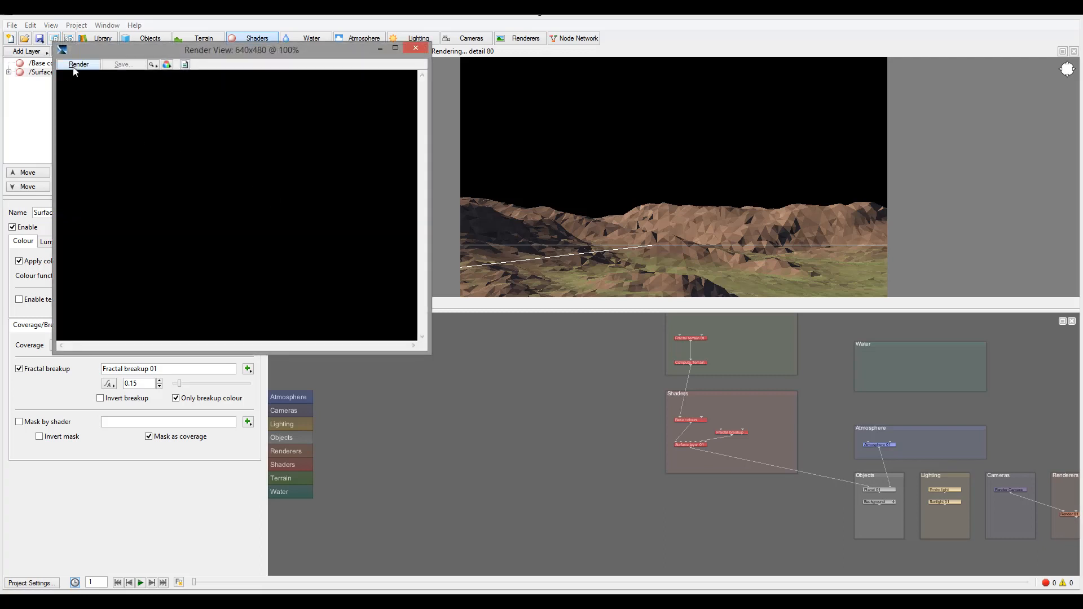
Step: Render the final image of brown mountains with green lower slopes, then close it
{"action": "left_click", "coordinate": [78, 65]}
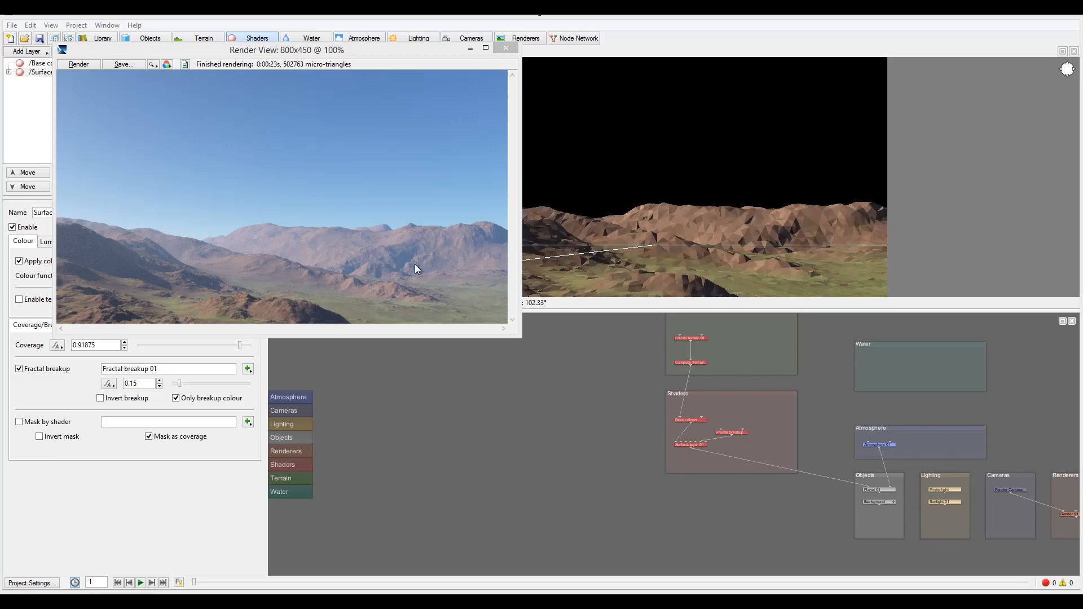
{"action": "mouse_move", "coordinate": [220, 316]}
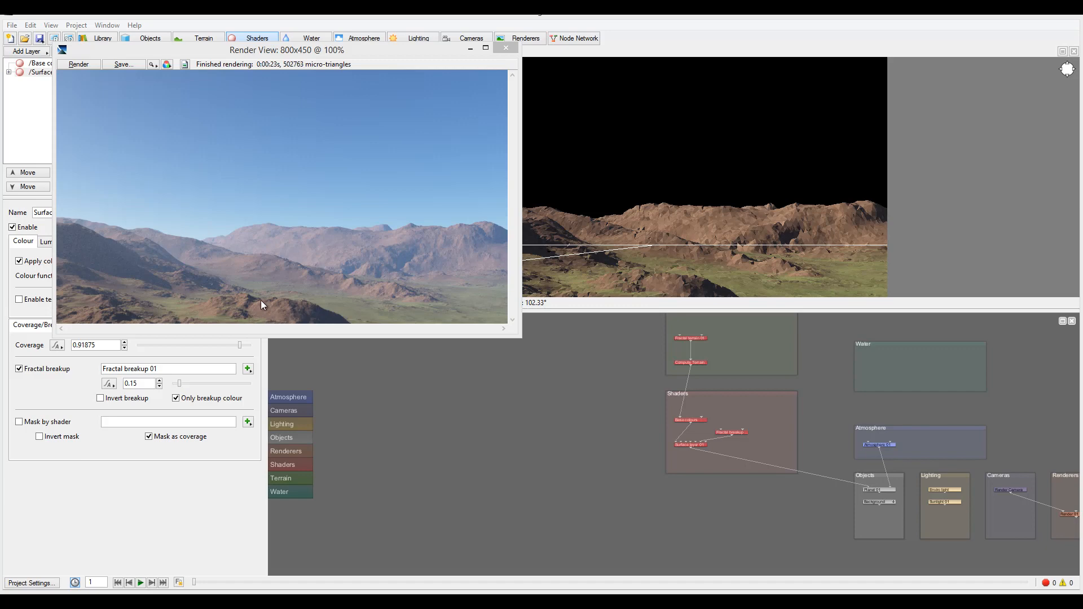
{"action": "mouse_move", "coordinate": [183, 313]}
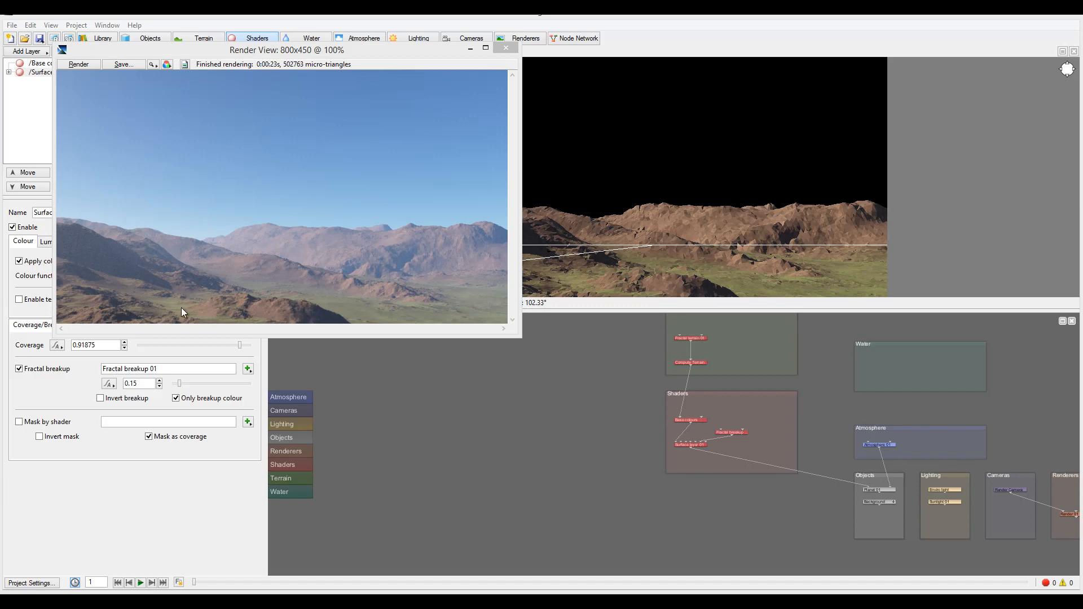
{"action": "mouse_move", "coordinate": [475, 295]}
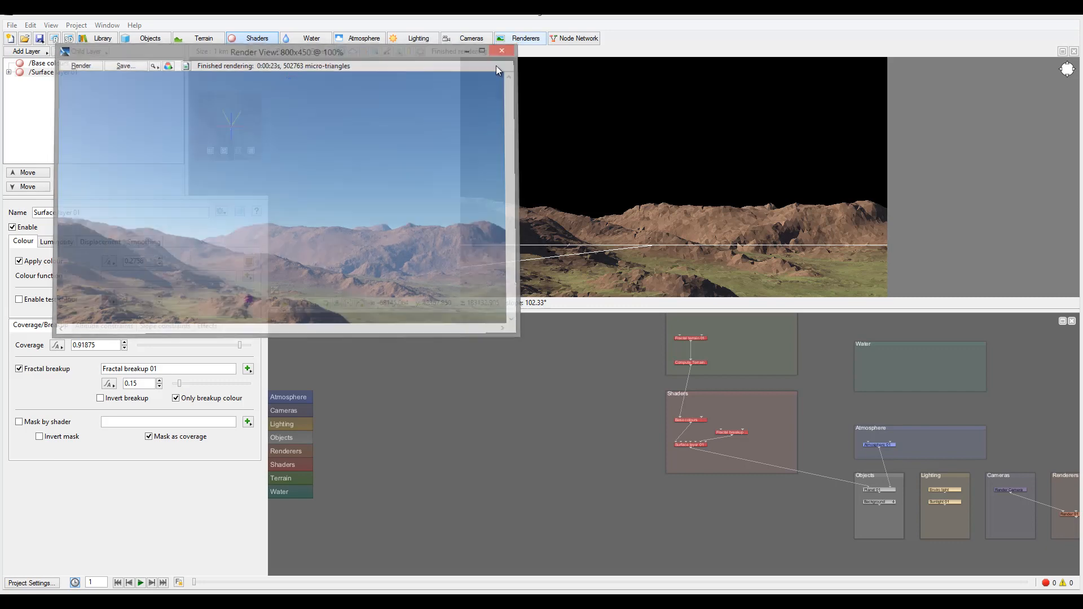
{"action": "left_click", "coordinate": [502, 51]}
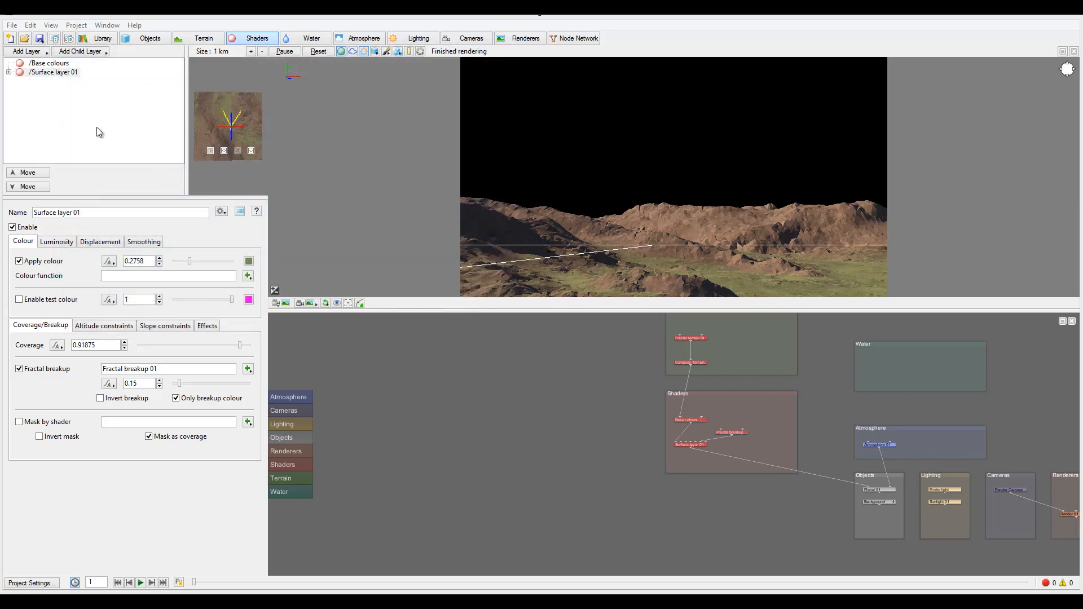
{"action": "mouse_move", "coordinate": [460, 203]}
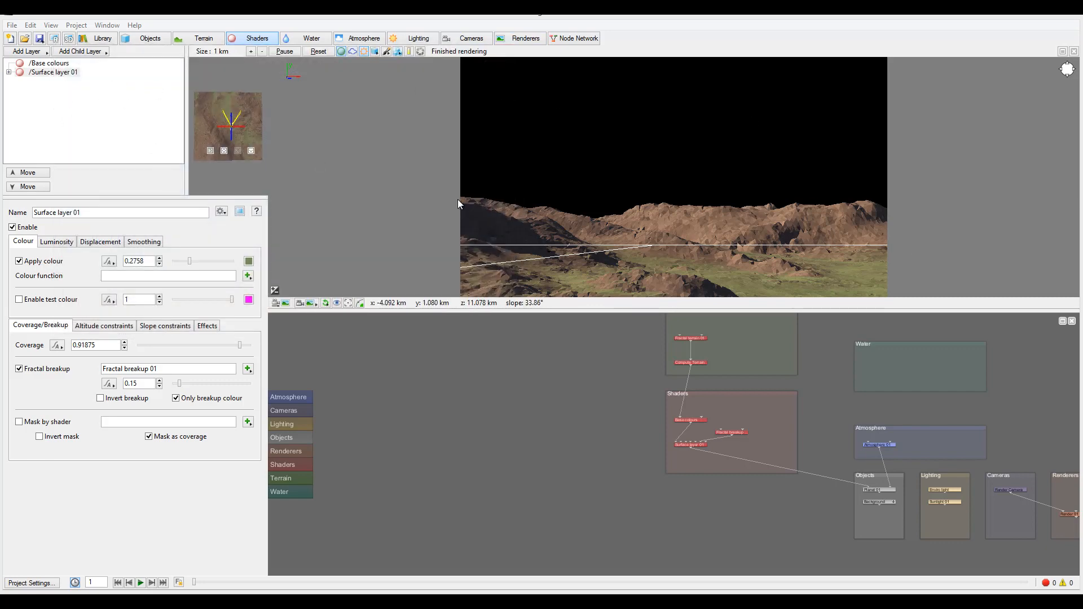